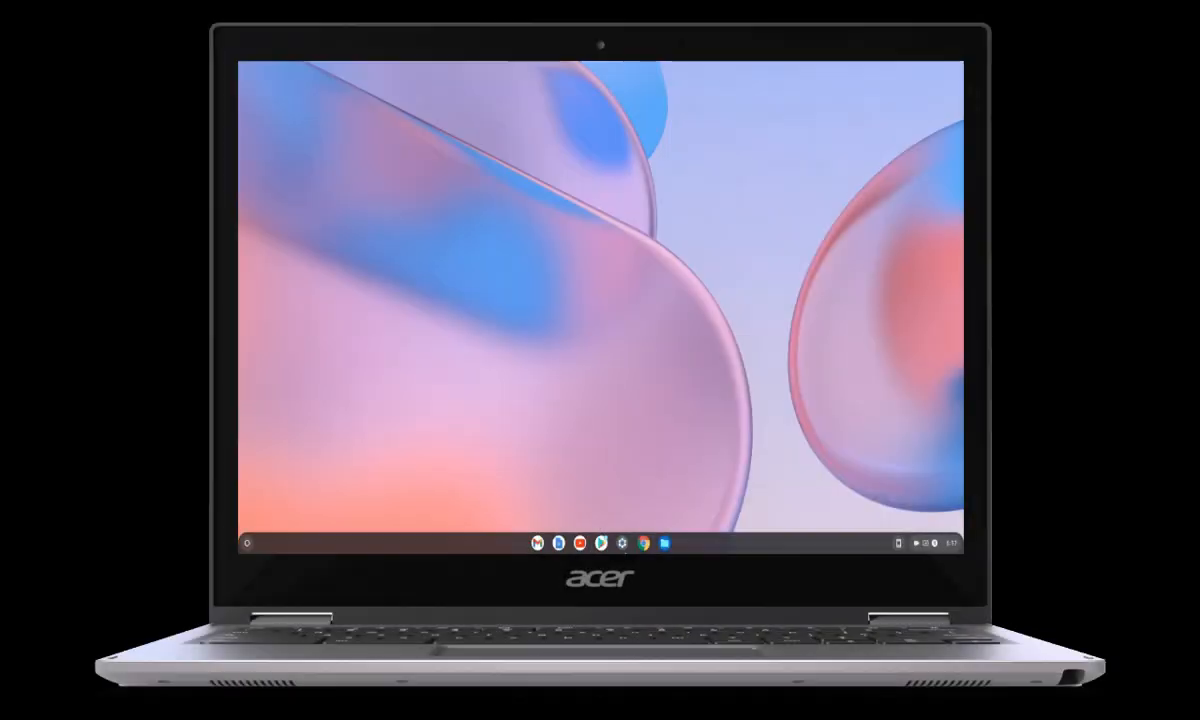
Reach the Cinnamon Edition download page on linuxmint.com for Linux Mint 20.2
click(248, 544)
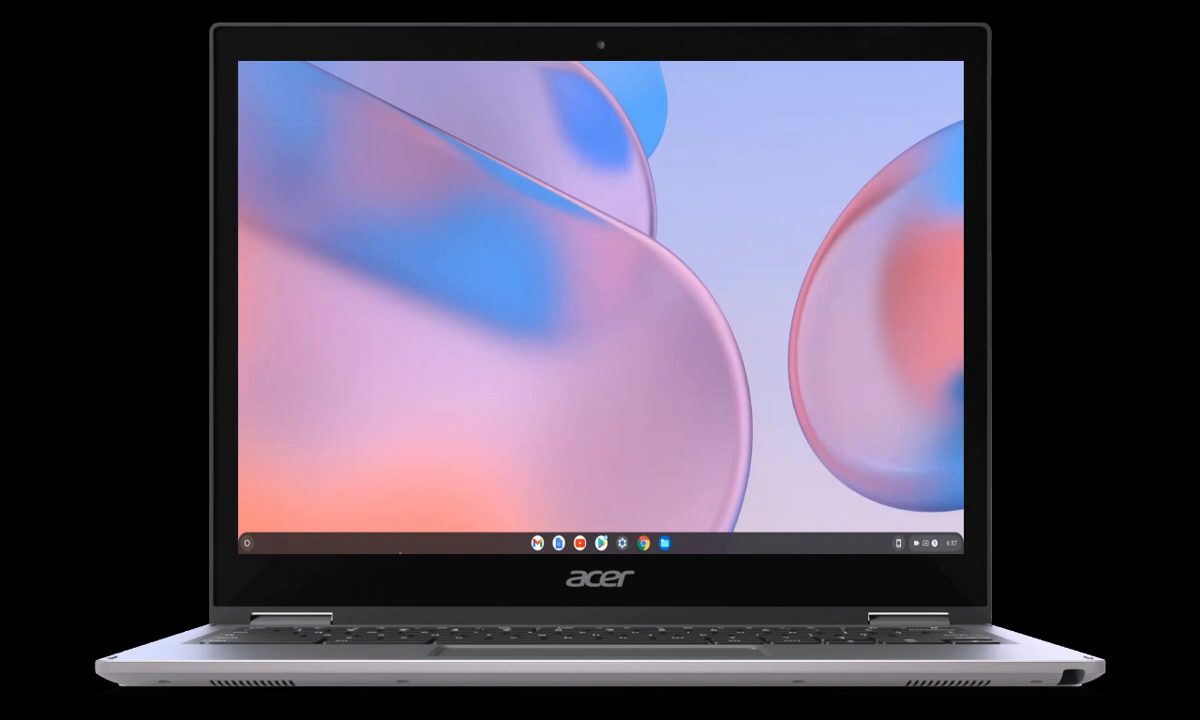
click(600, 544)
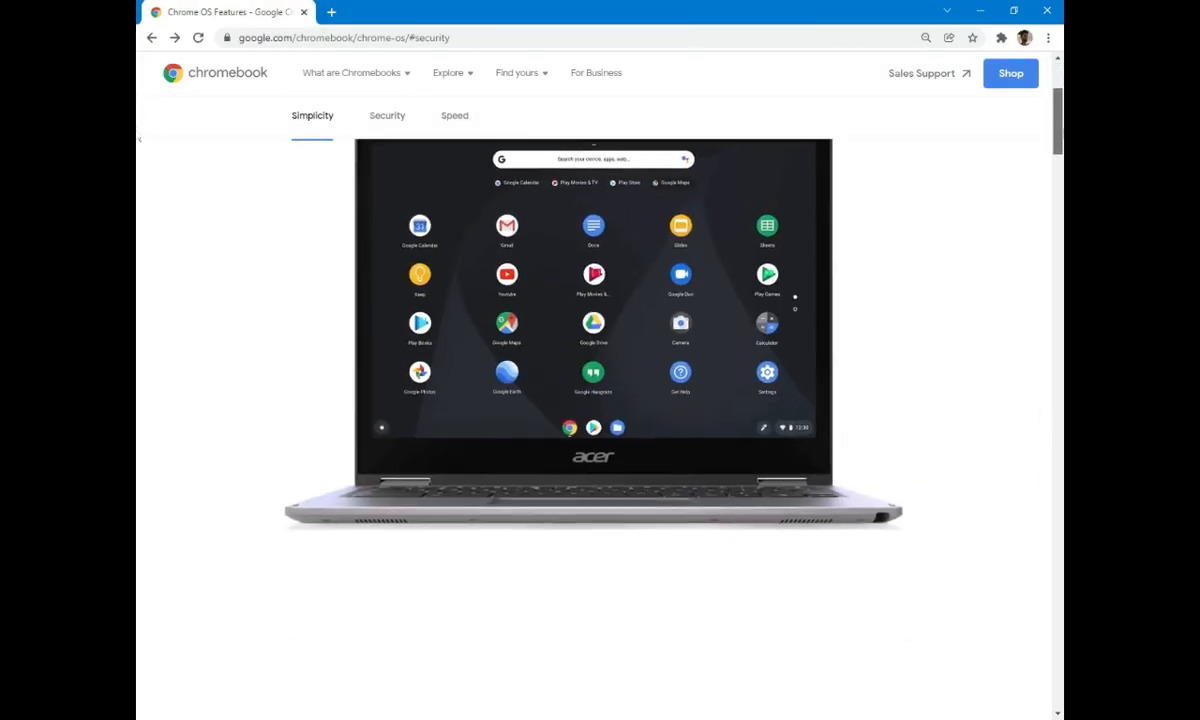
scroll(down, 3)
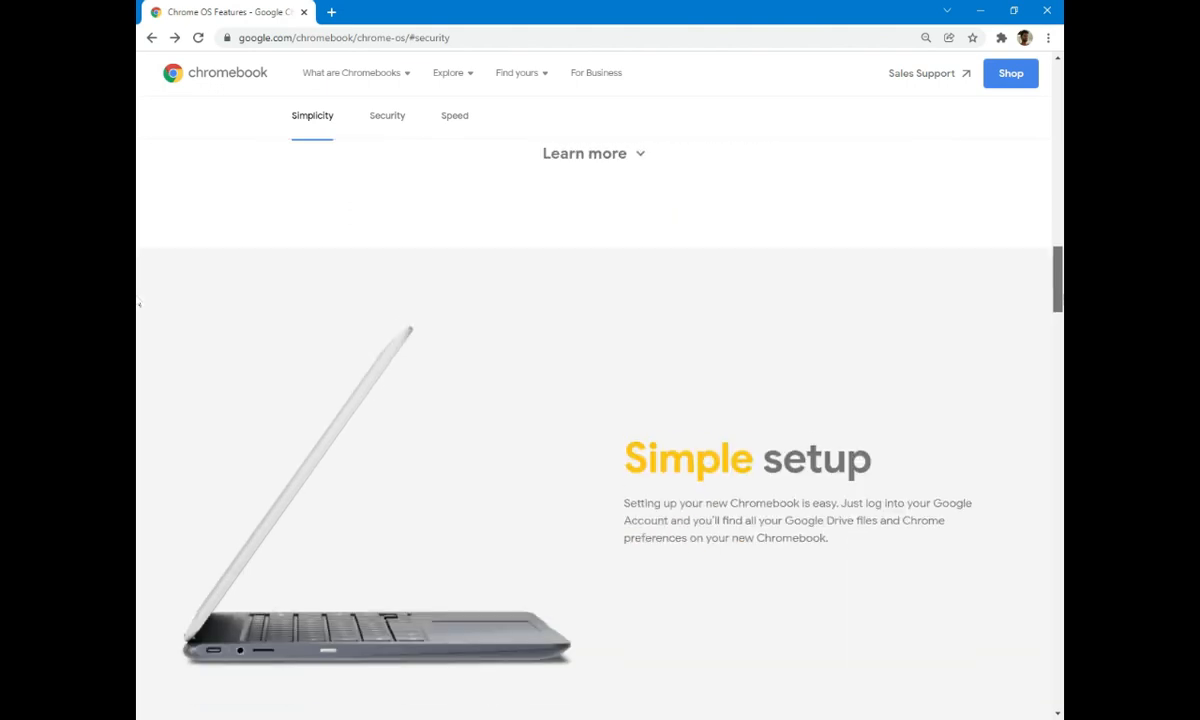
scroll(down, 3)
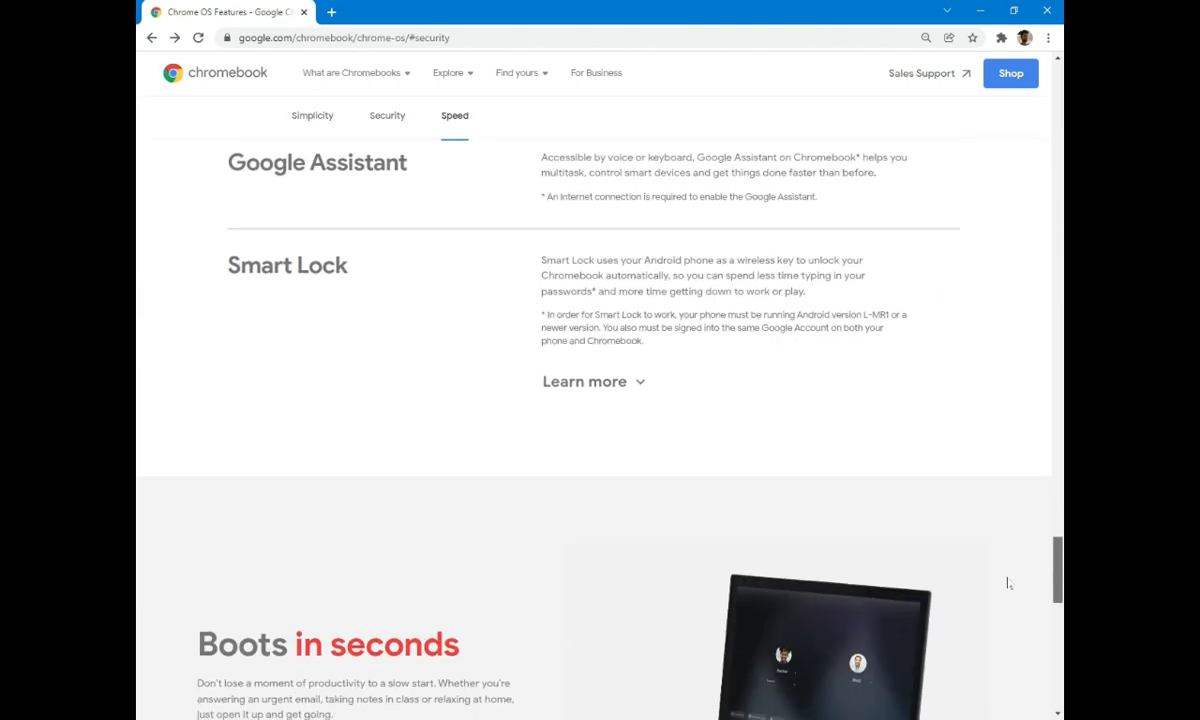
scroll(down, 3)
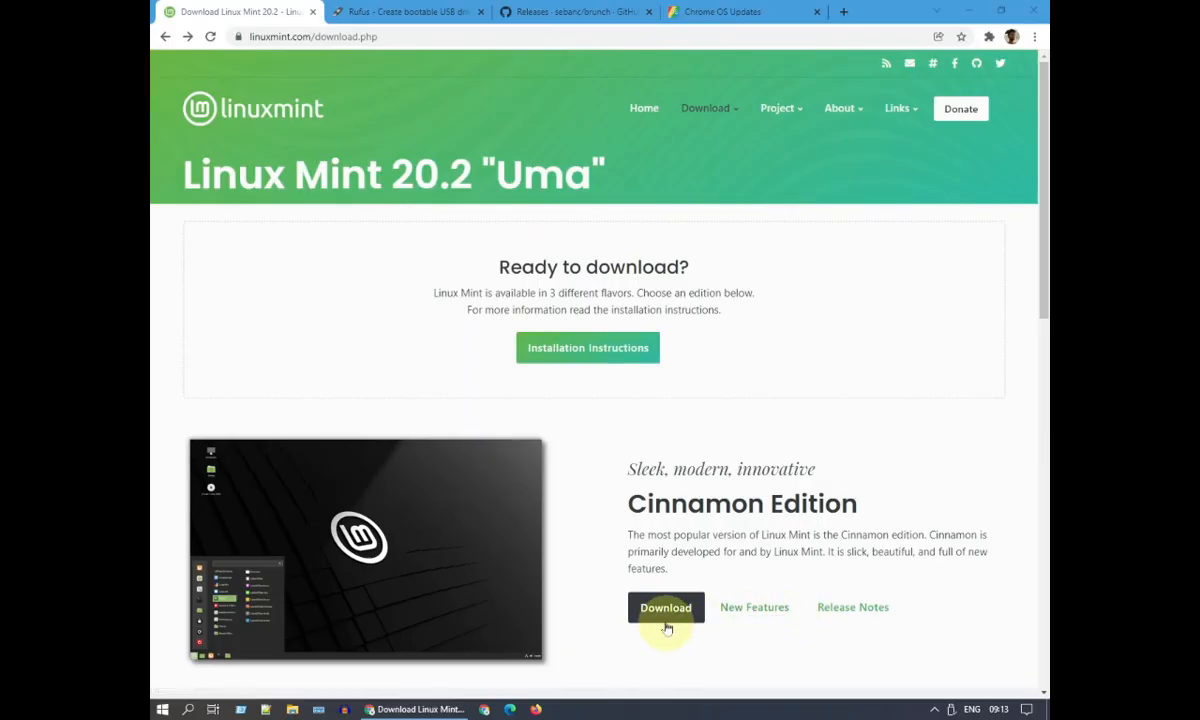
click(664, 608)
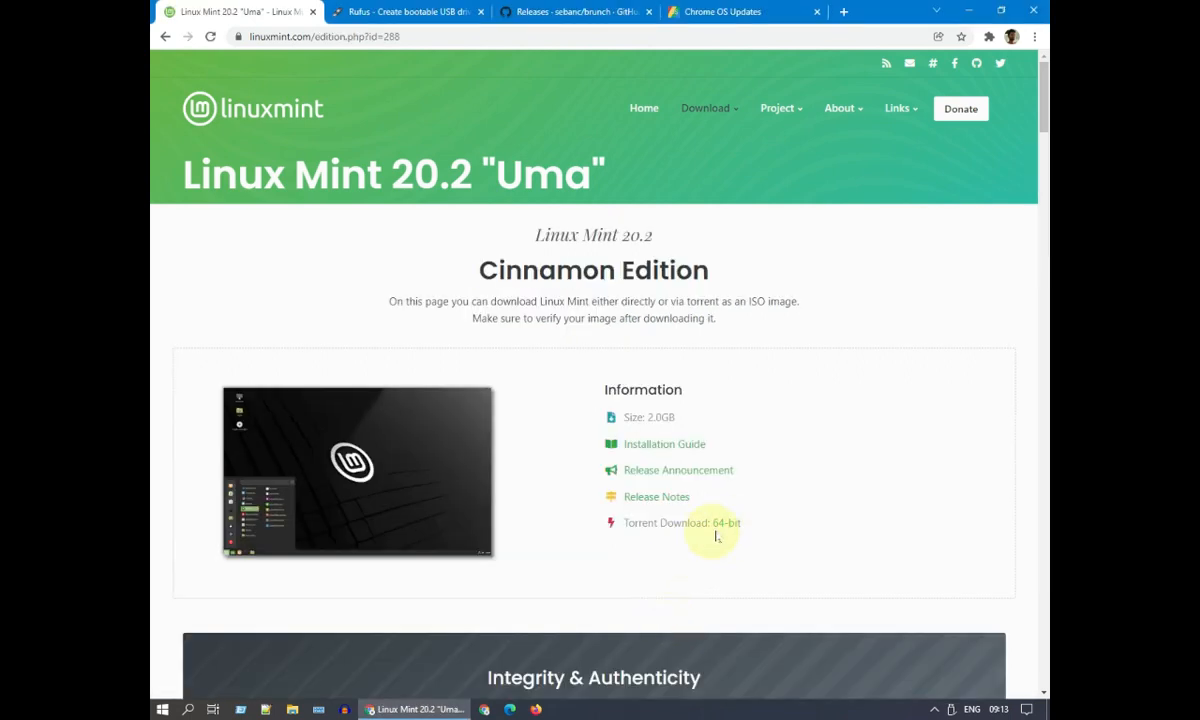
Start the Linux Mint 20.2 Cinnamon 64-bit ISO download from the LayerOnline mirror
scroll(down, 3)
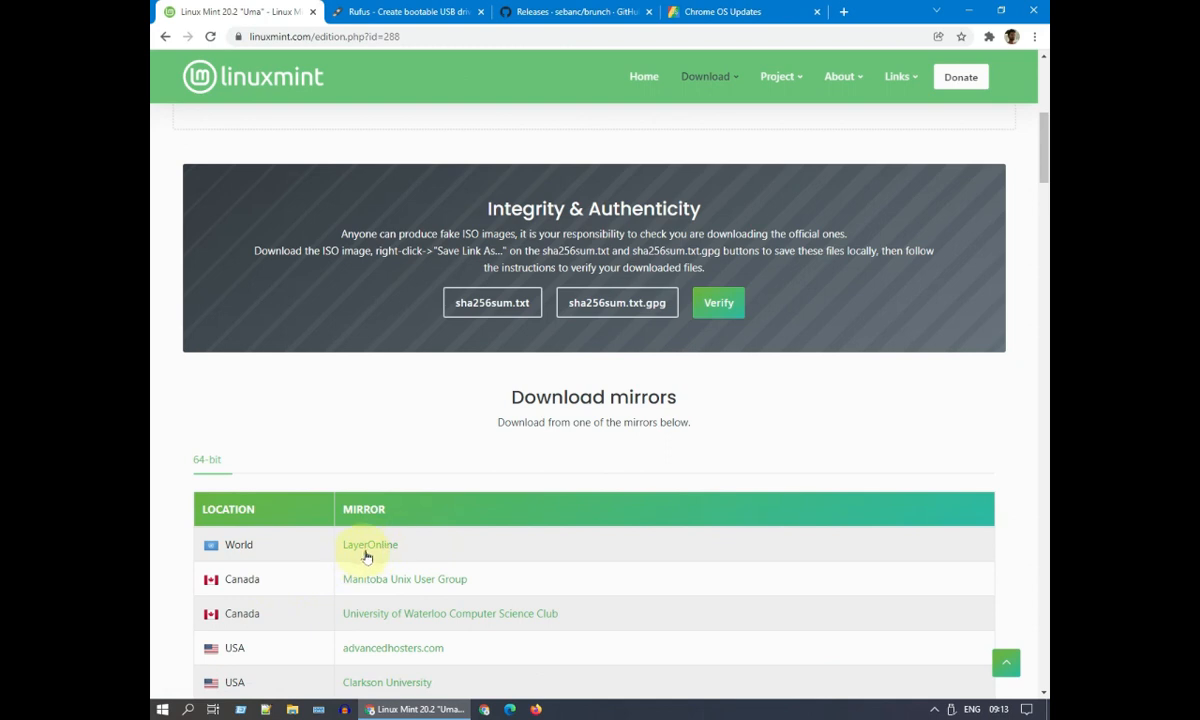
mouse_move(370, 544)
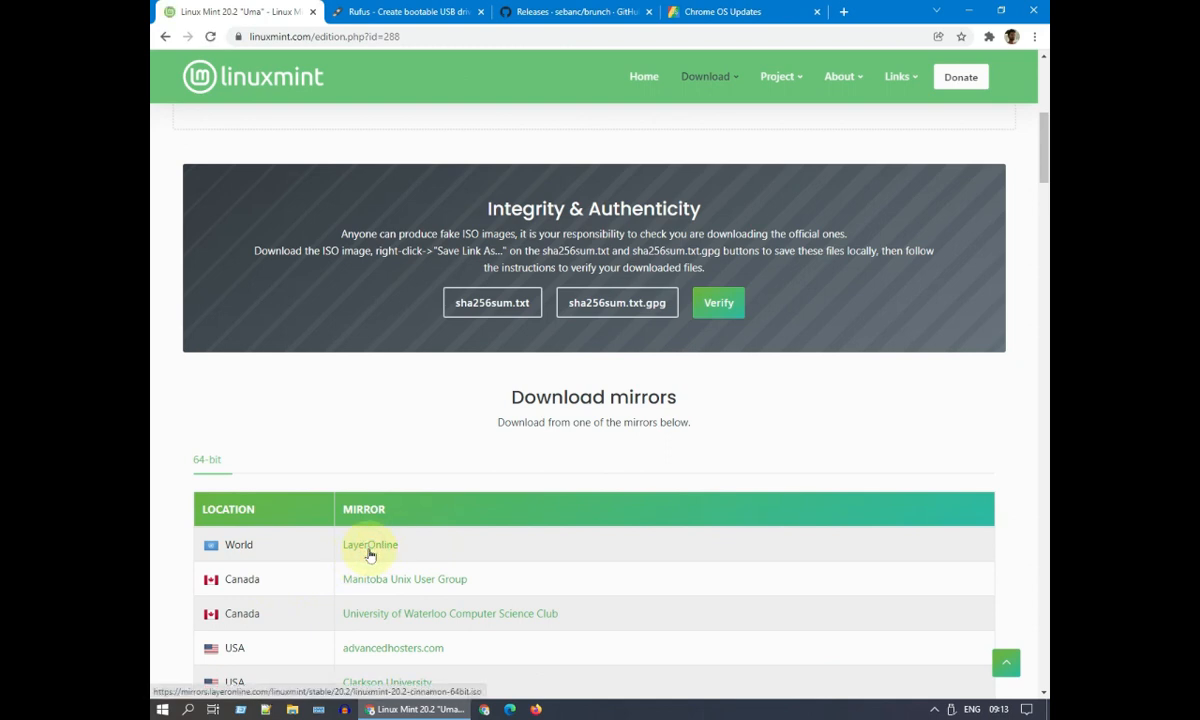
click(370, 544)
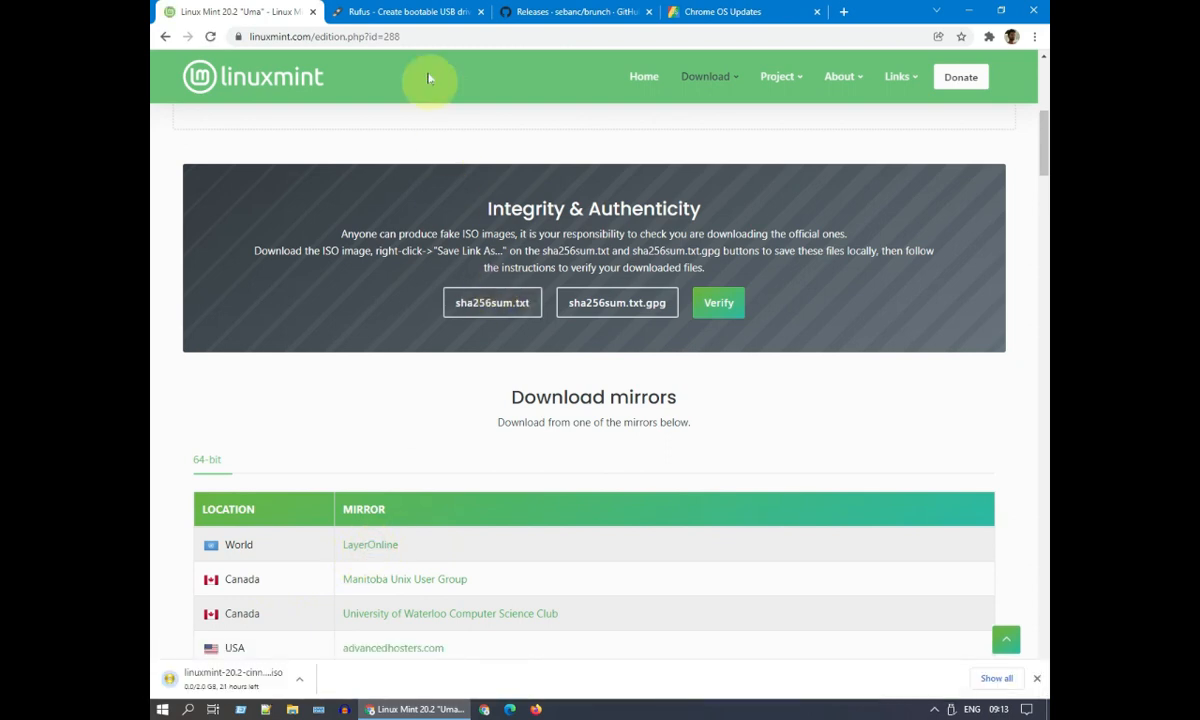
Download Rufus 3.17 Portable from rufus.ie and dismiss the ad popup
click(404, 12)
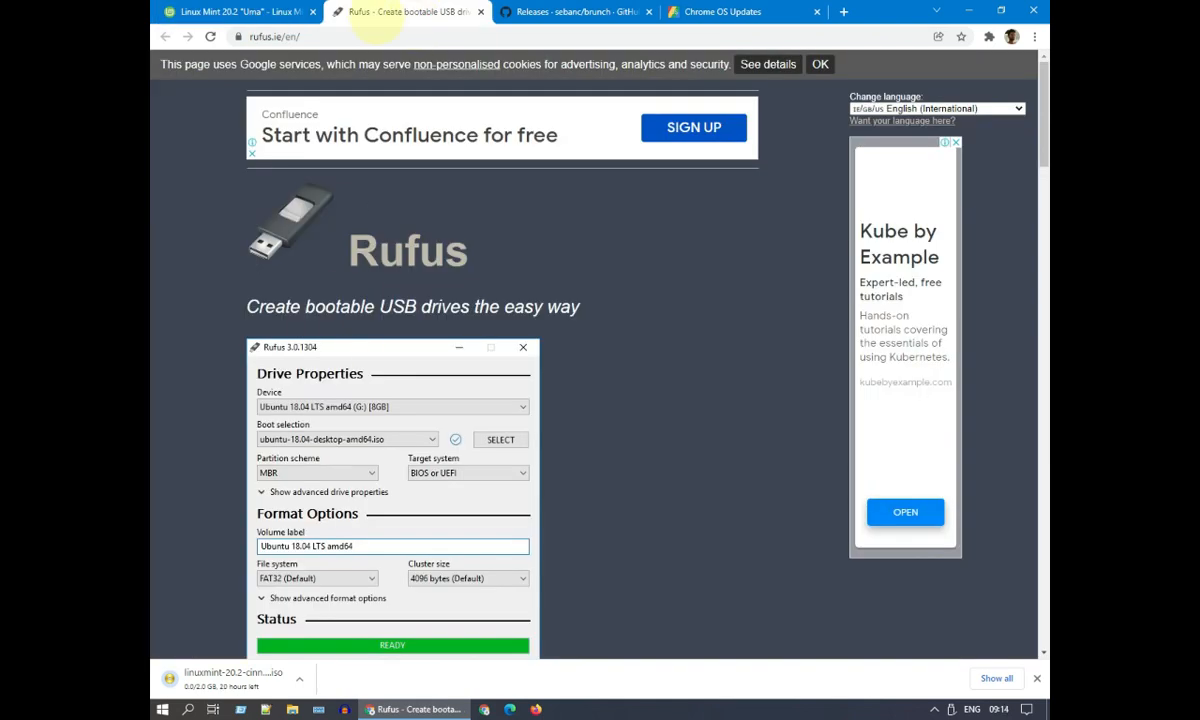
scroll(down, 3)
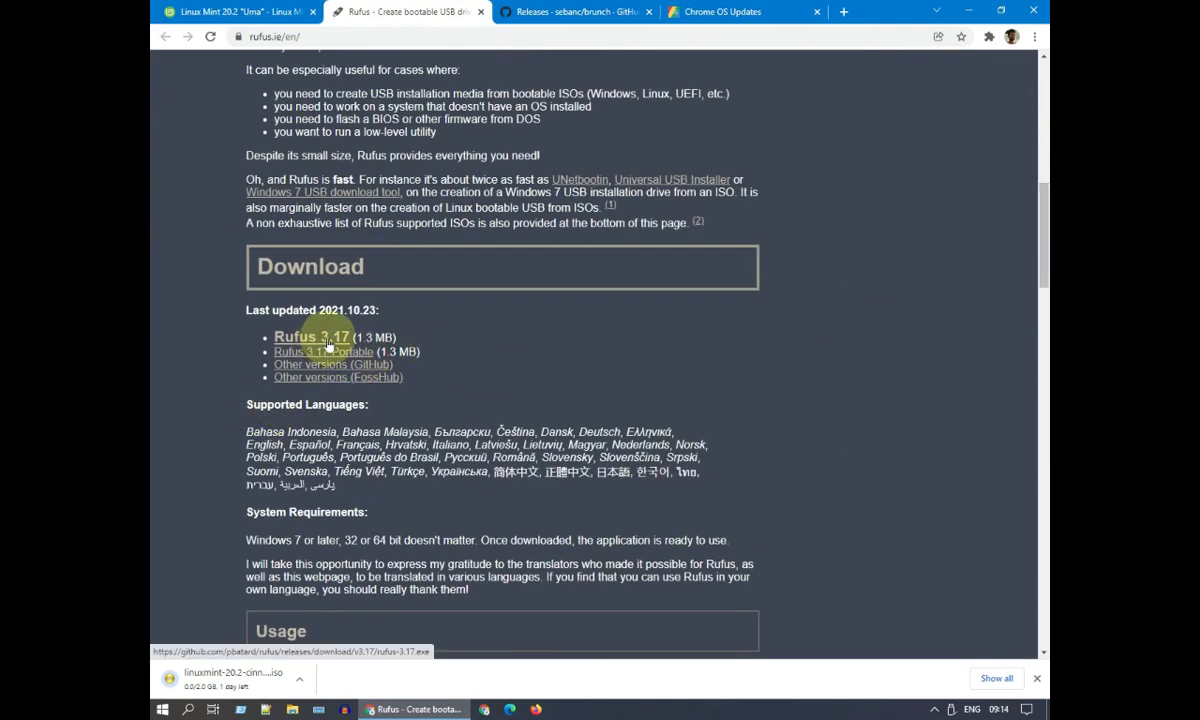
mouse_move(350, 360)
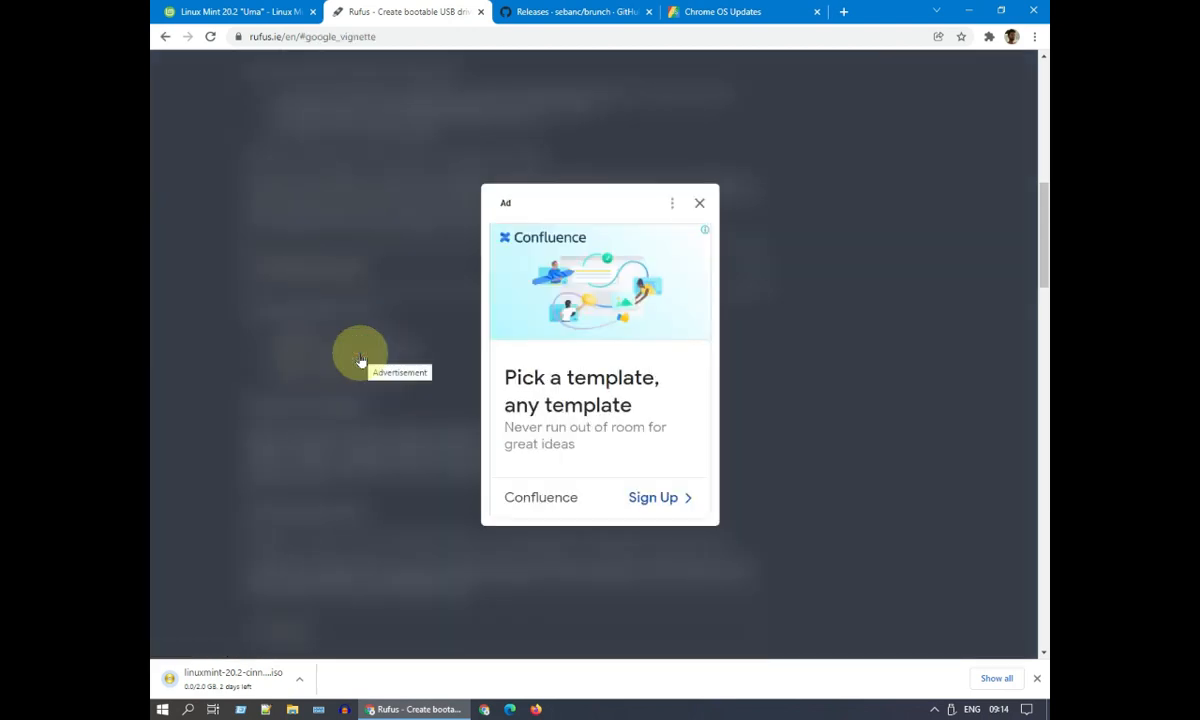
click(700, 204)
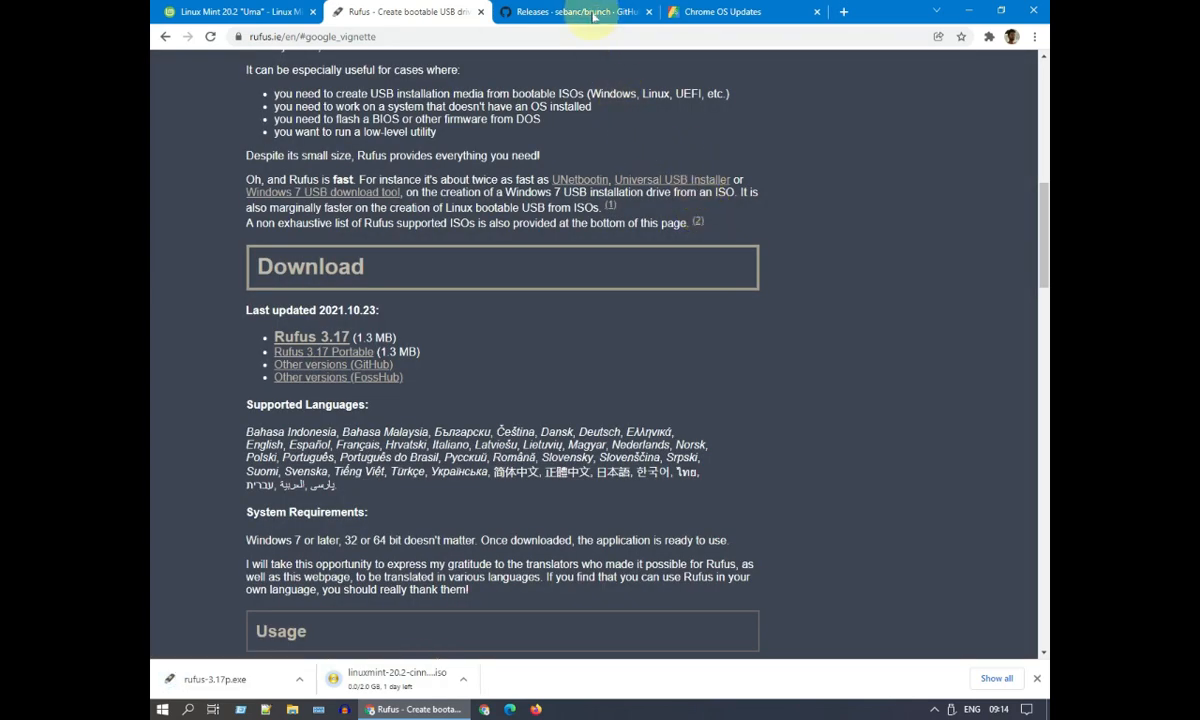
Download brunch_r94_stable_20211127.tar.gz from the Brunch GitHub releases Assets
click(570, 12)
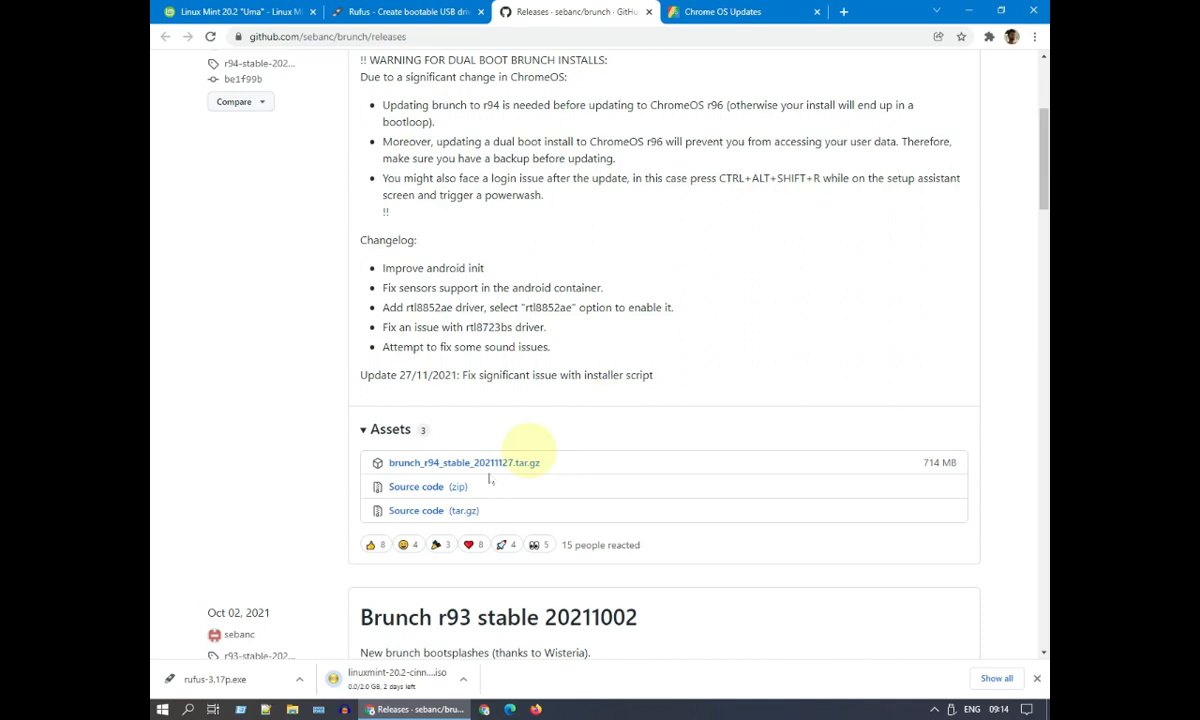
click(464, 462)
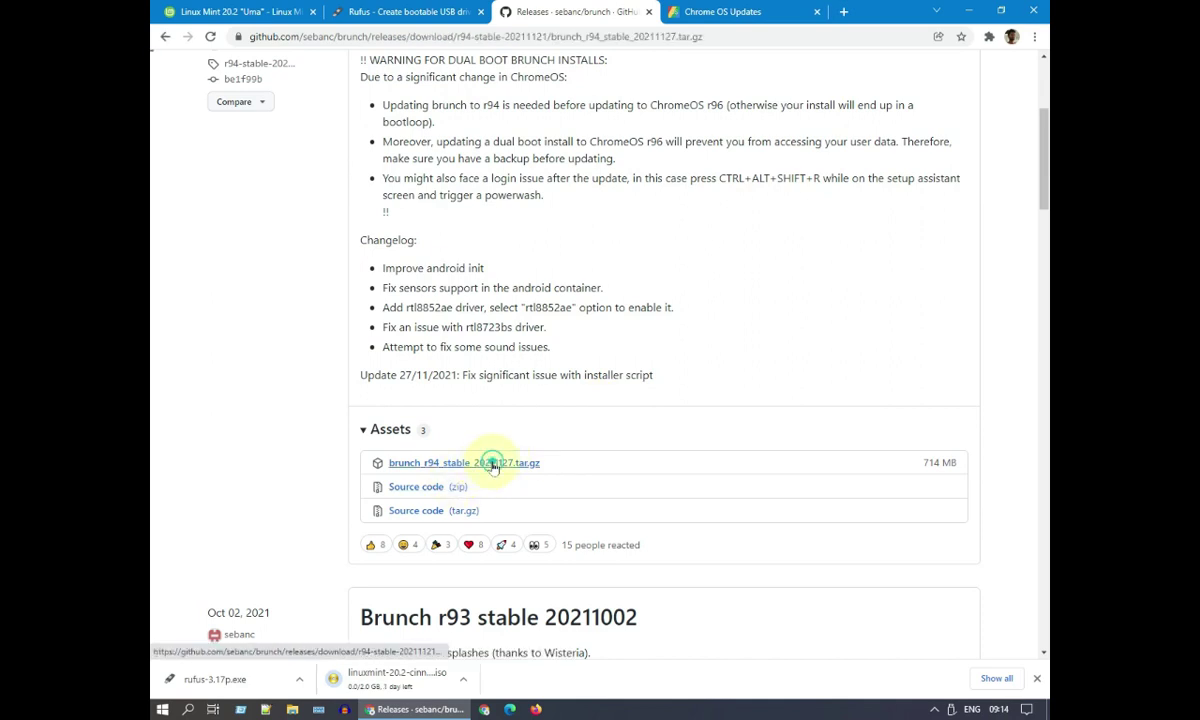
click(464, 462)
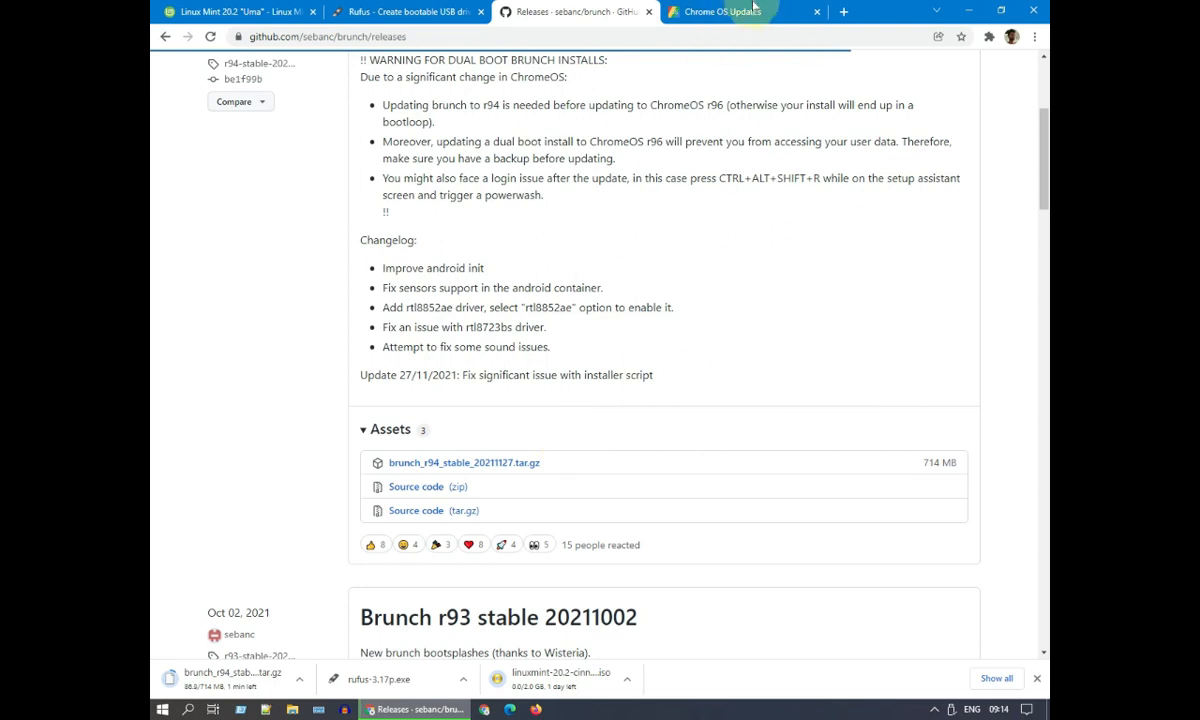
Download the version 94 recovery image for the rammus board from cros.tech
click(740, 12)
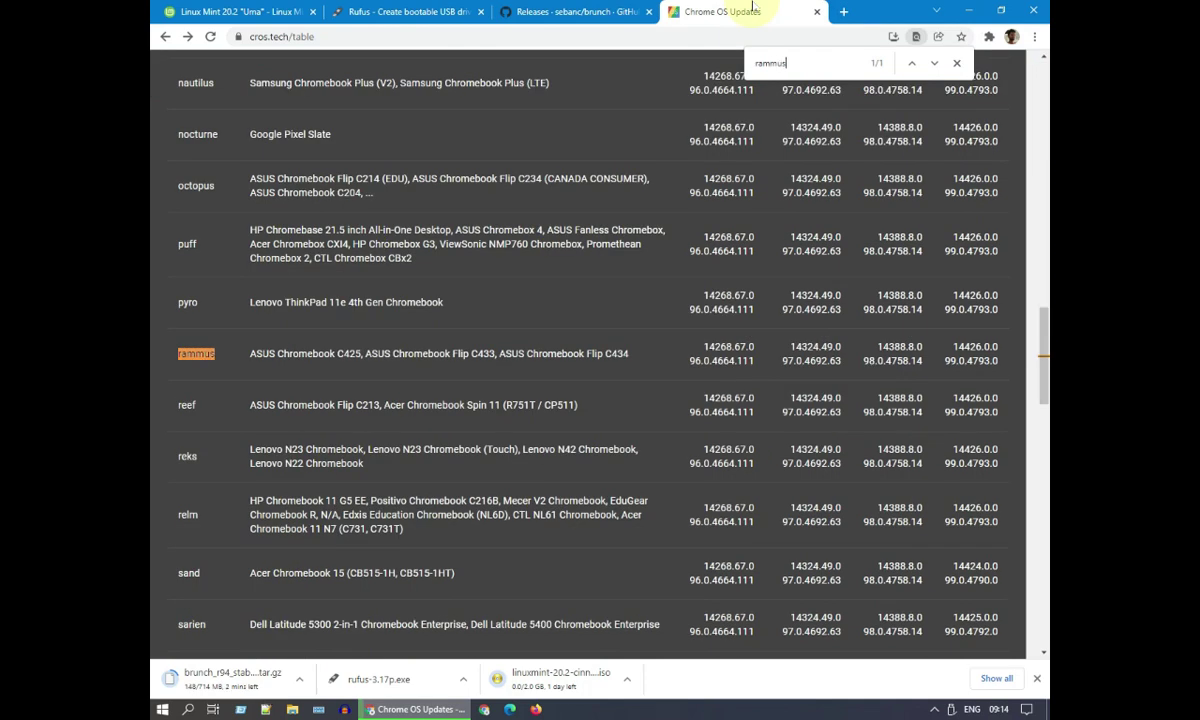
mouse_move(258, 374)
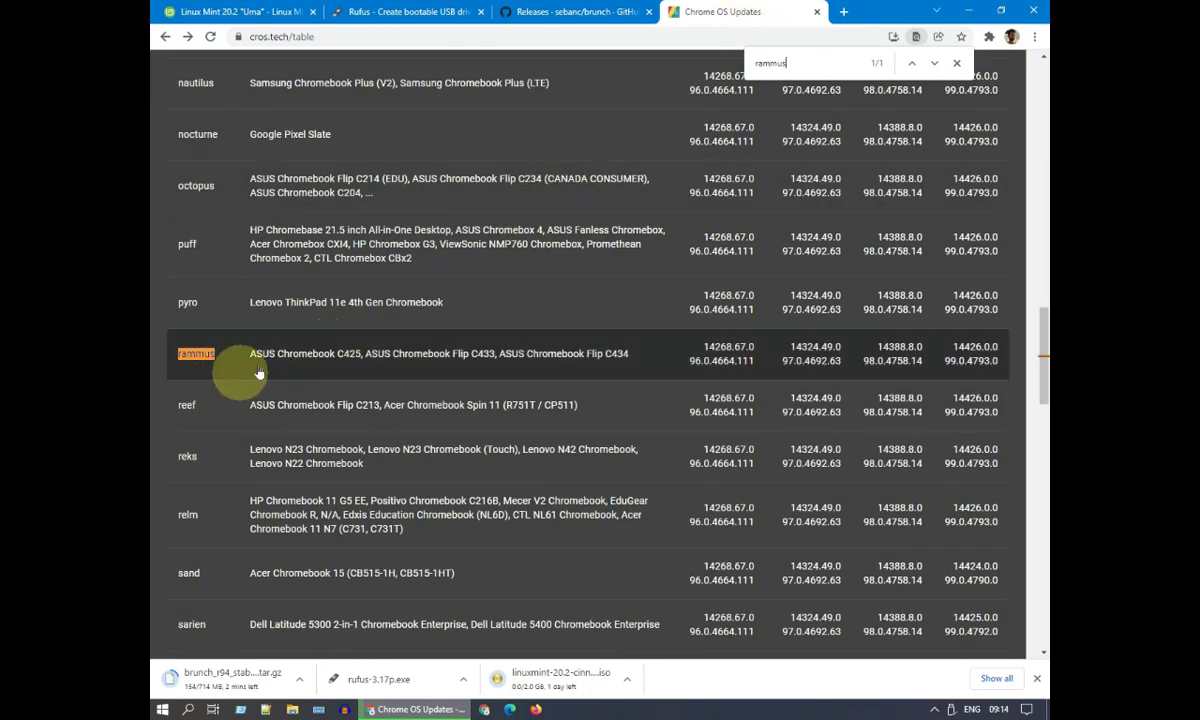
click(196, 352)
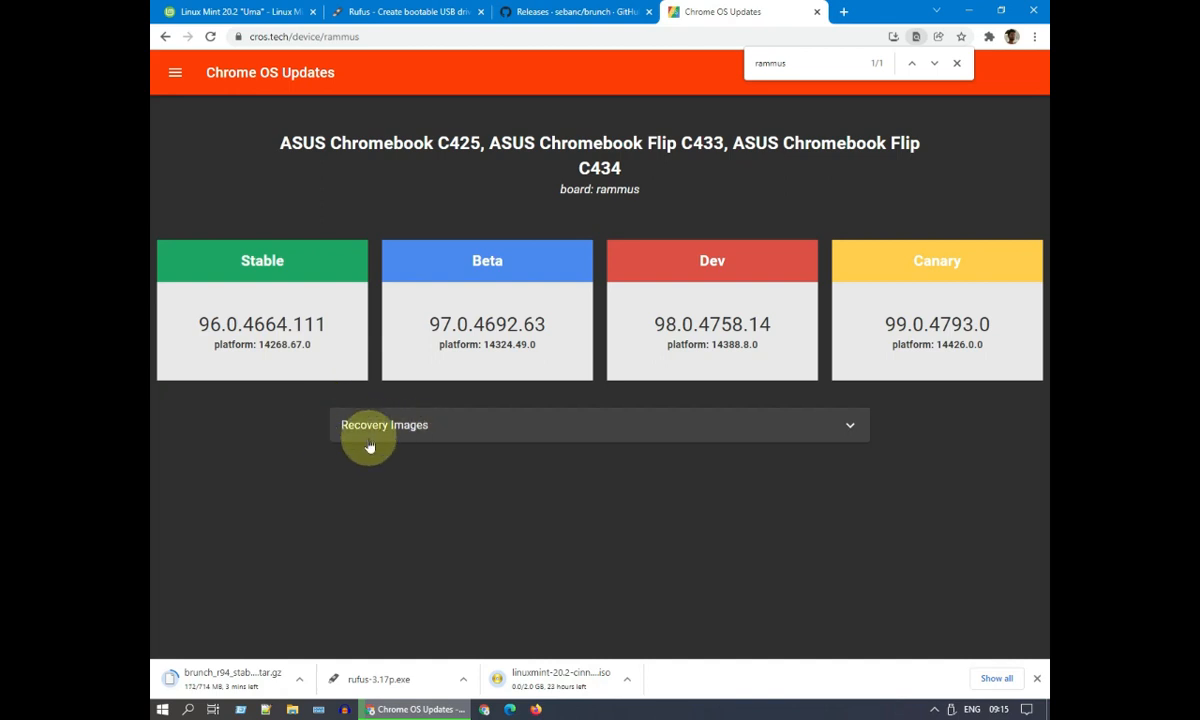
click(600, 424)
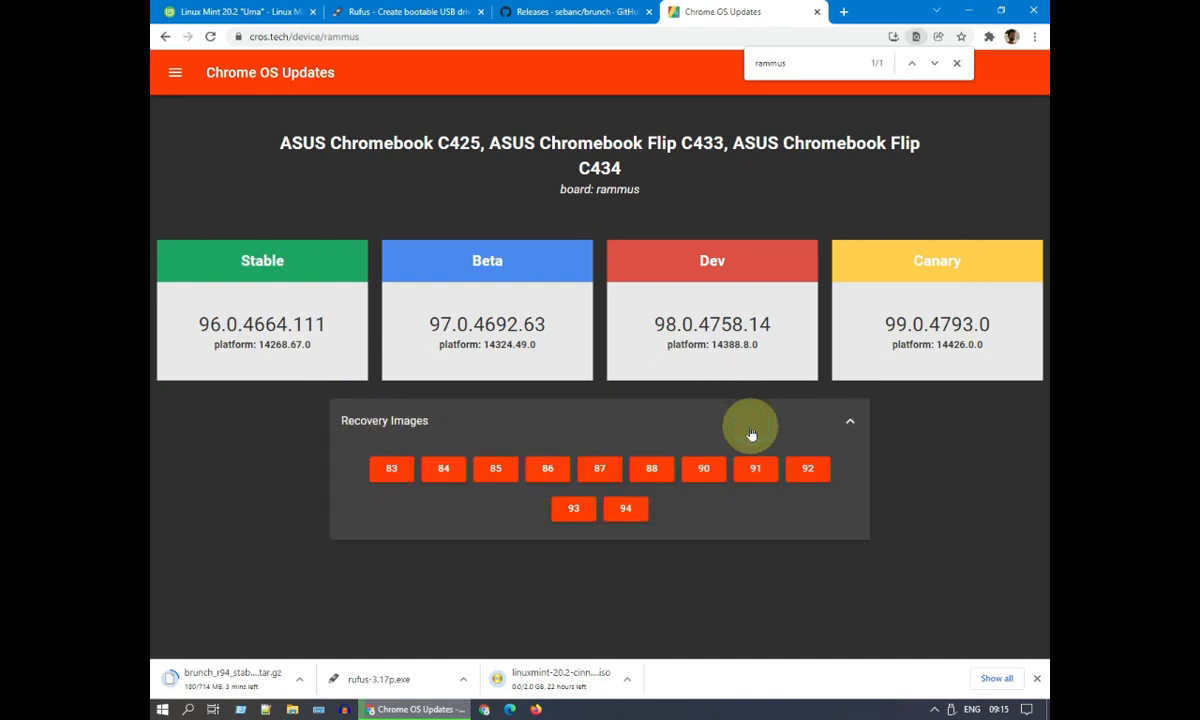
mouse_move(616, 528)
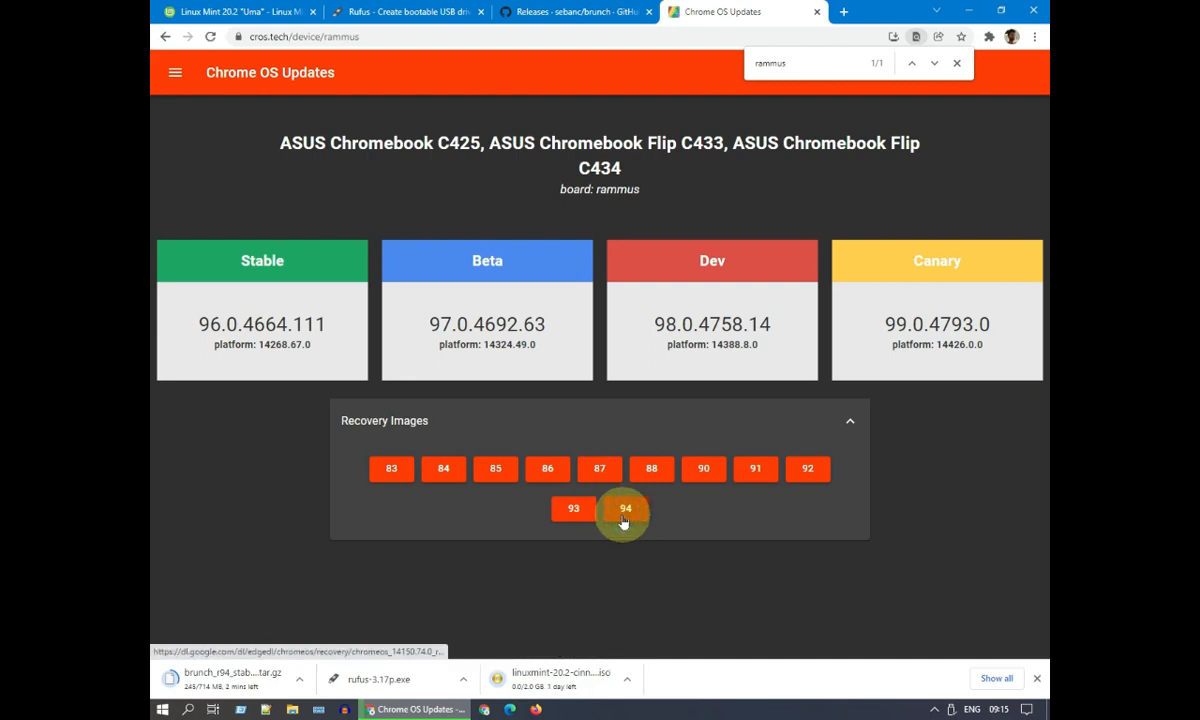
click(624, 508)
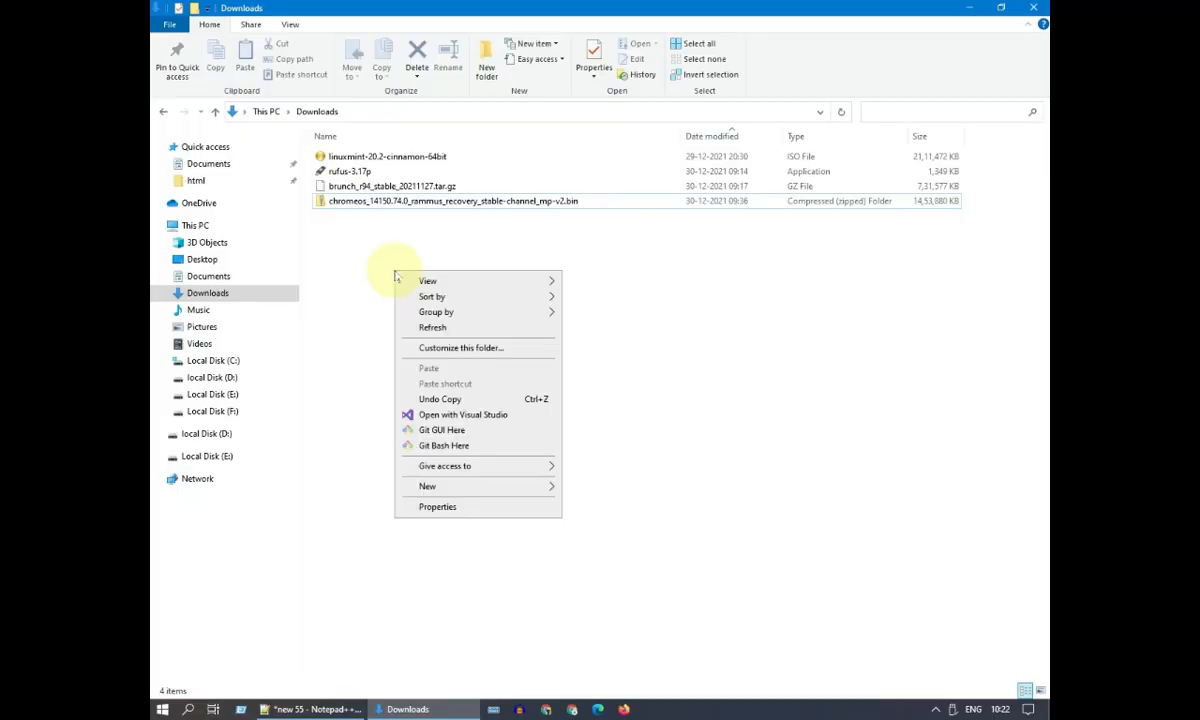
Create a ChromeOS folder in Downloads and extract the Brunch tar.gz and its tar with 7-Zip
click(428, 486)
text(ChromeOS)
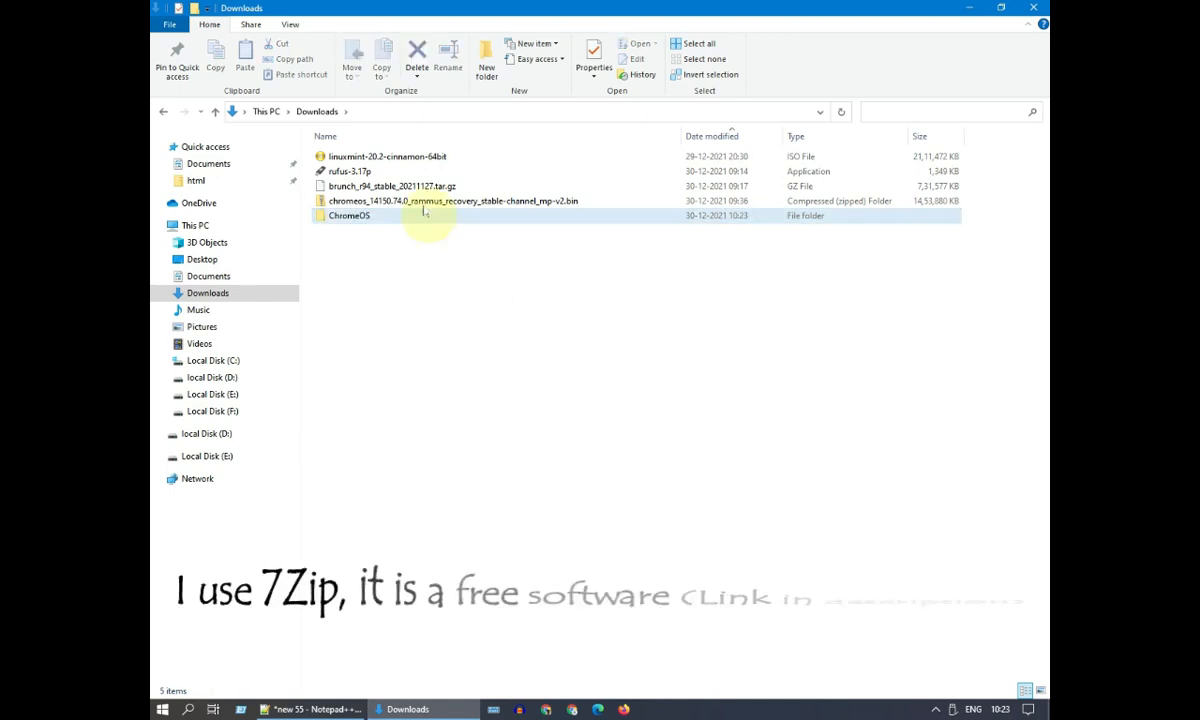
right_click(390, 186)
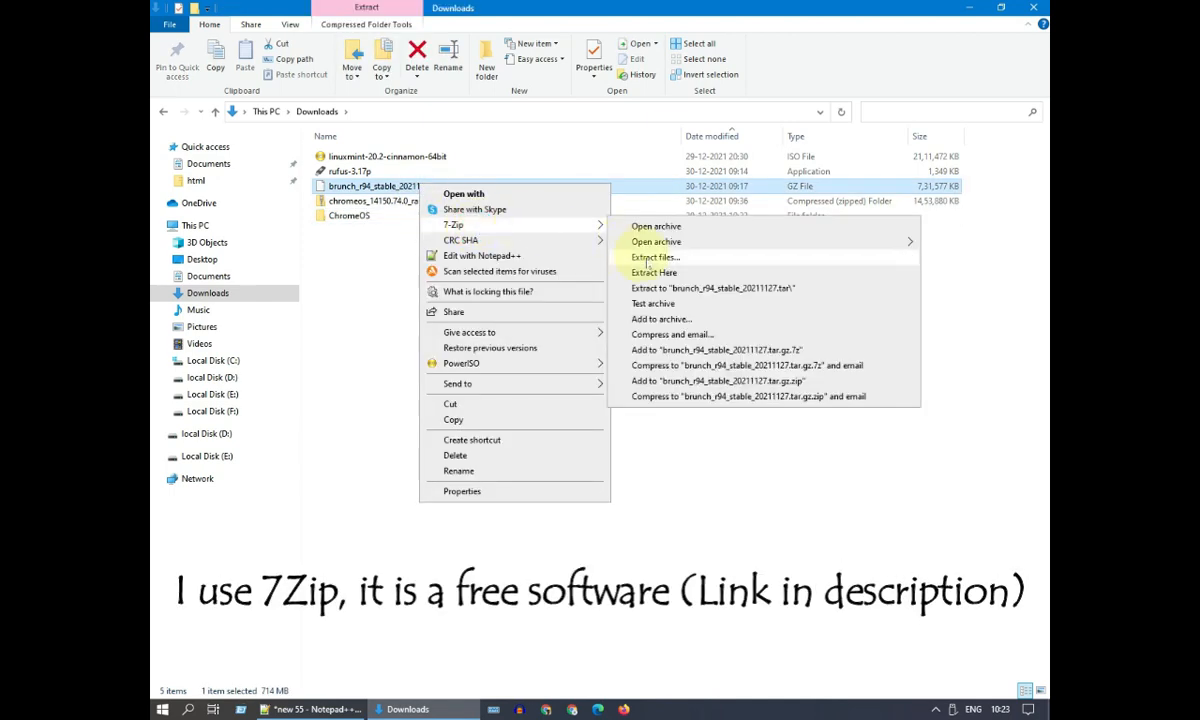
click(656, 256)
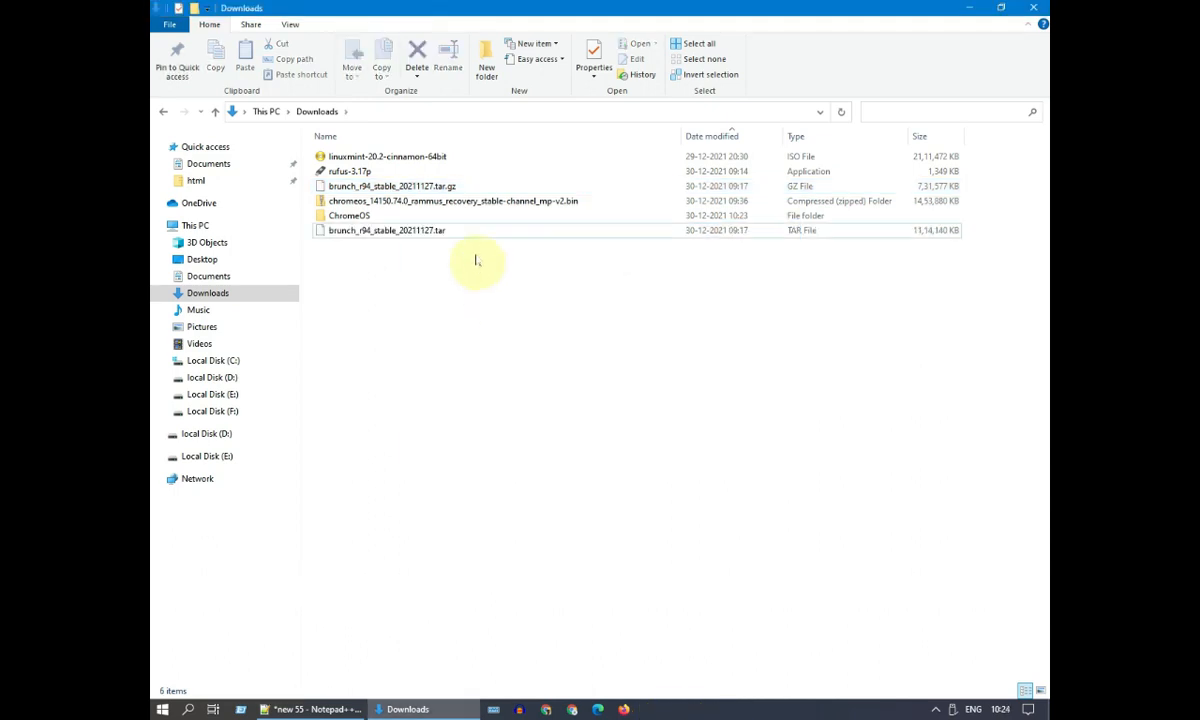
right_click(386, 230)
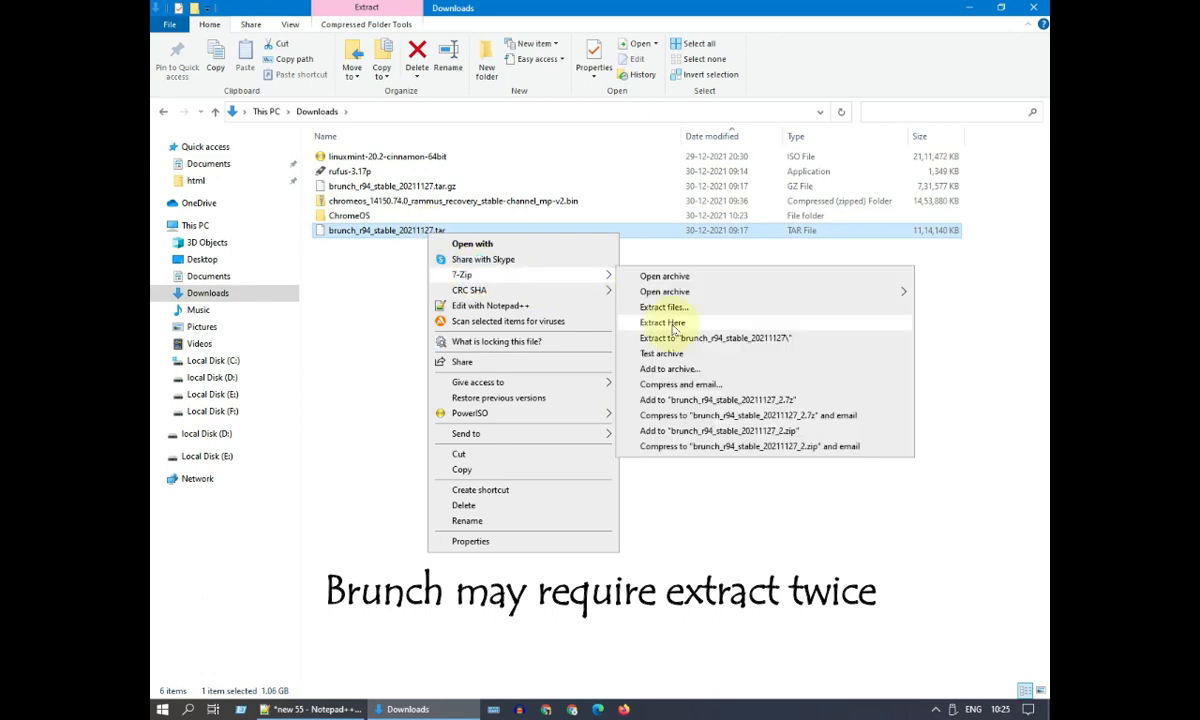
click(660, 322)
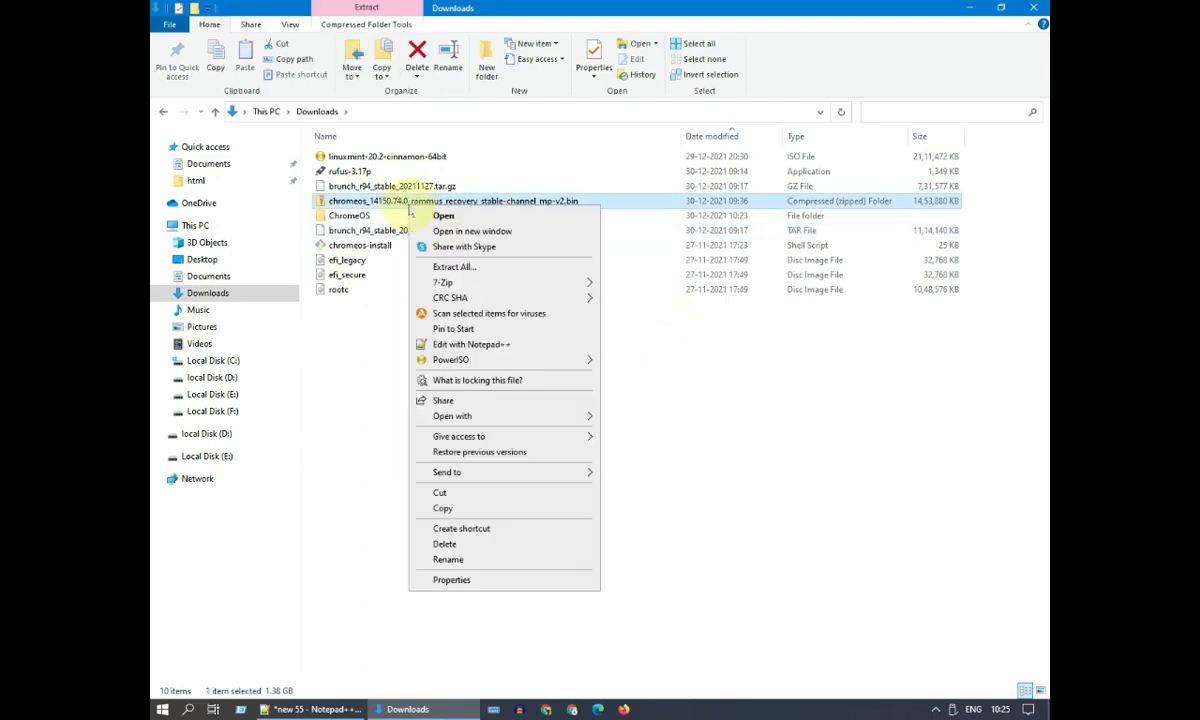
mouse_move(442, 282)
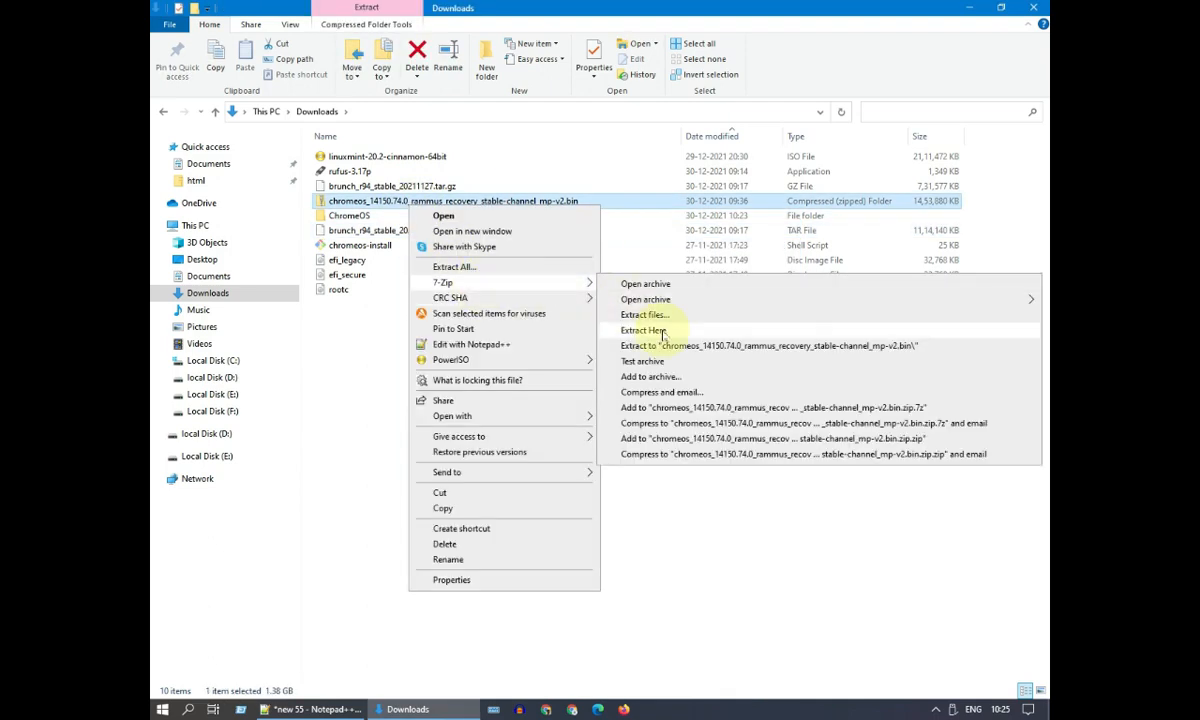
Extract the rammus recovery zip into Downloads and select the recovery image file
click(644, 330)
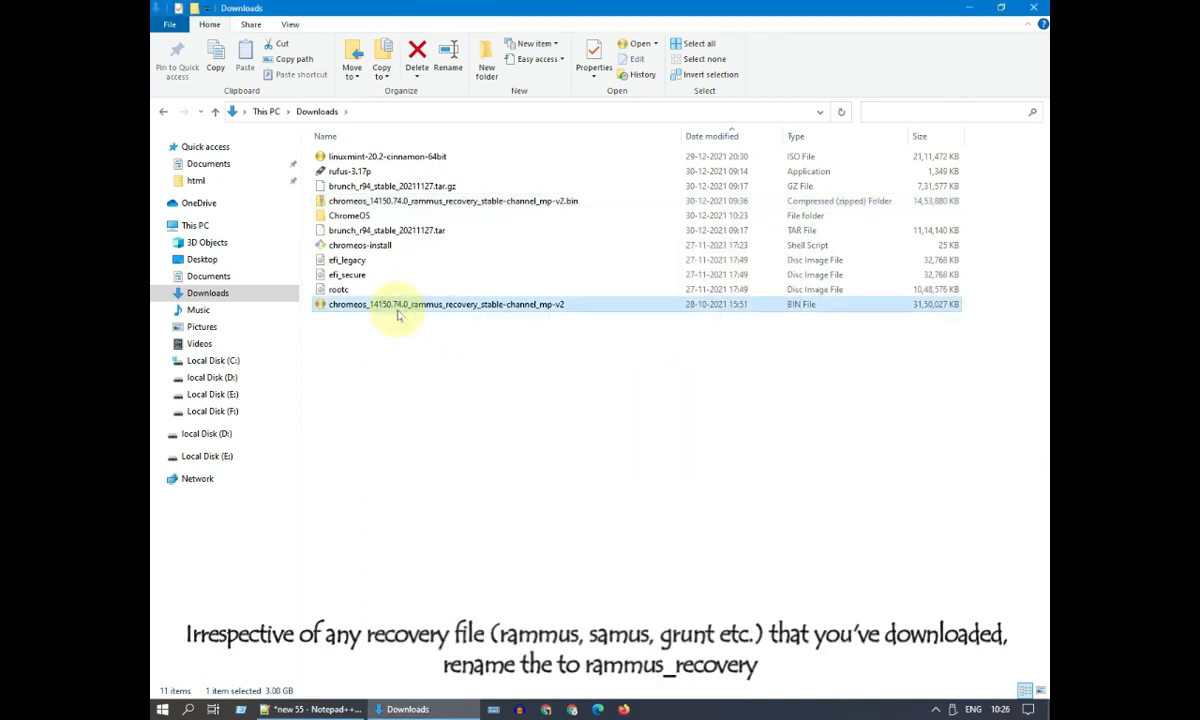
click(444, 304)
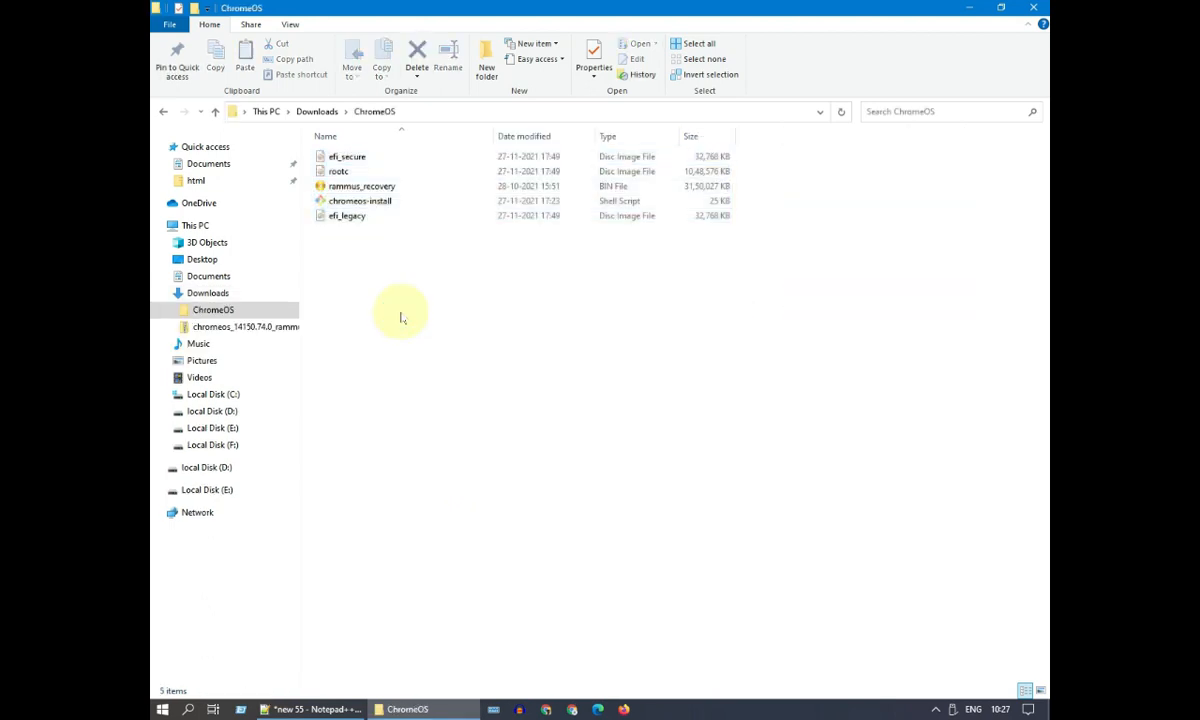
Create a Commands text document in the ChromeOS folder, open it in Notepad, and return to Downloads
right_click(400, 318)
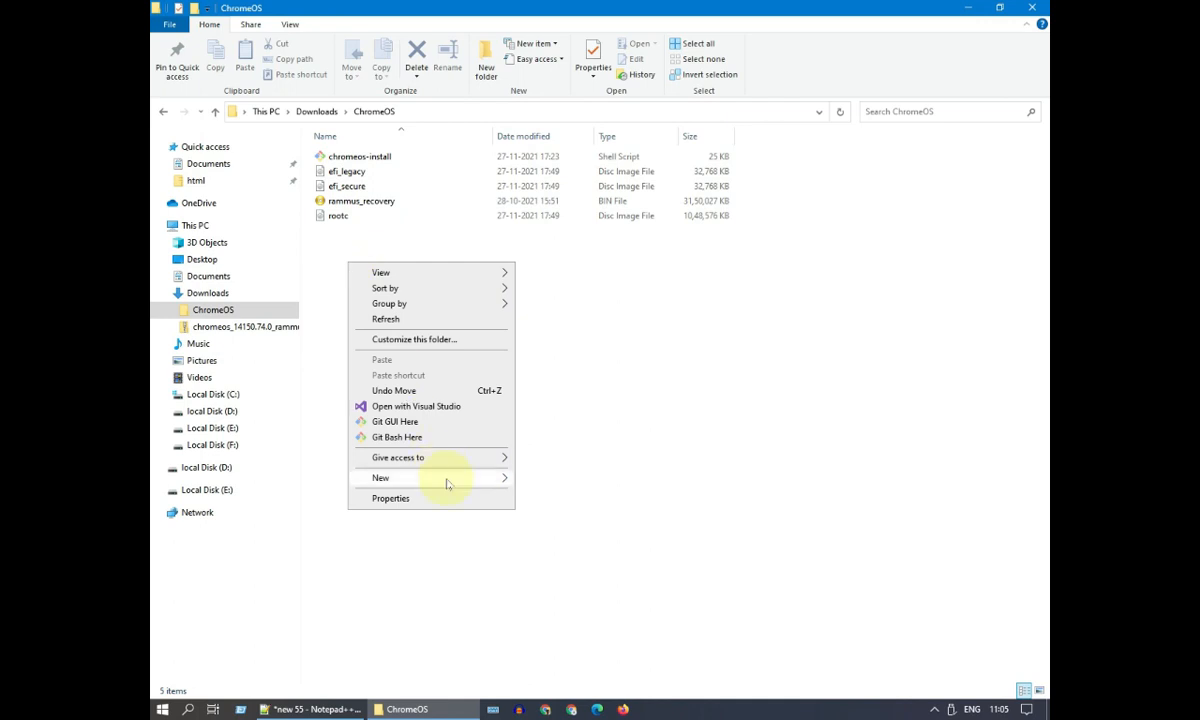
click(380, 476)
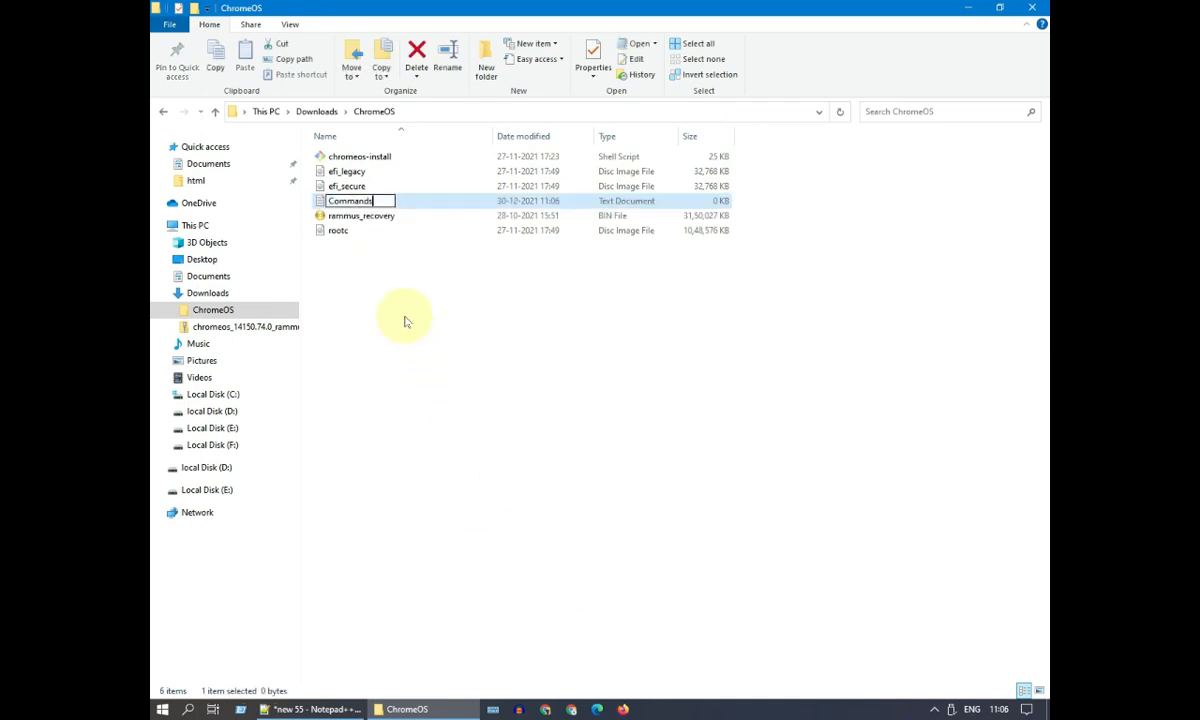
double_click(348, 200)
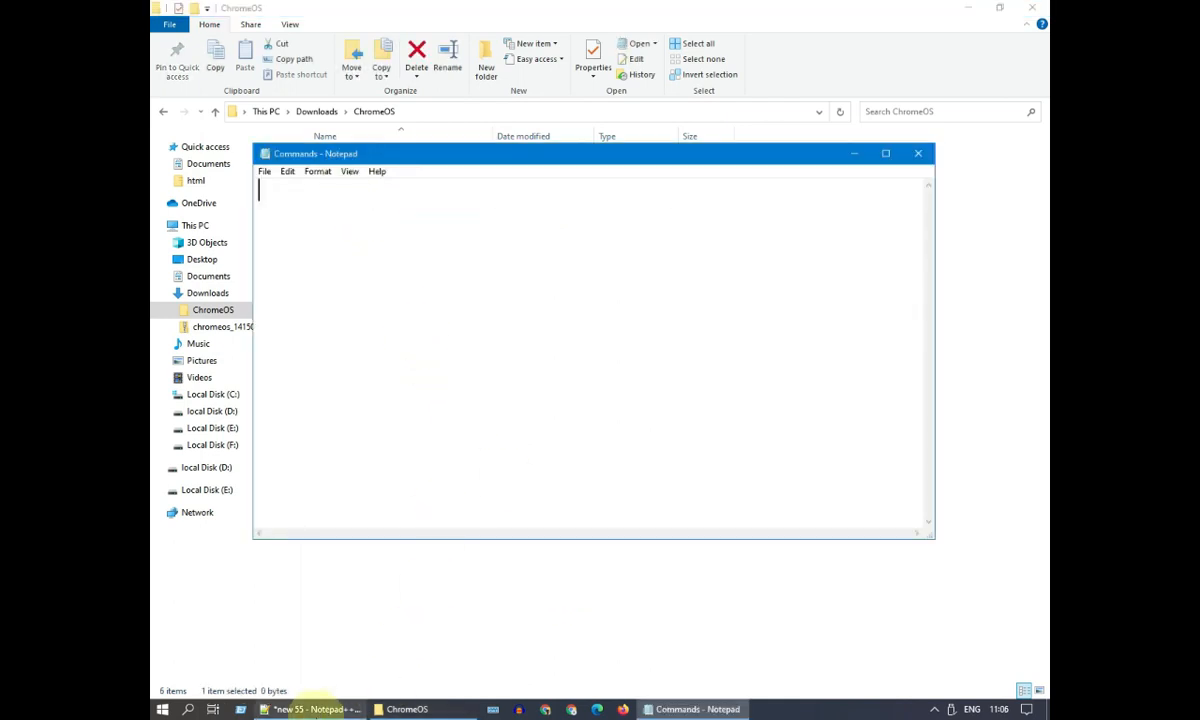
click(310, 708)
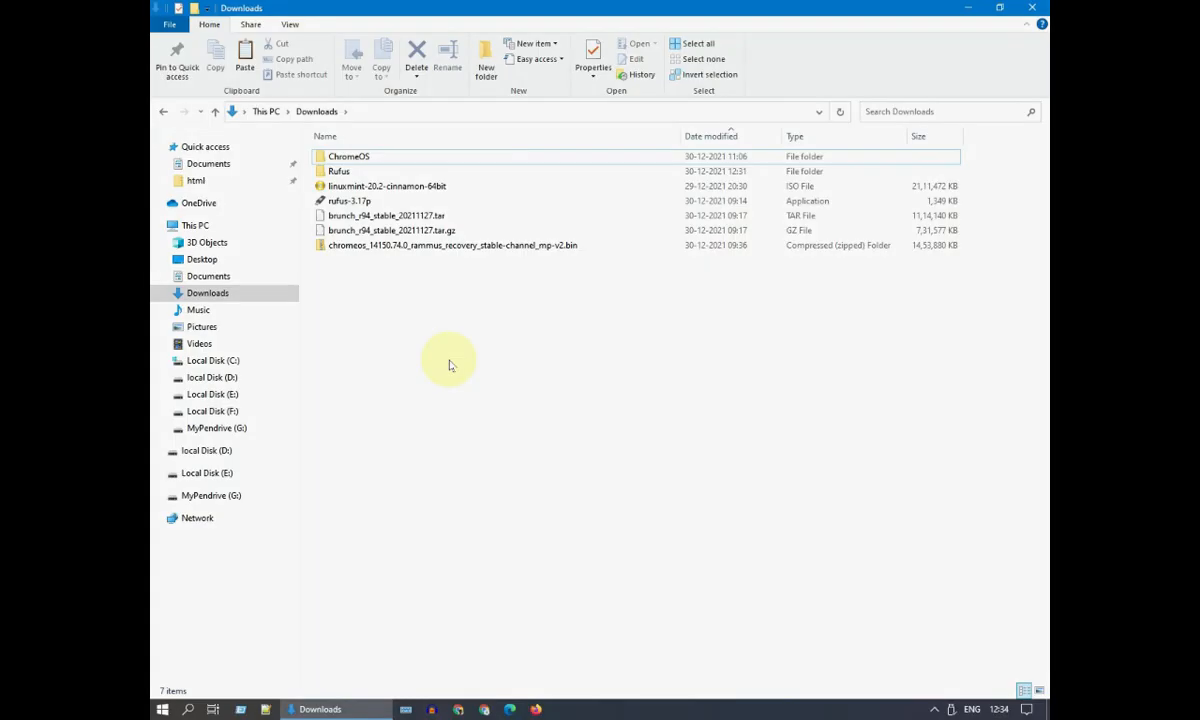
Launch rufus-3.17p past the security warning and set MyPendrive (G:) [64 GB] as the device
click(348, 200)
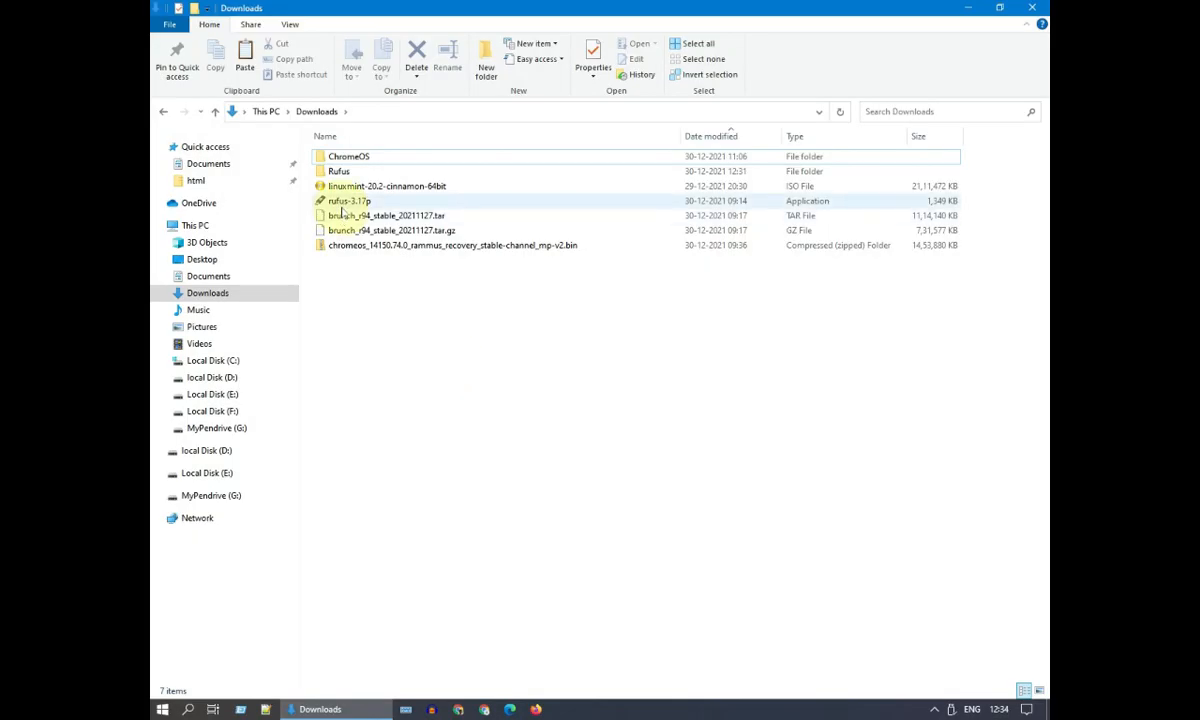
double_click(348, 200)
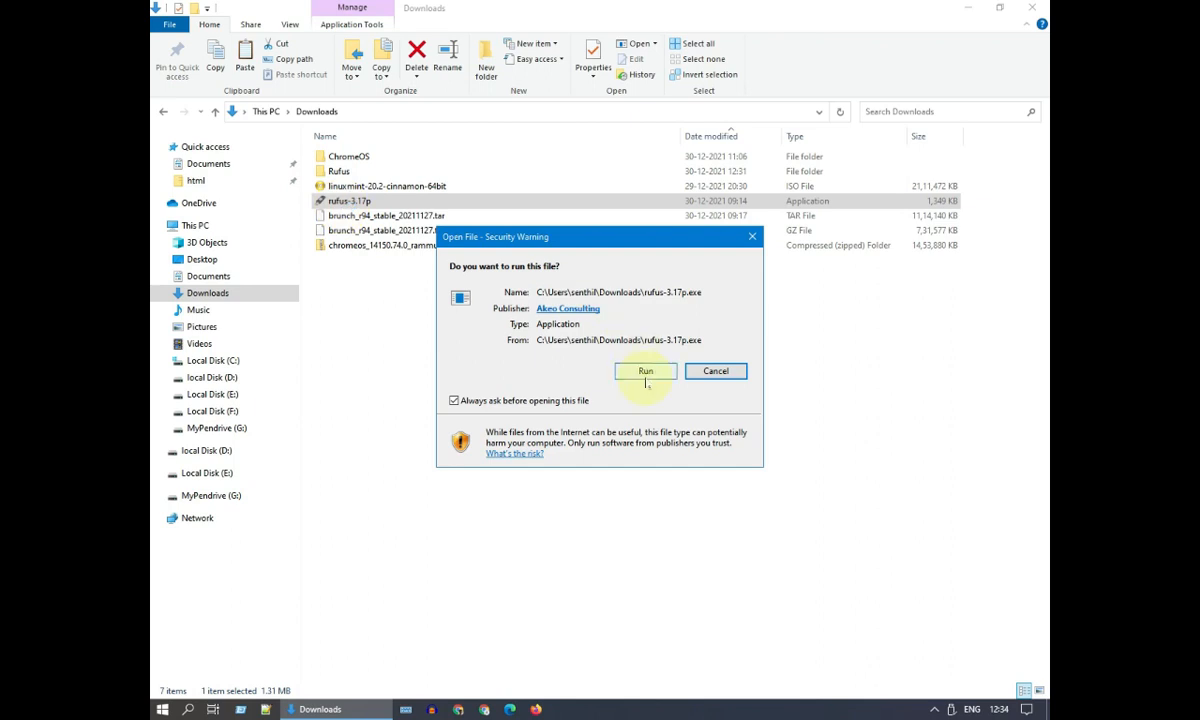
click(644, 370)
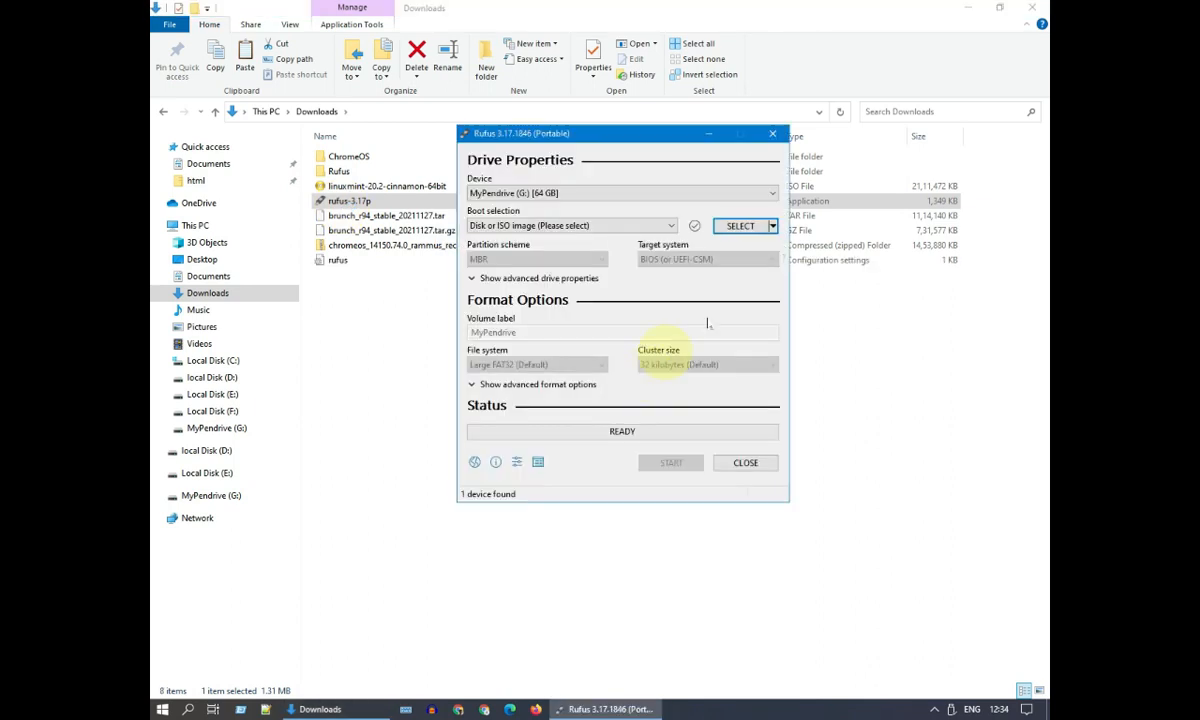
click(772, 192)
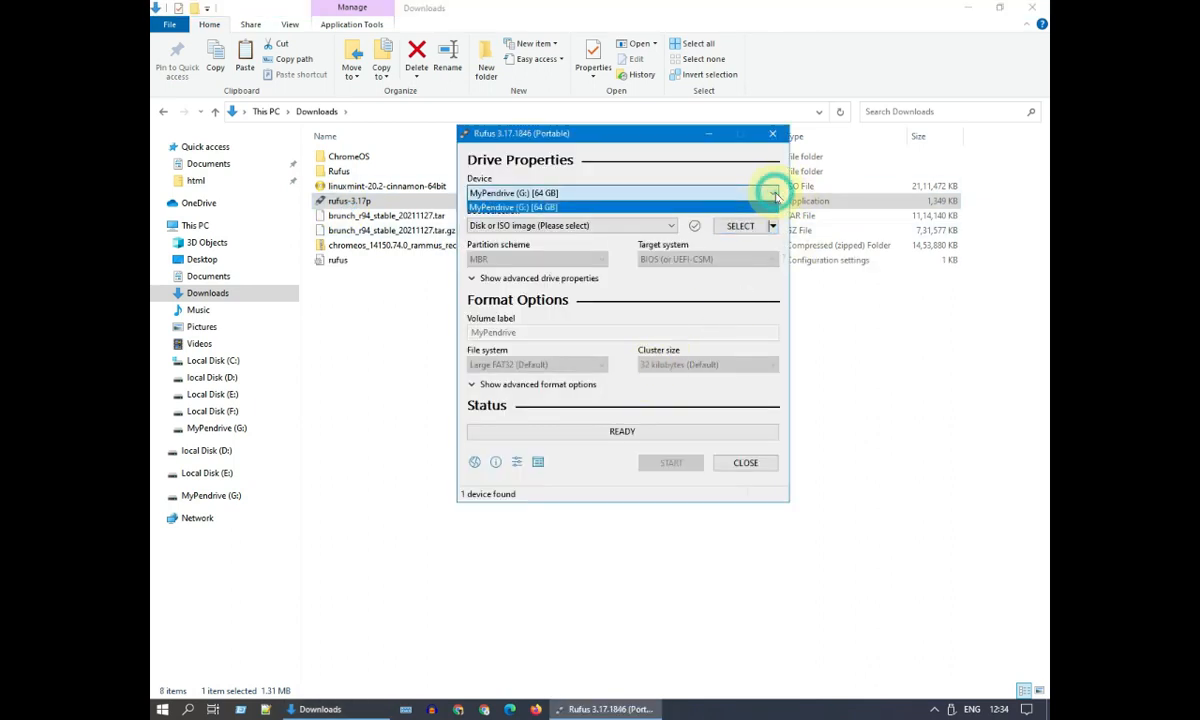
click(776, 192)
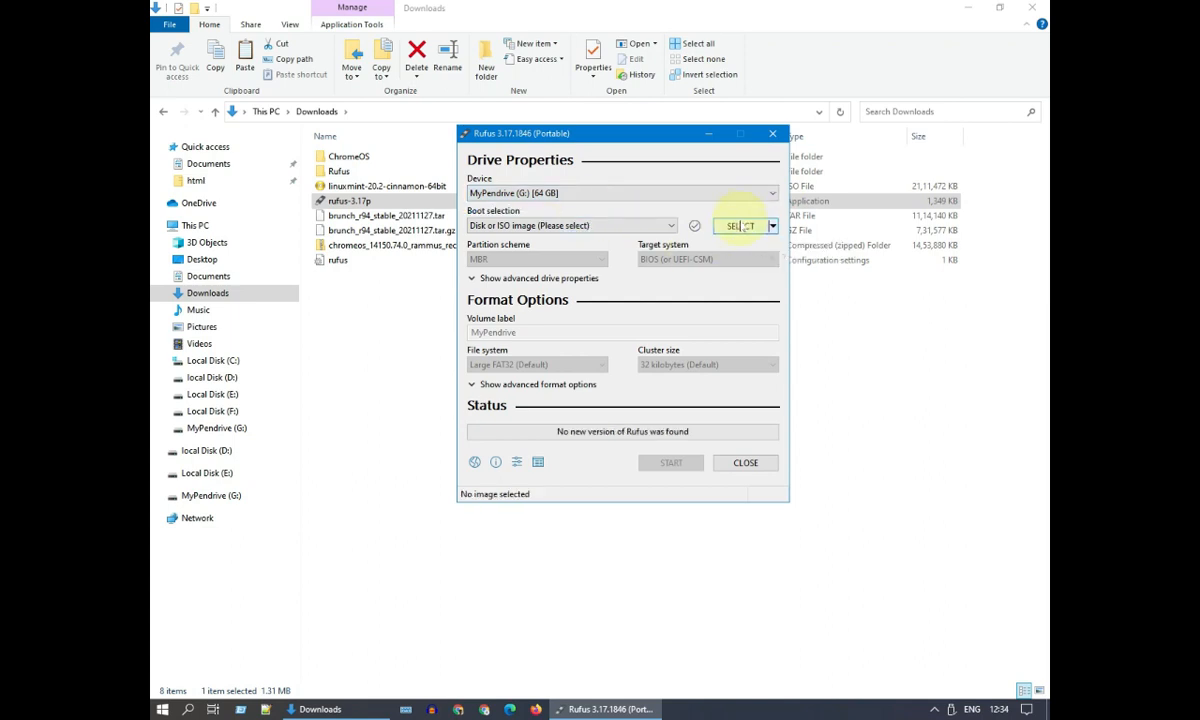
Load linuxmint-20.2-cinnamon-64bit.iso as the boot image in Rufus
click(740, 224)
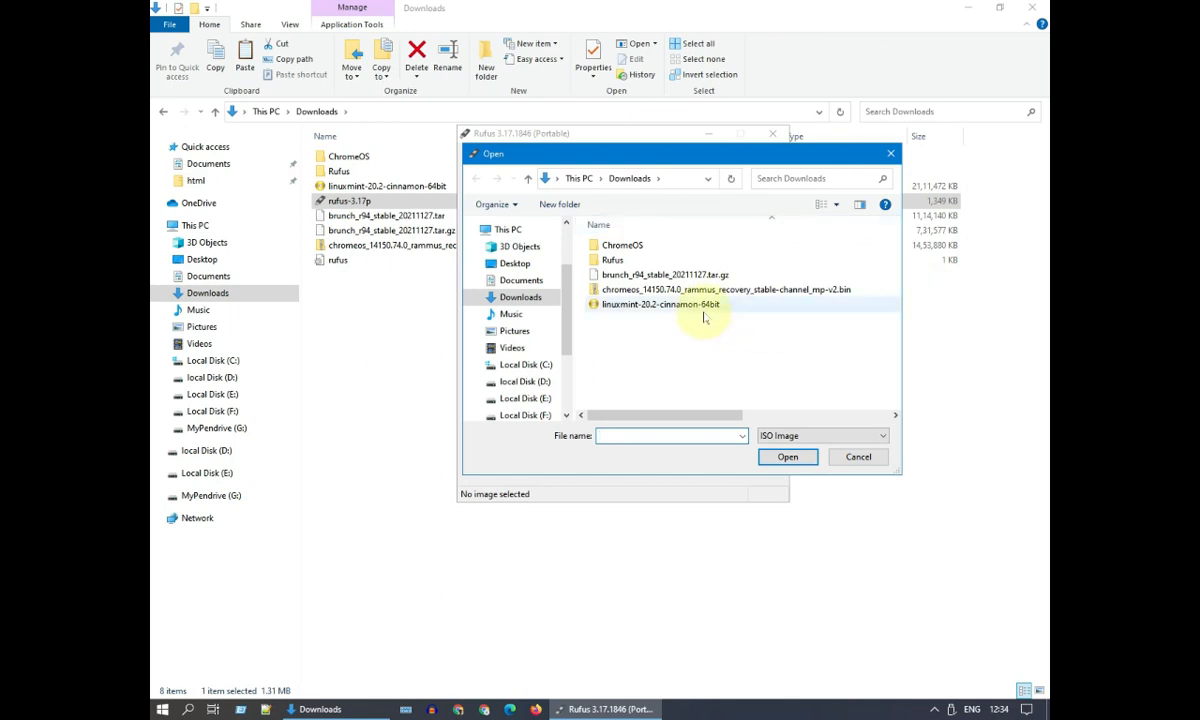
click(660, 304)
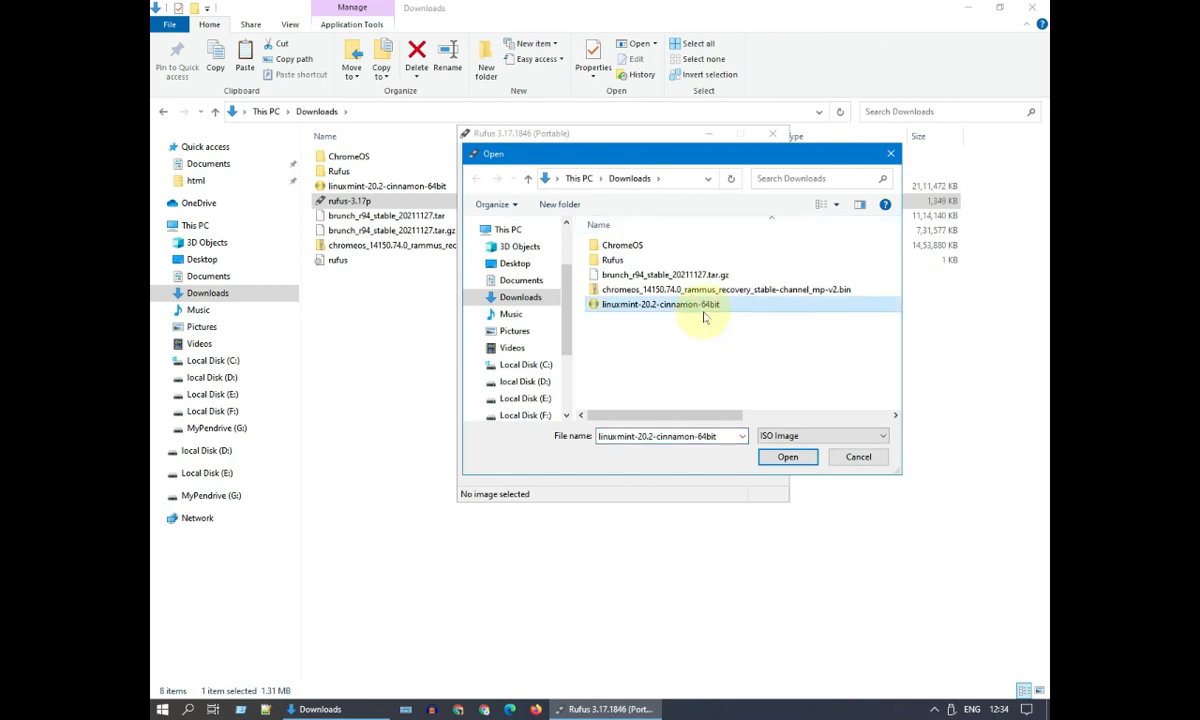
click(788, 456)
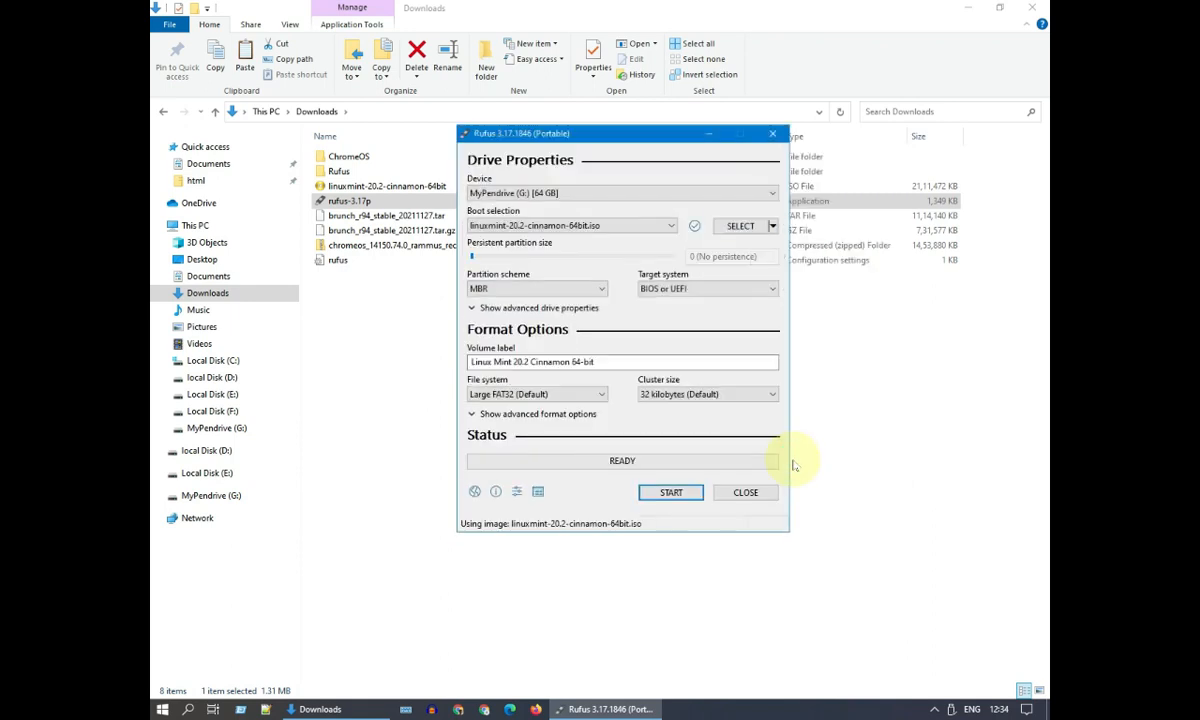
mouse_move(796, 464)
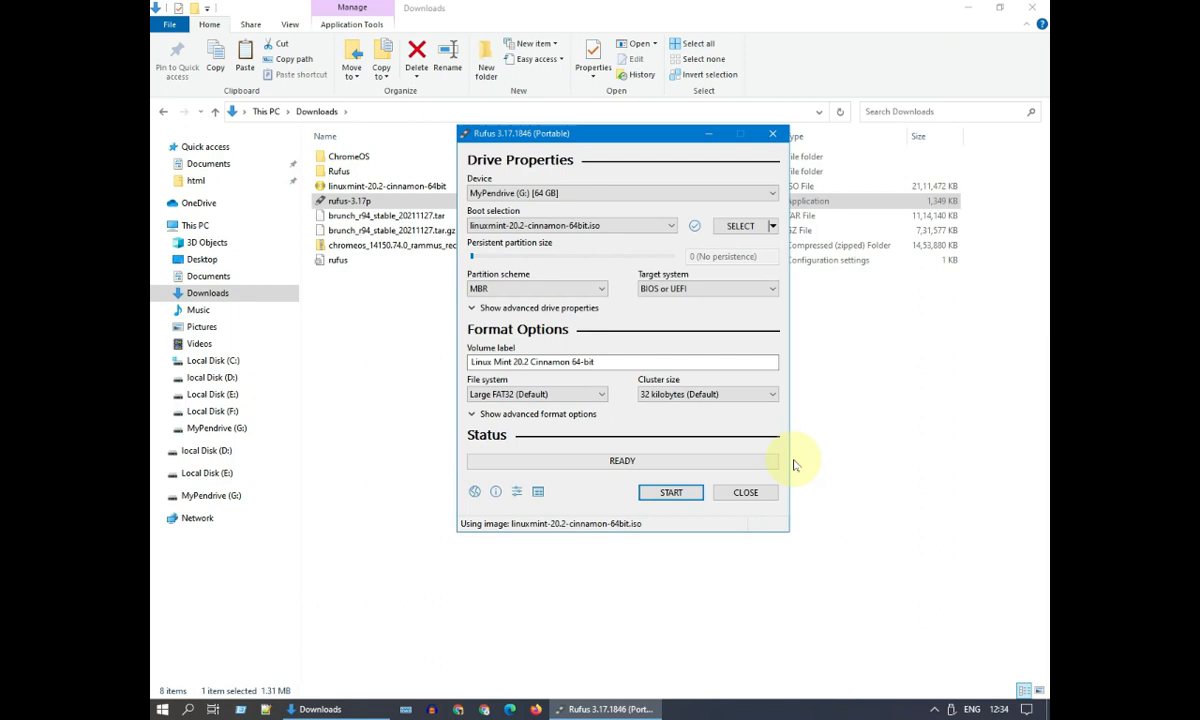
mouse_move(672, 492)
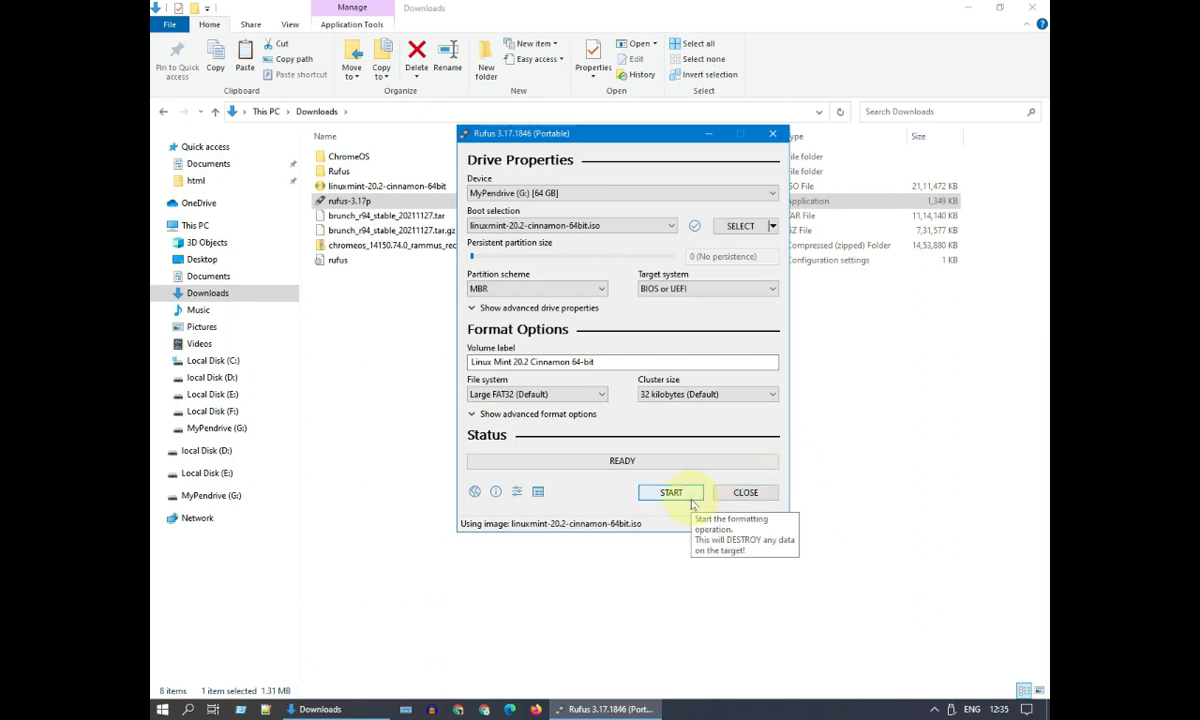
Write the image in ISO mode with Syslinux download, accept data loss, and close Rufus when ready
click(670, 492)
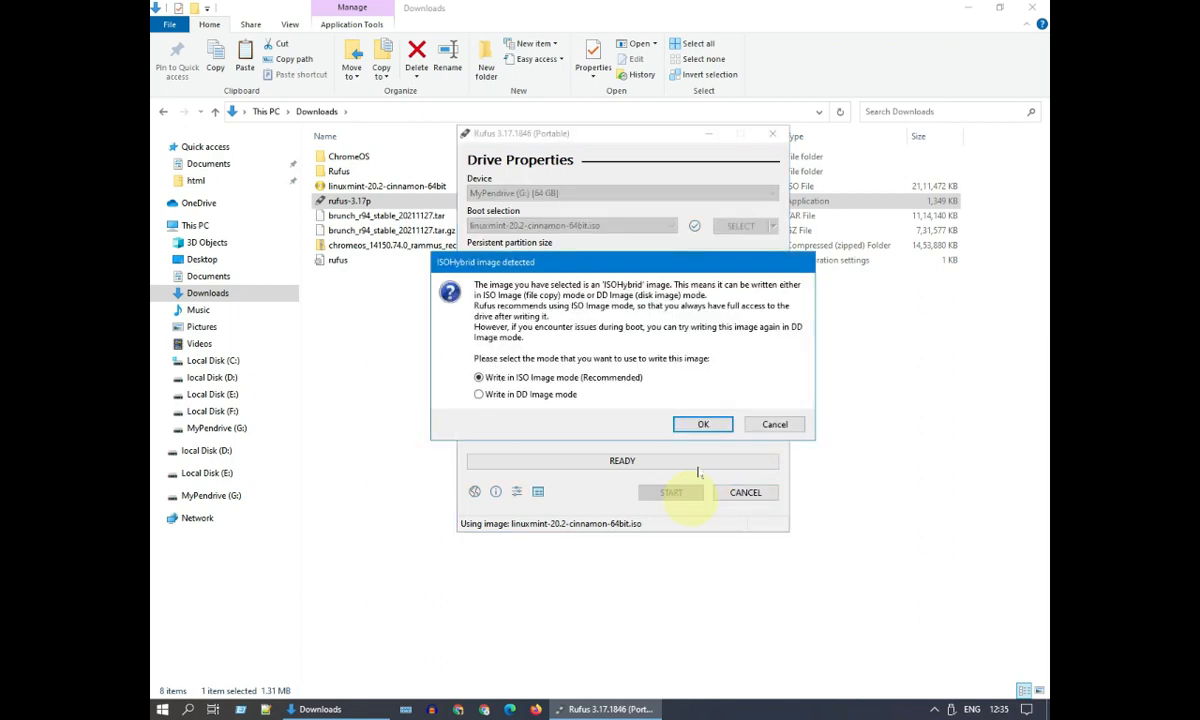
click(702, 424)
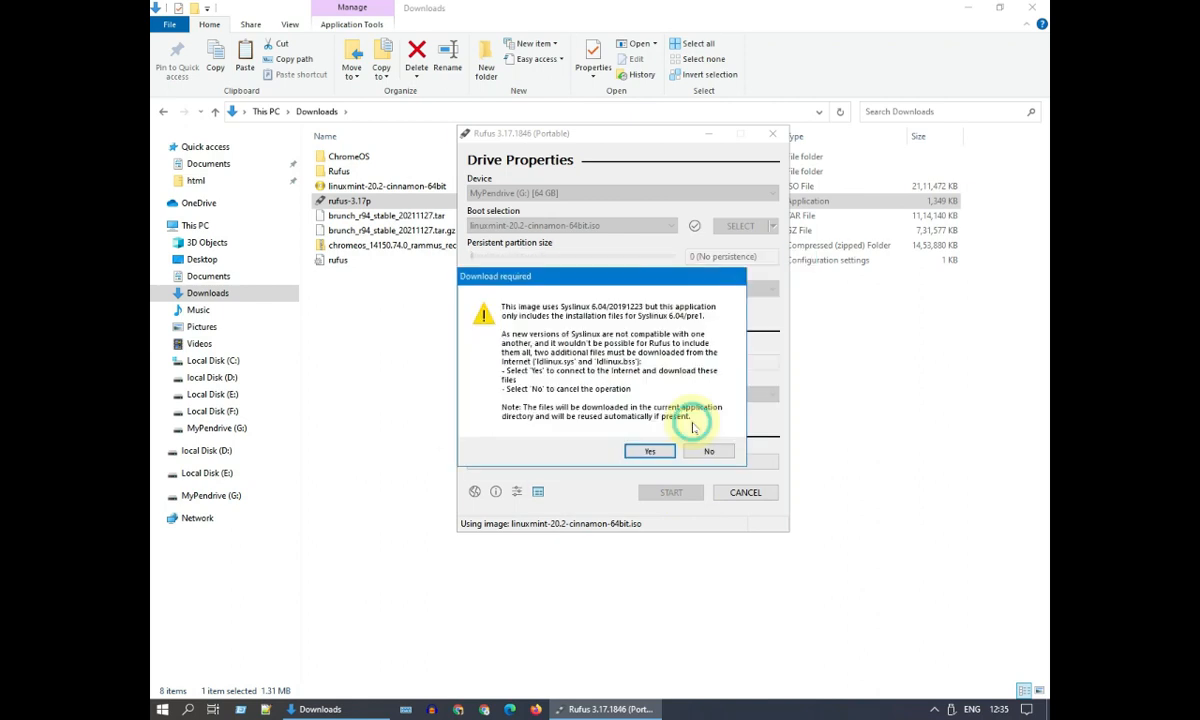
click(650, 452)
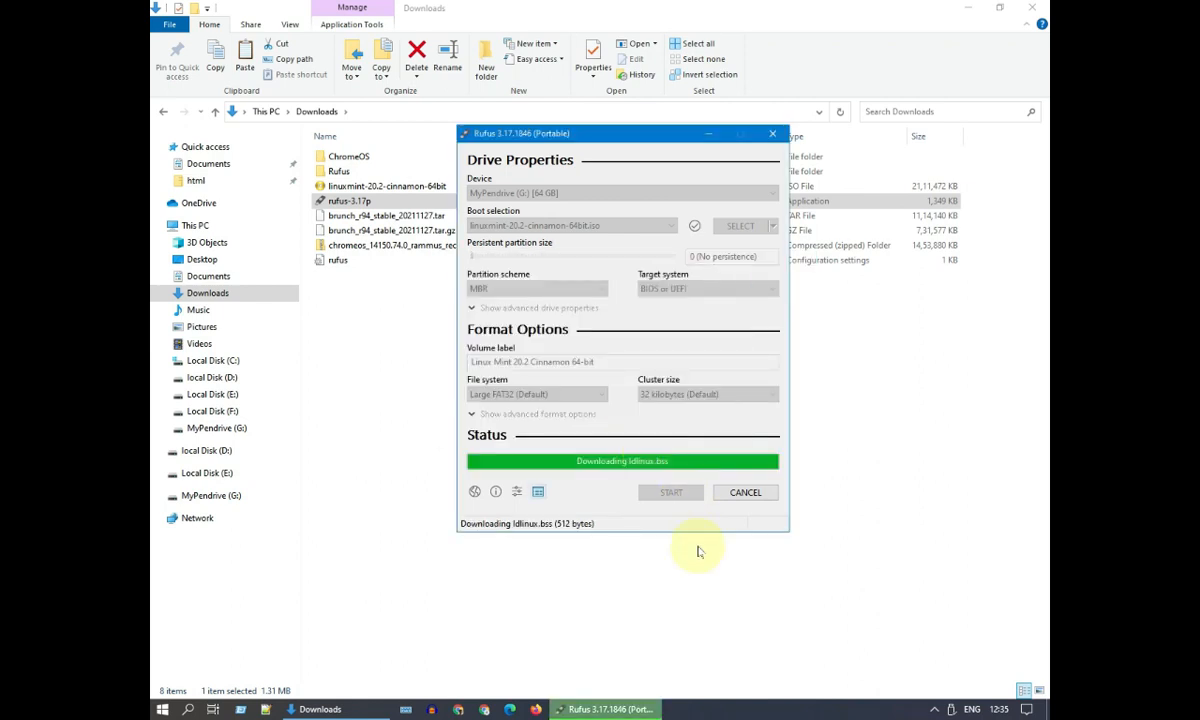
click(672, 492)
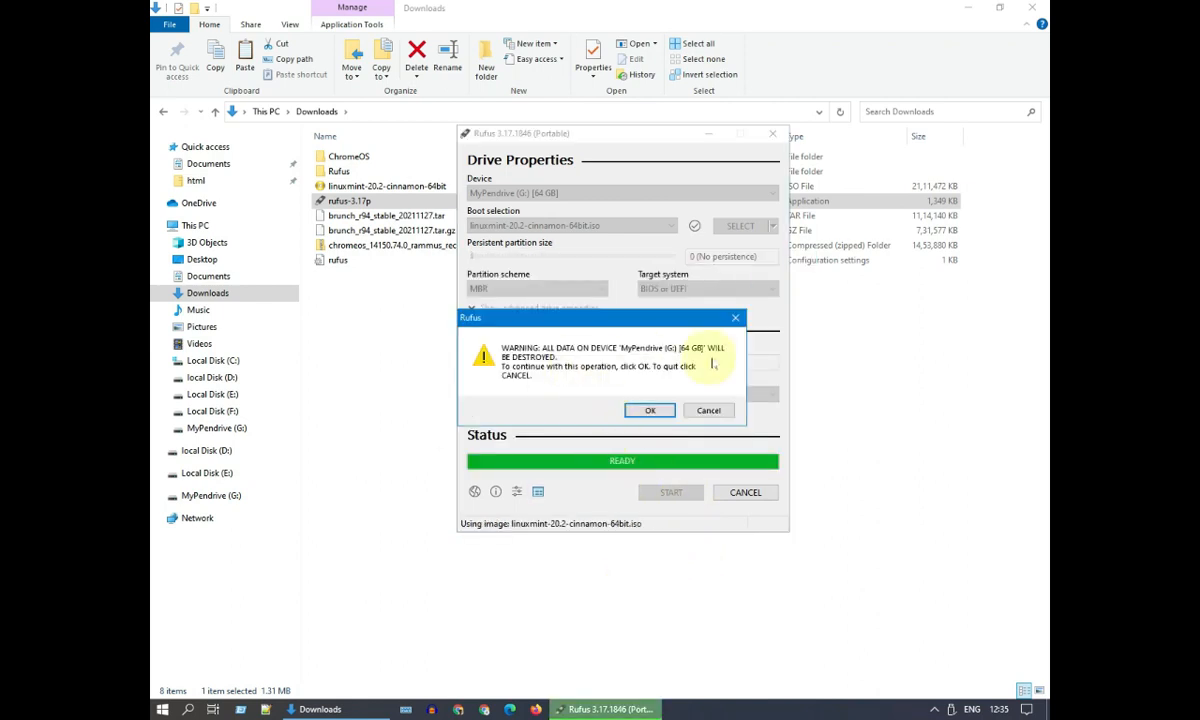
click(650, 410)
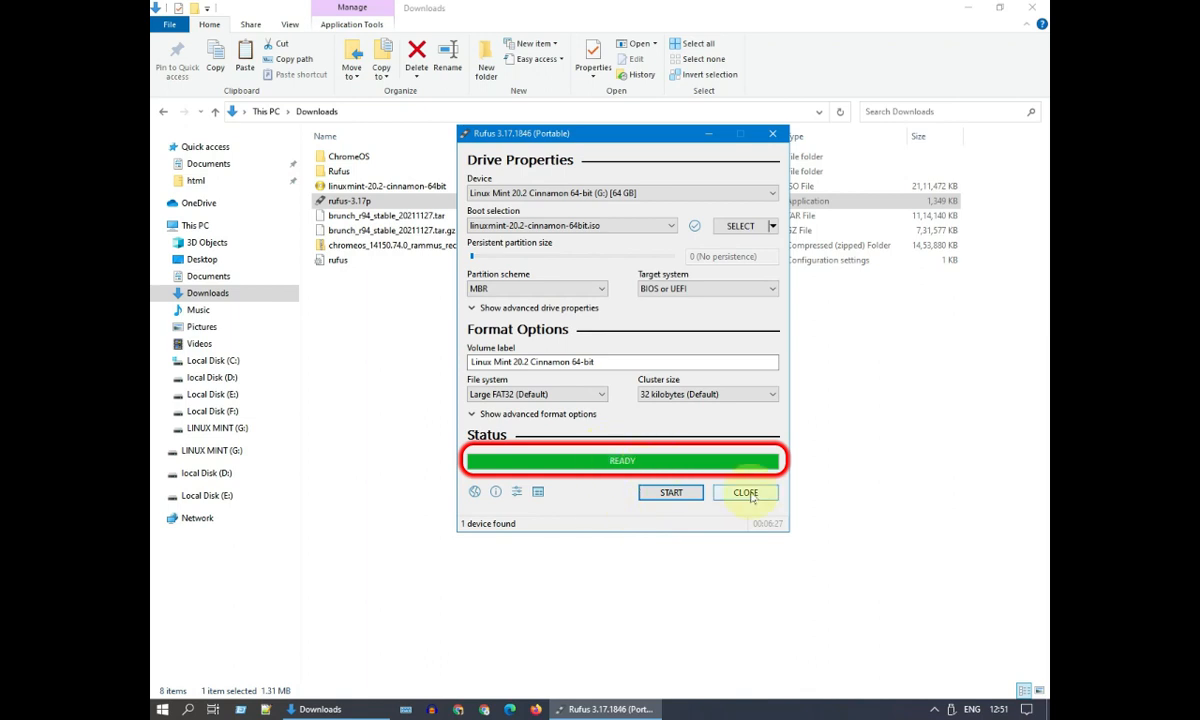
click(744, 492)
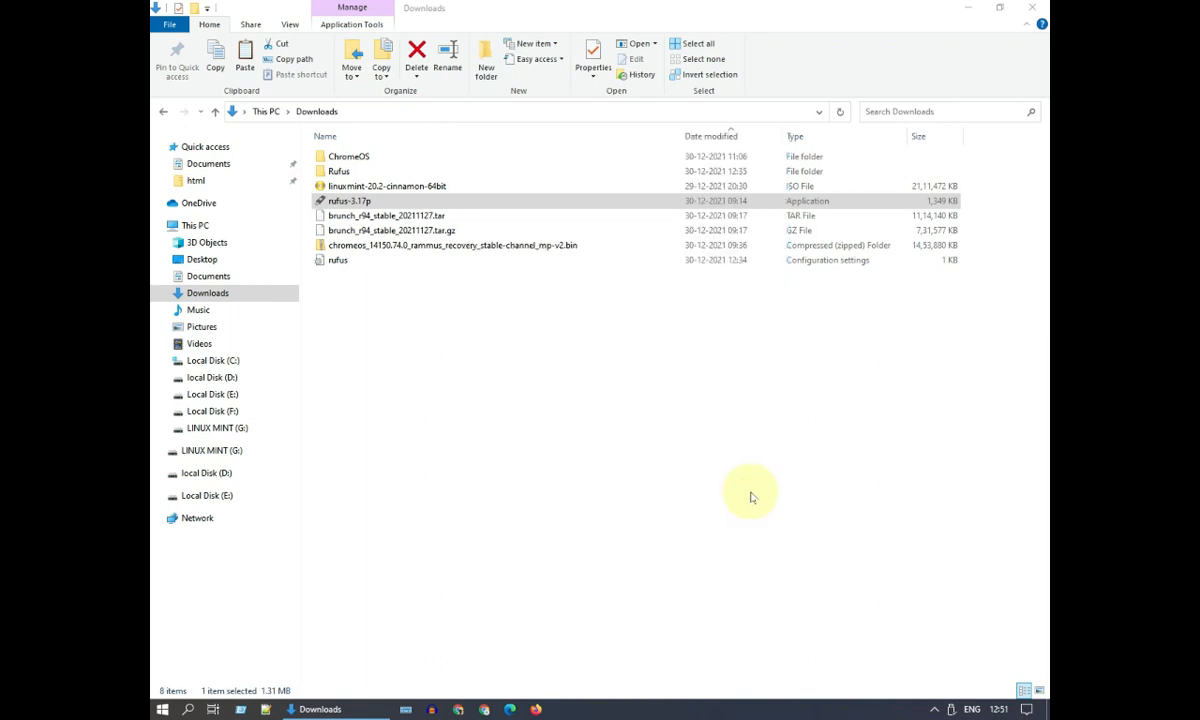
Copy the ChromeOS folder for pasting onto the LINUX MINT (G:) drive
right_click(348, 156)
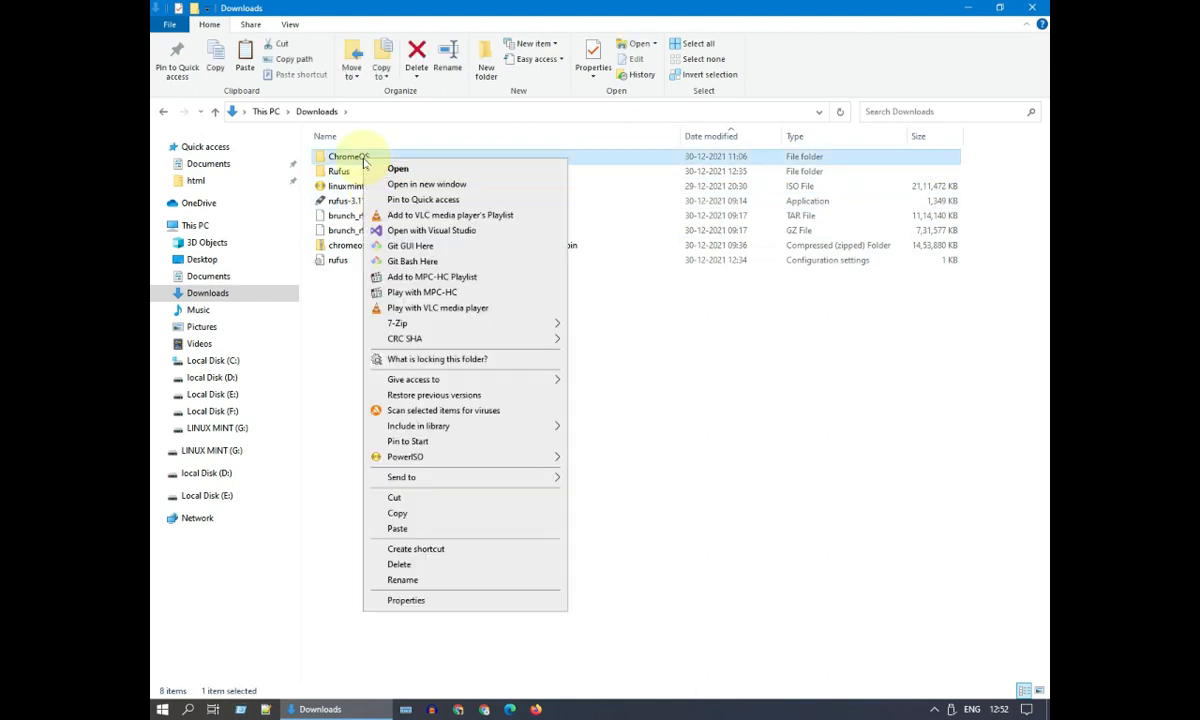
click(396, 512)
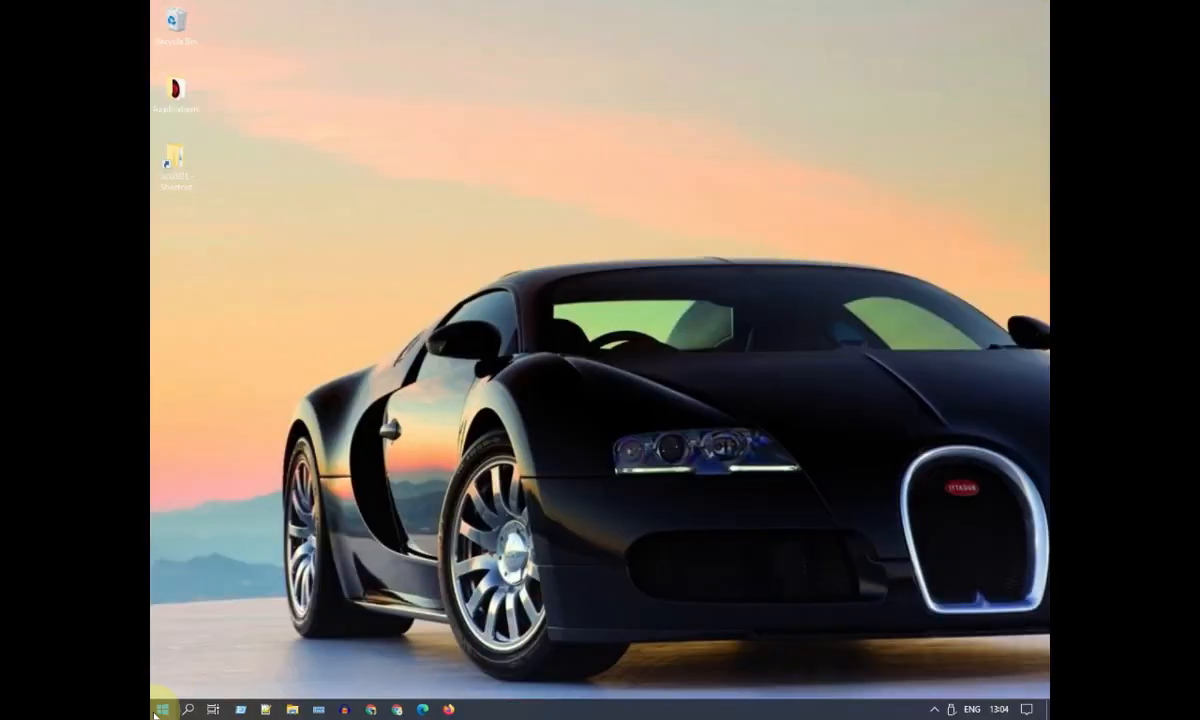
Restart Windows 10 from the Start menu's Power options to boot from the USB drive
click(160, 708)
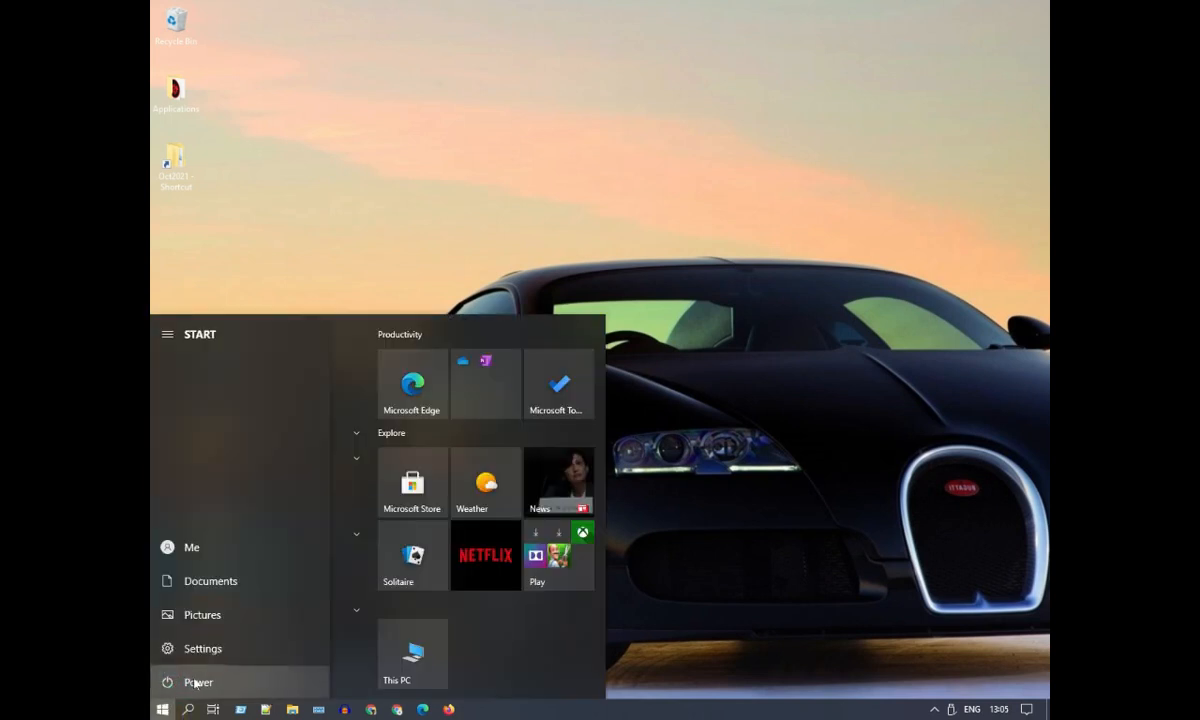
click(196, 682)
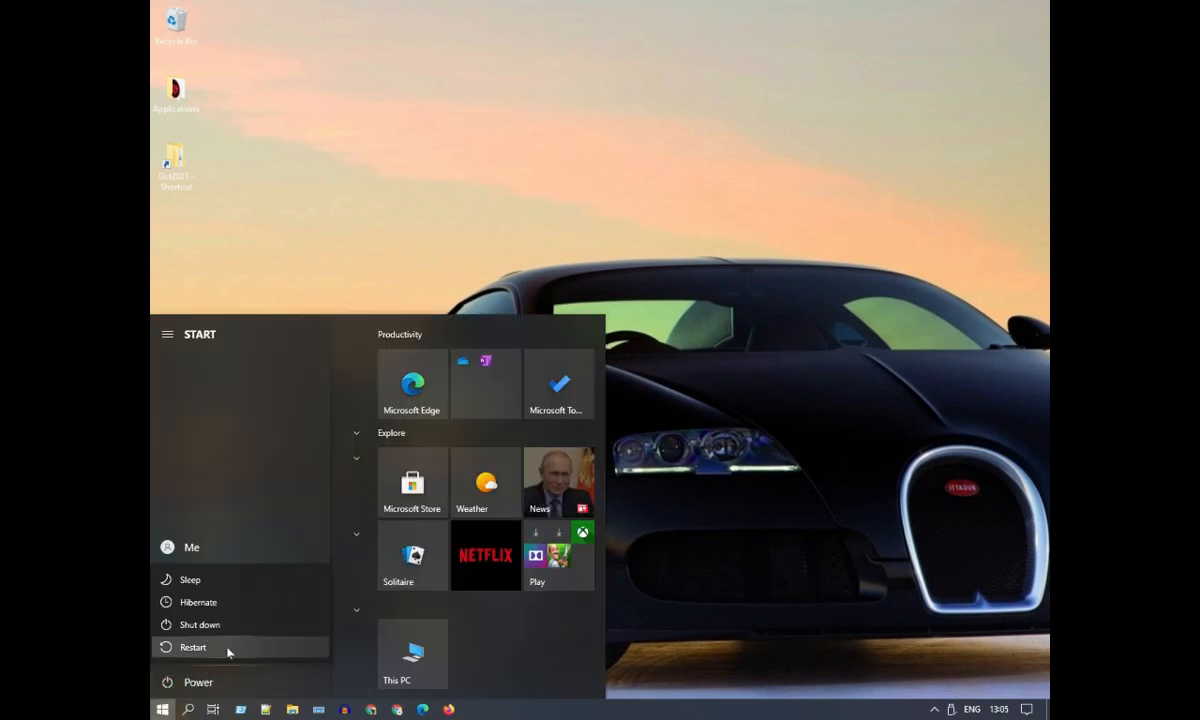
click(192, 648)
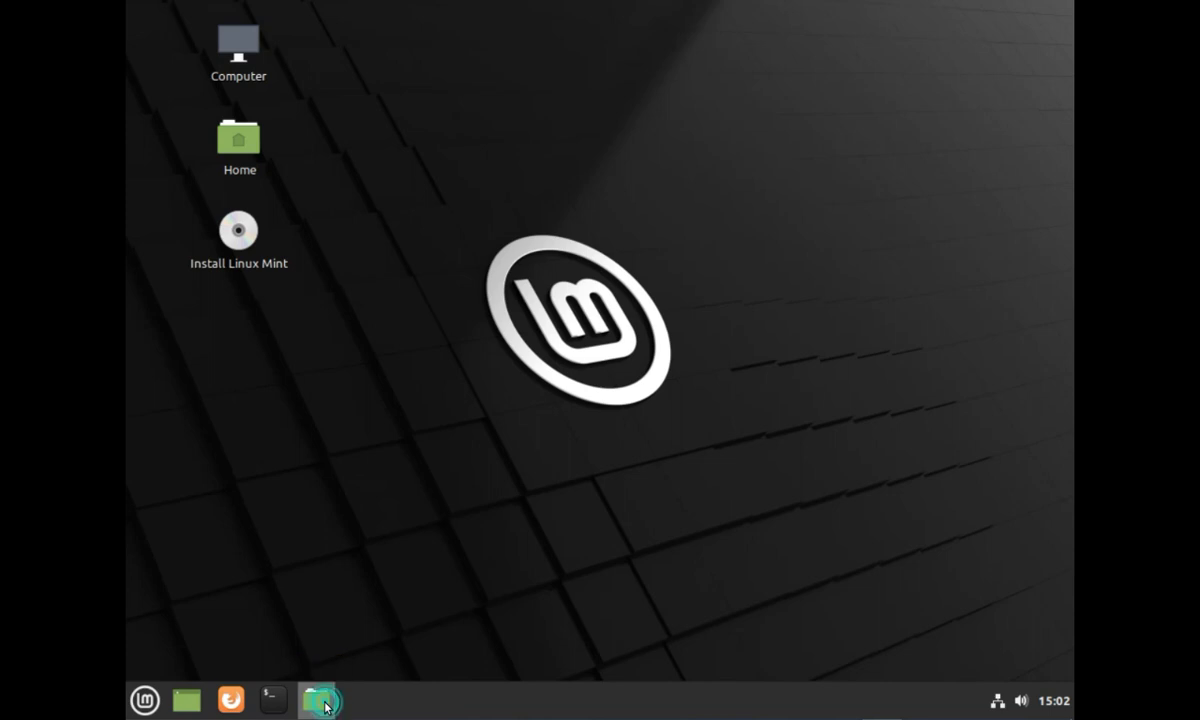
Browse to /cdrom/ChromeOS in Nemo and start a terminal in that folder
click(316, 700)
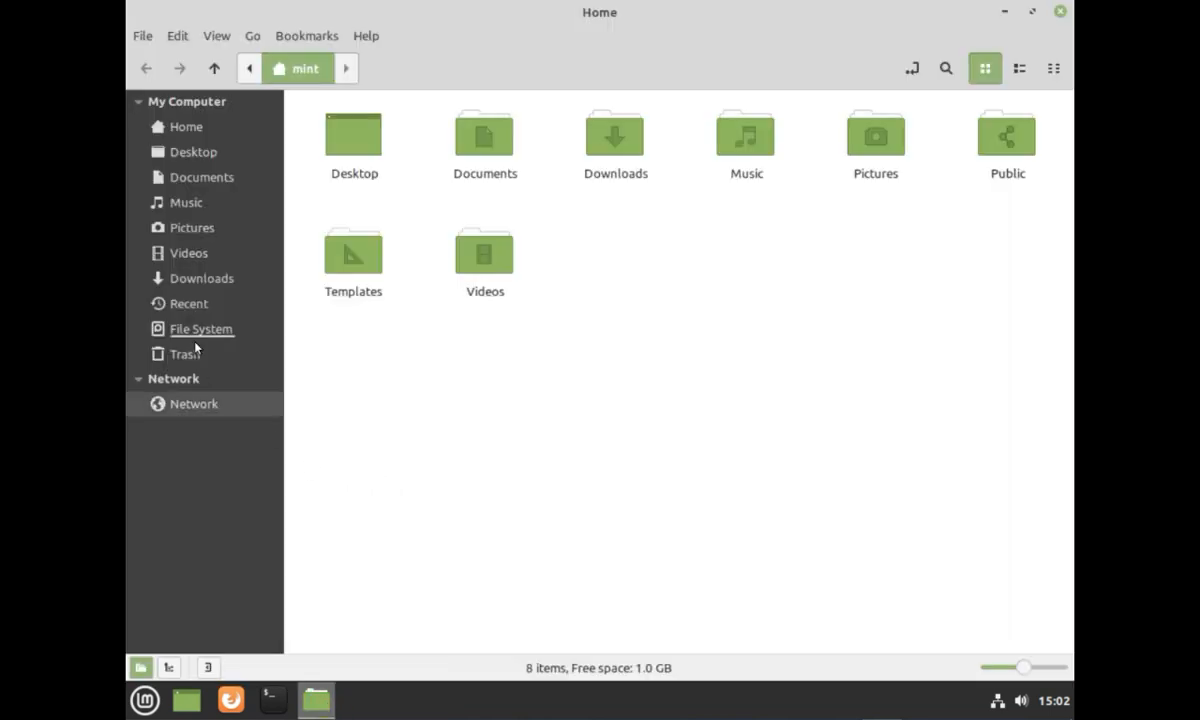
click(200, 328)
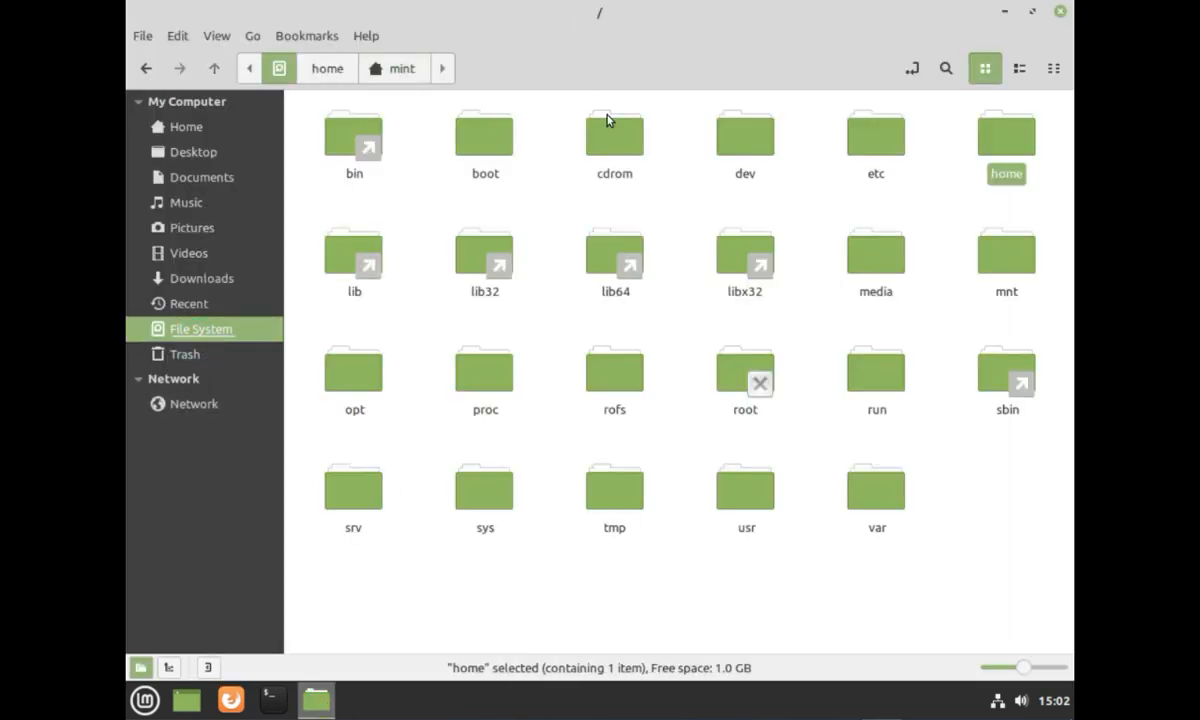
double_click(614, 134)
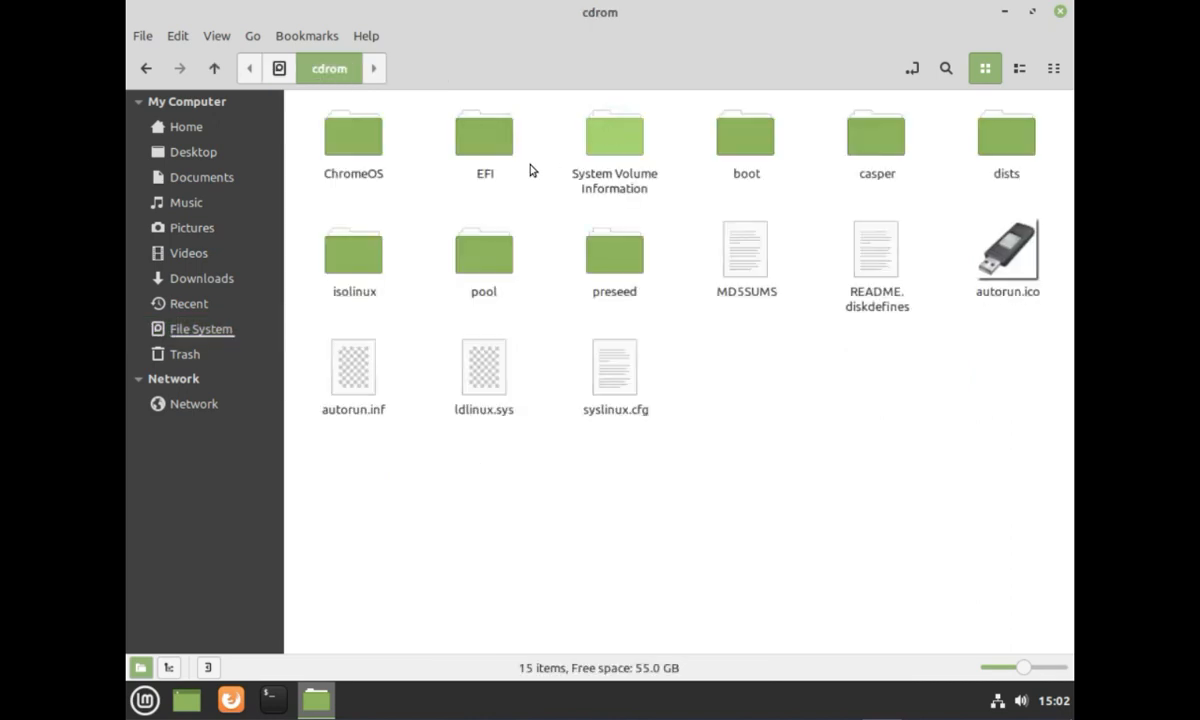
double_click(352, 136)
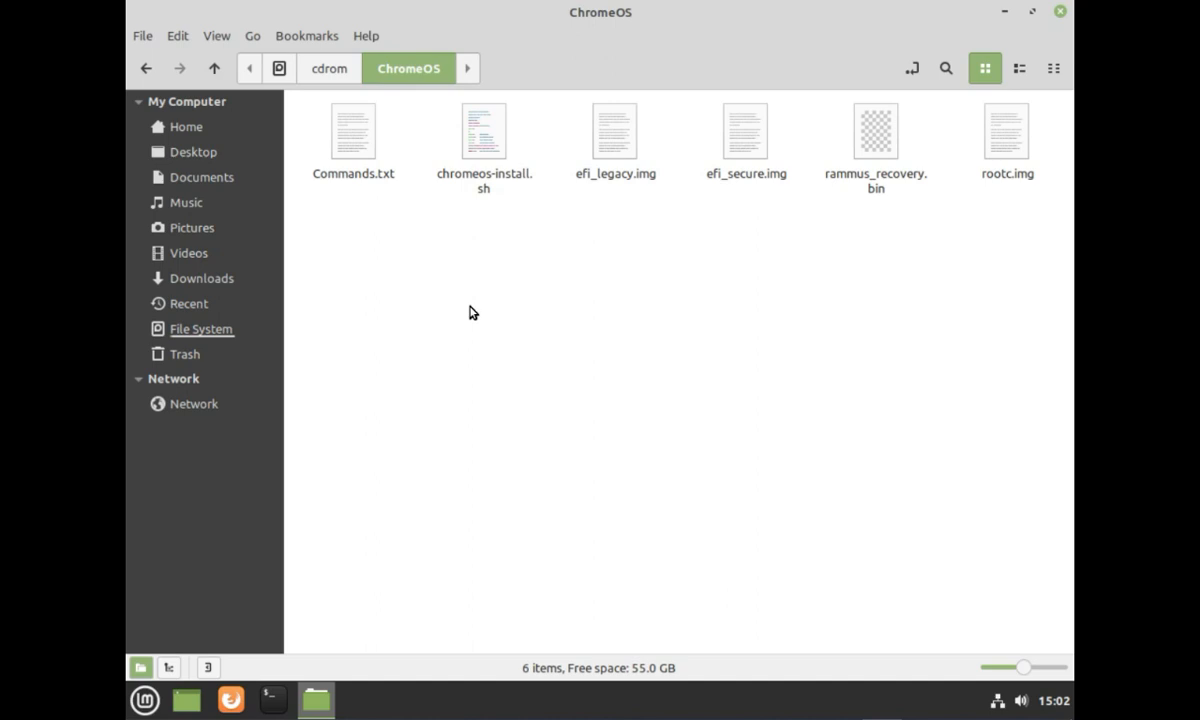
right_click(472, 312)
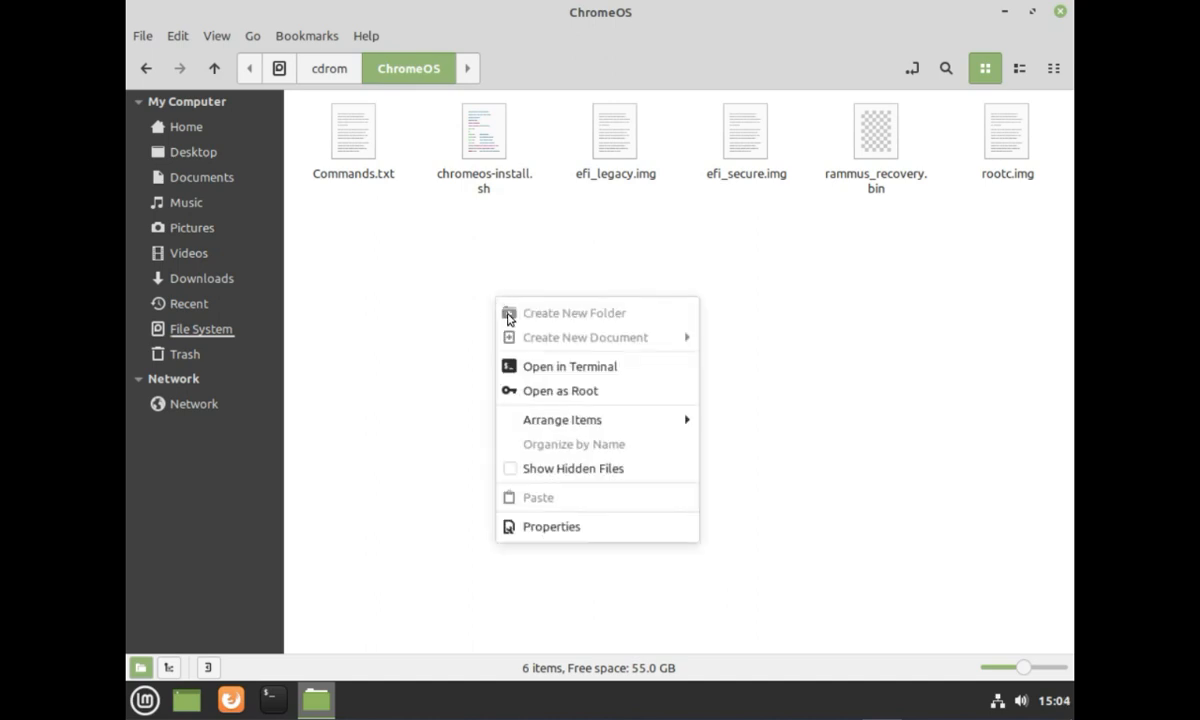
click(604, 370)
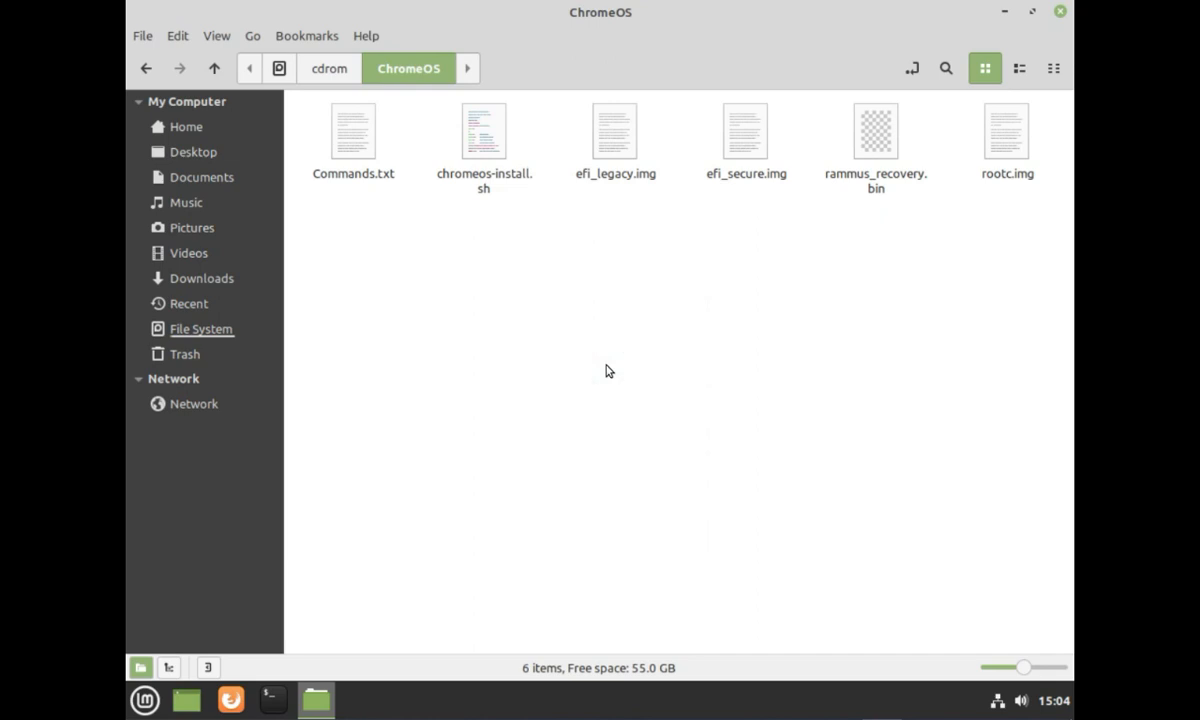
mouse_move(826, 222)
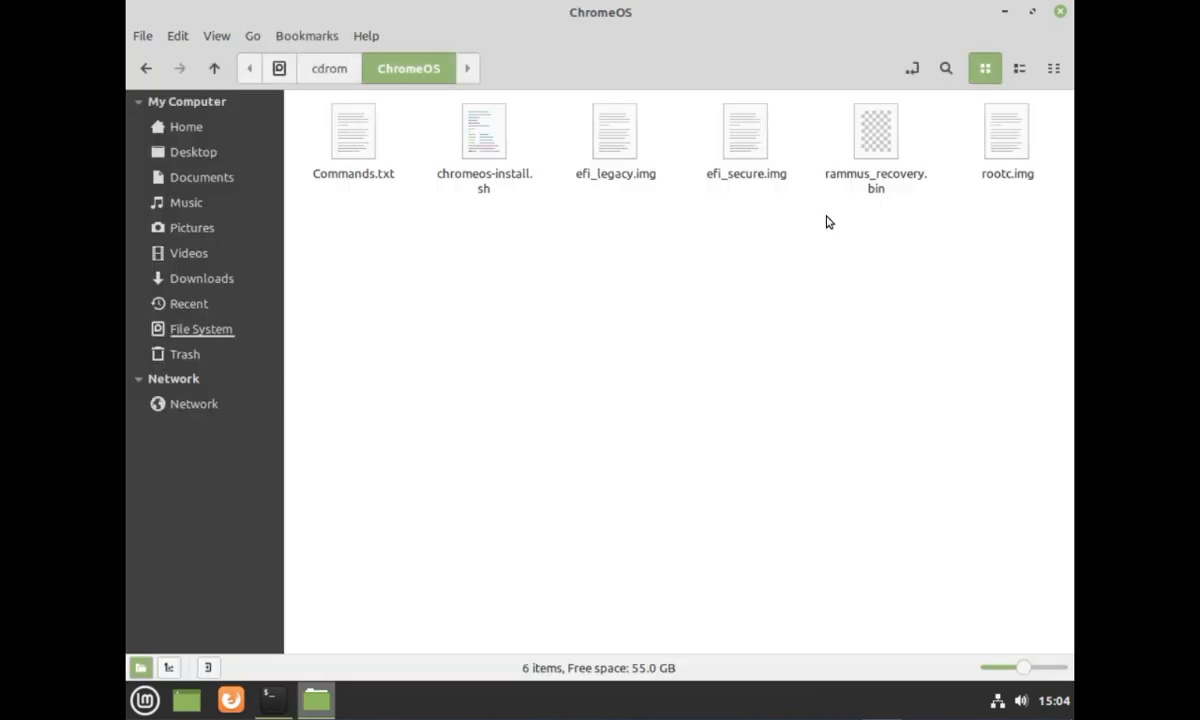
View Commands.txt, select the 'sudo apt-get update' line, and bring the terminal forward
click(352, 140)
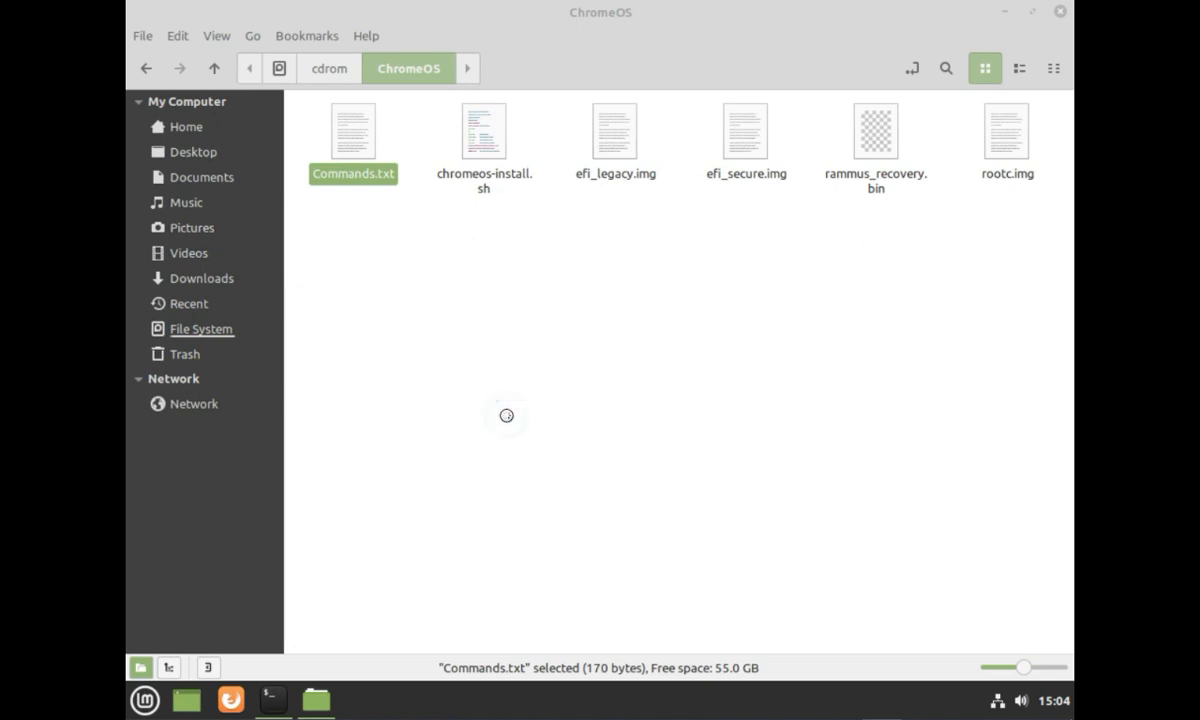
double_click(352, 130)
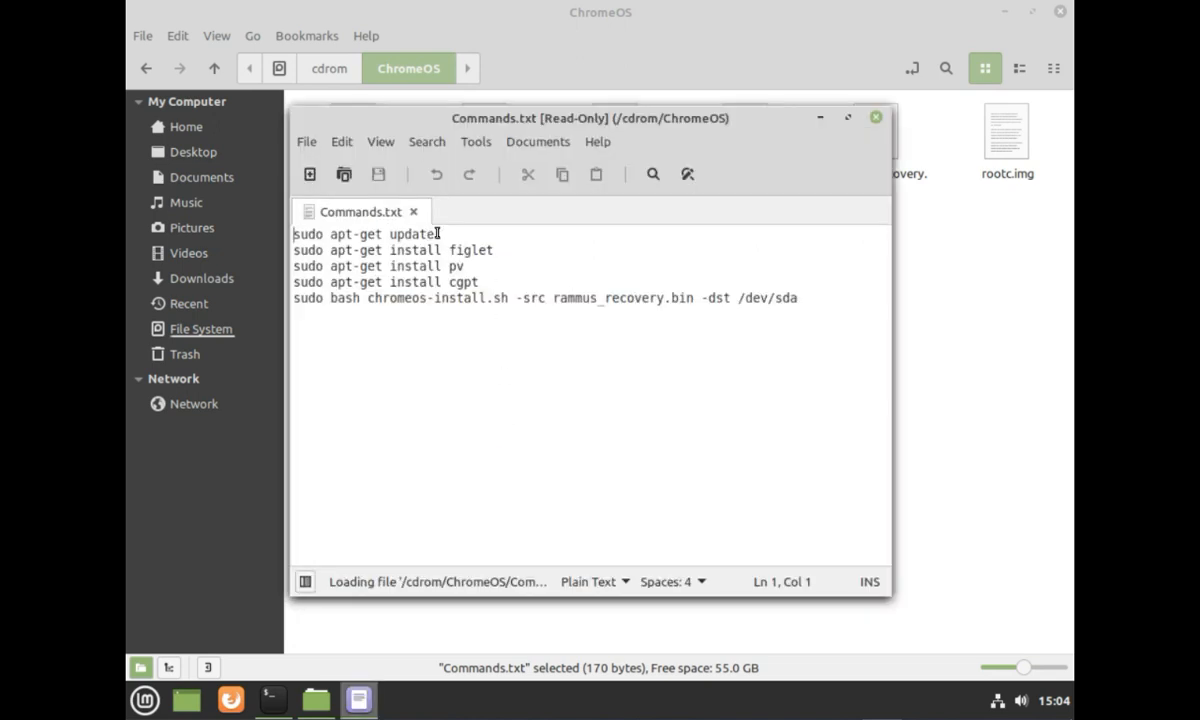
triple_click(364, 234)
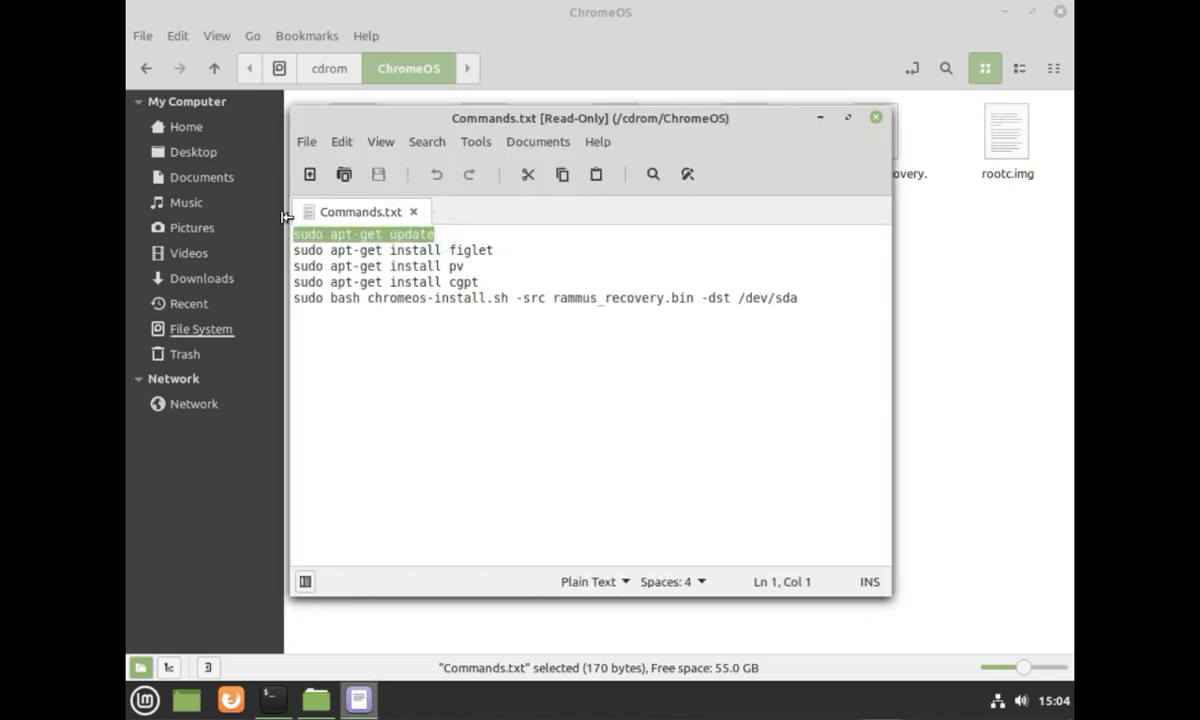
click(272, 698)
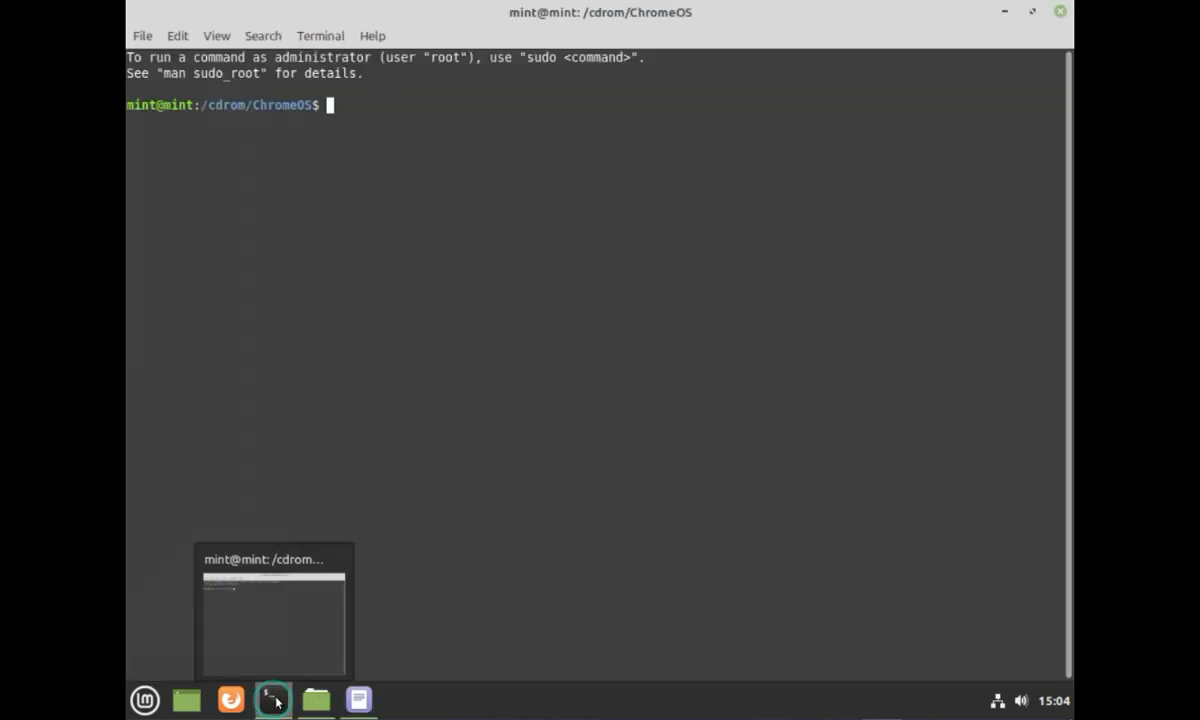
Paste and run 'sudo apt-get update' to refresh the package lists
right_click(556, 272)
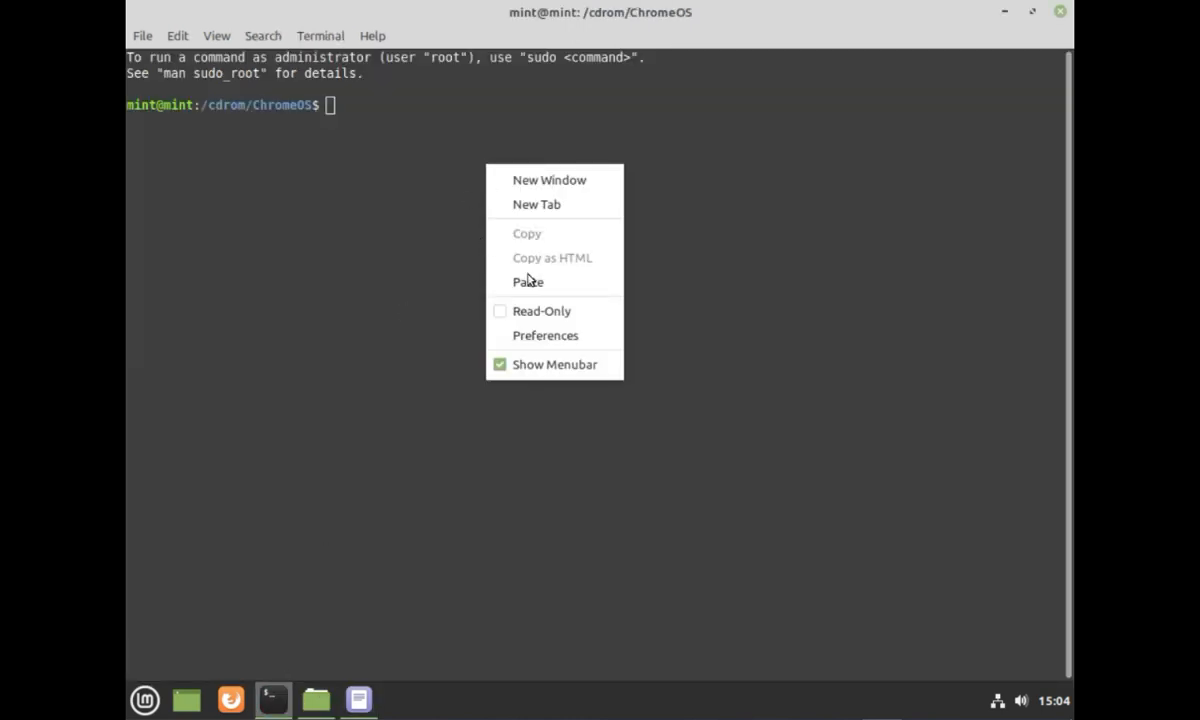
click(528, 280)
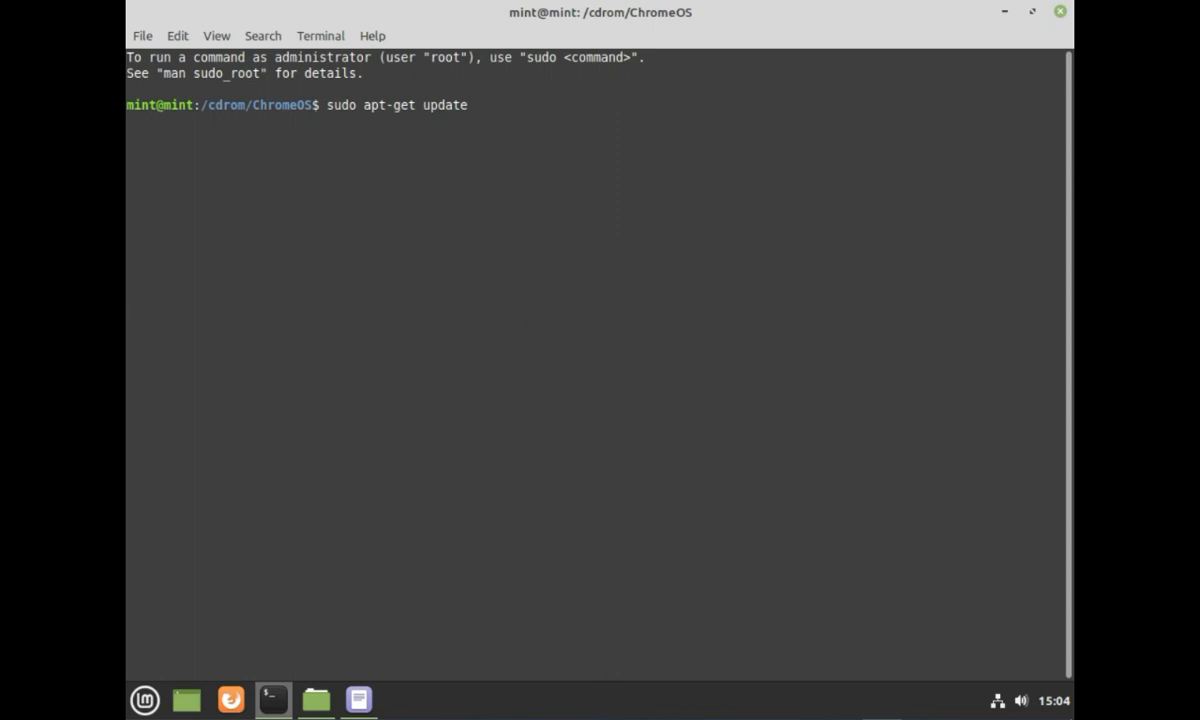
key(Return)
text(sudo apt-get install figlet)
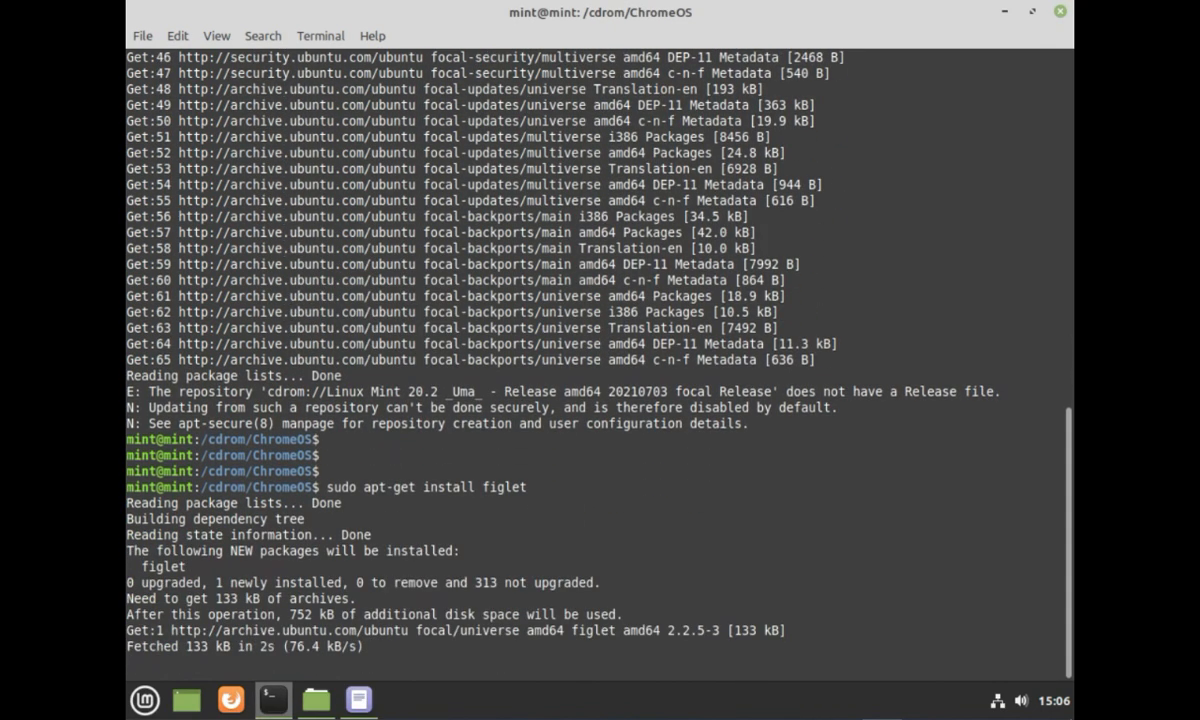
Run 'sudo apt-get install cgpt' to install cgpt
click(356, 700)
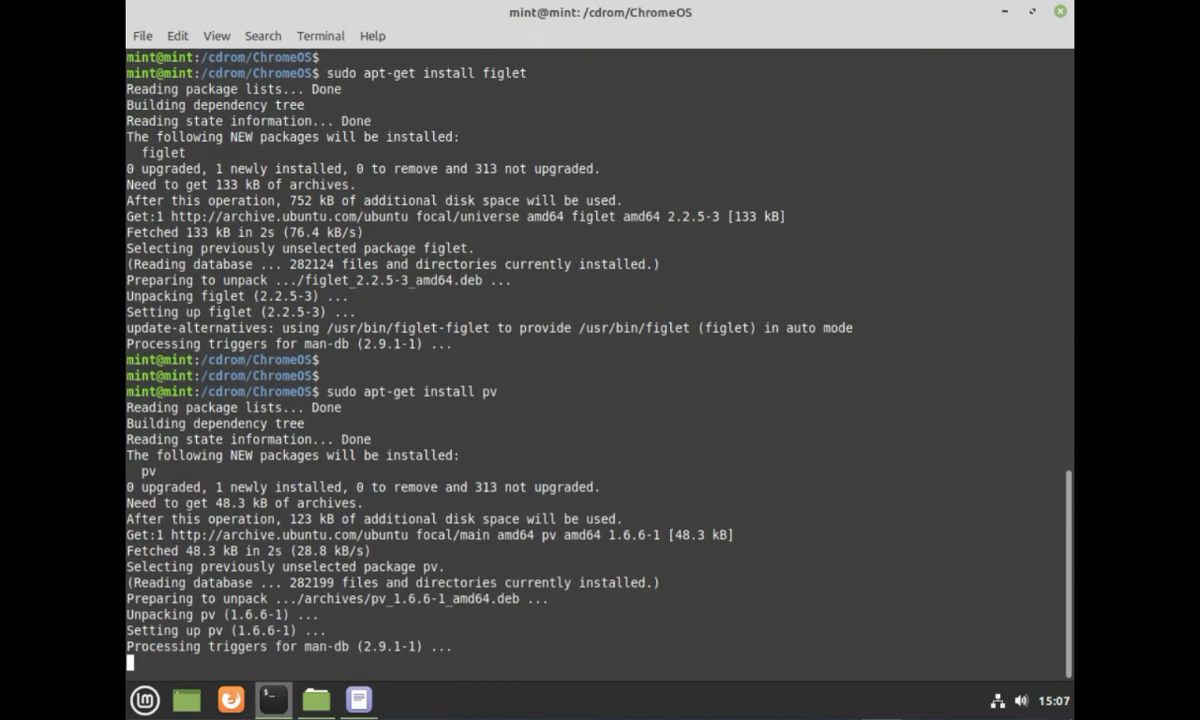
text(sudo apt-get install cgpt)
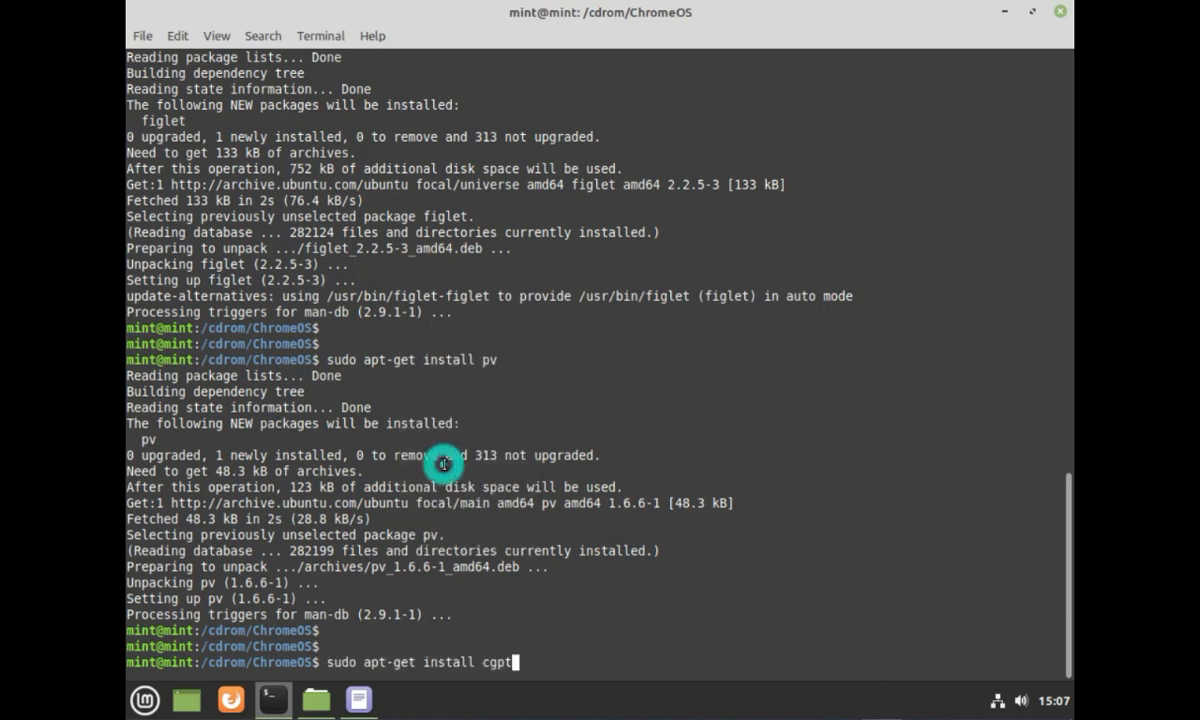
key(Return)
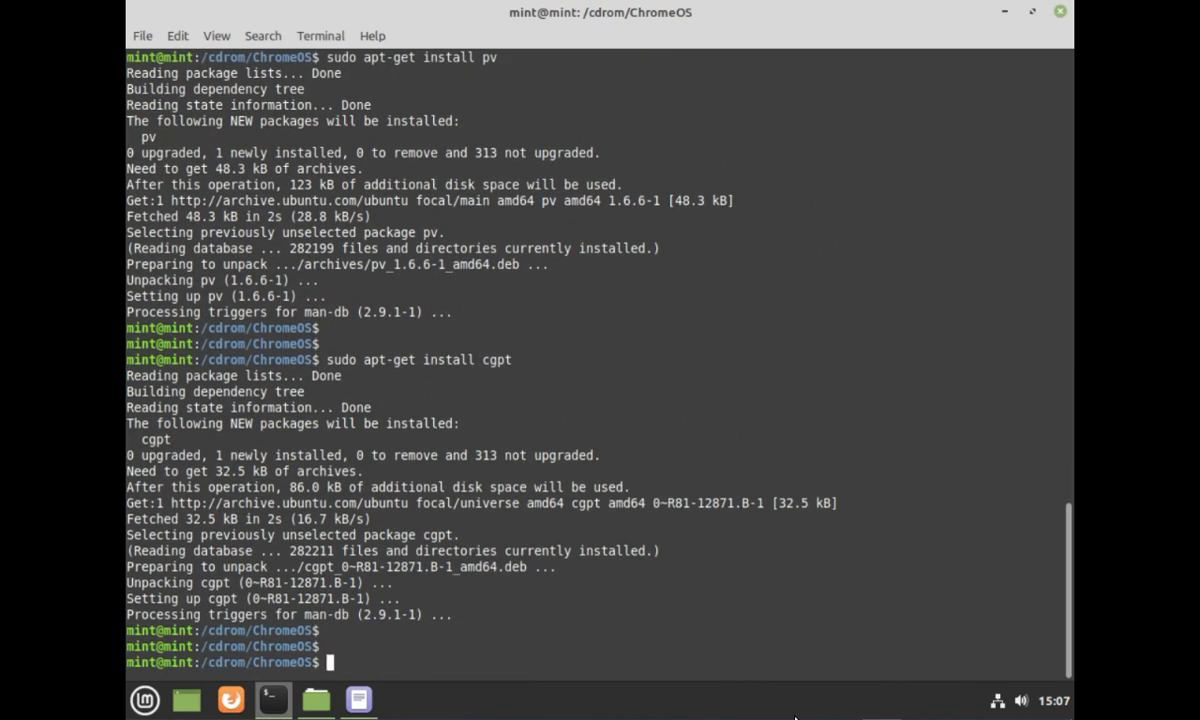
click(356, 700)
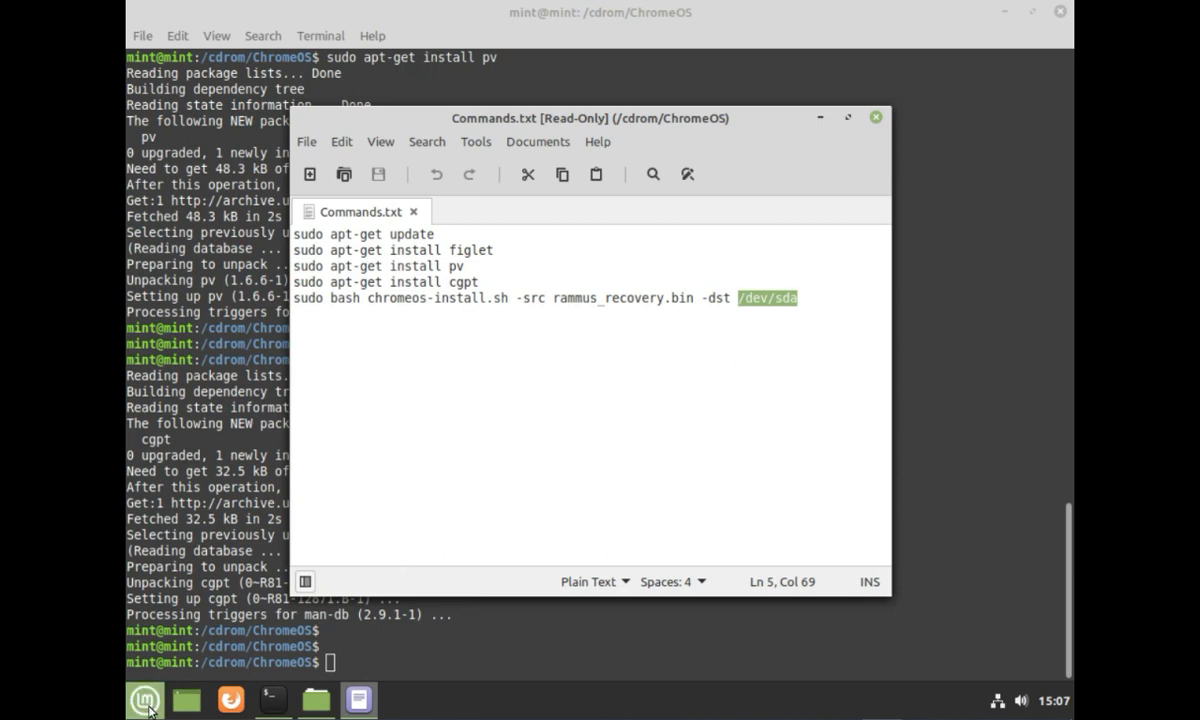
click(144, 700)
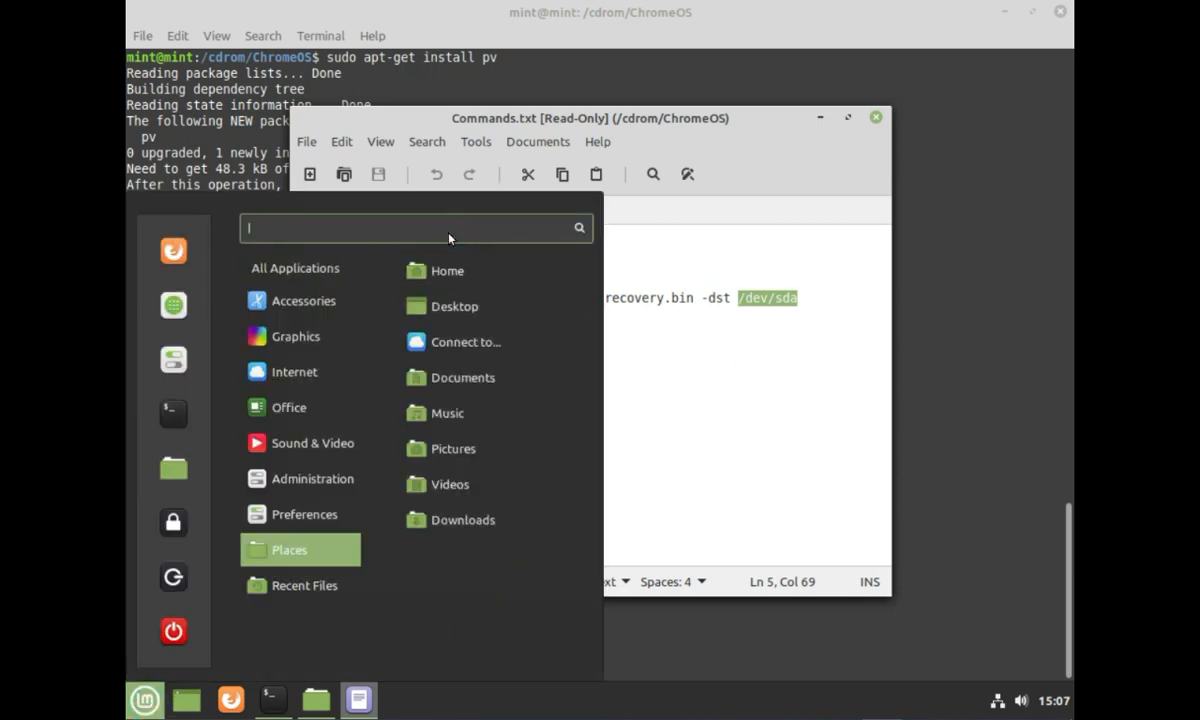
text(DISK)
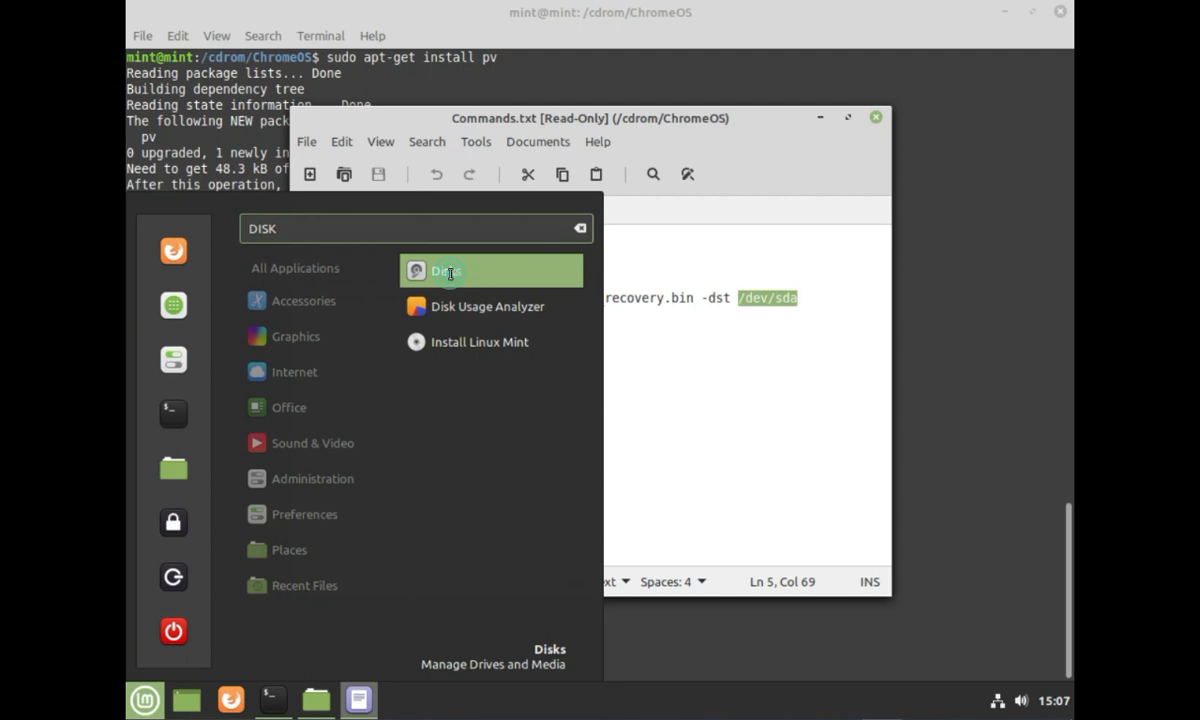
click(444, 272)
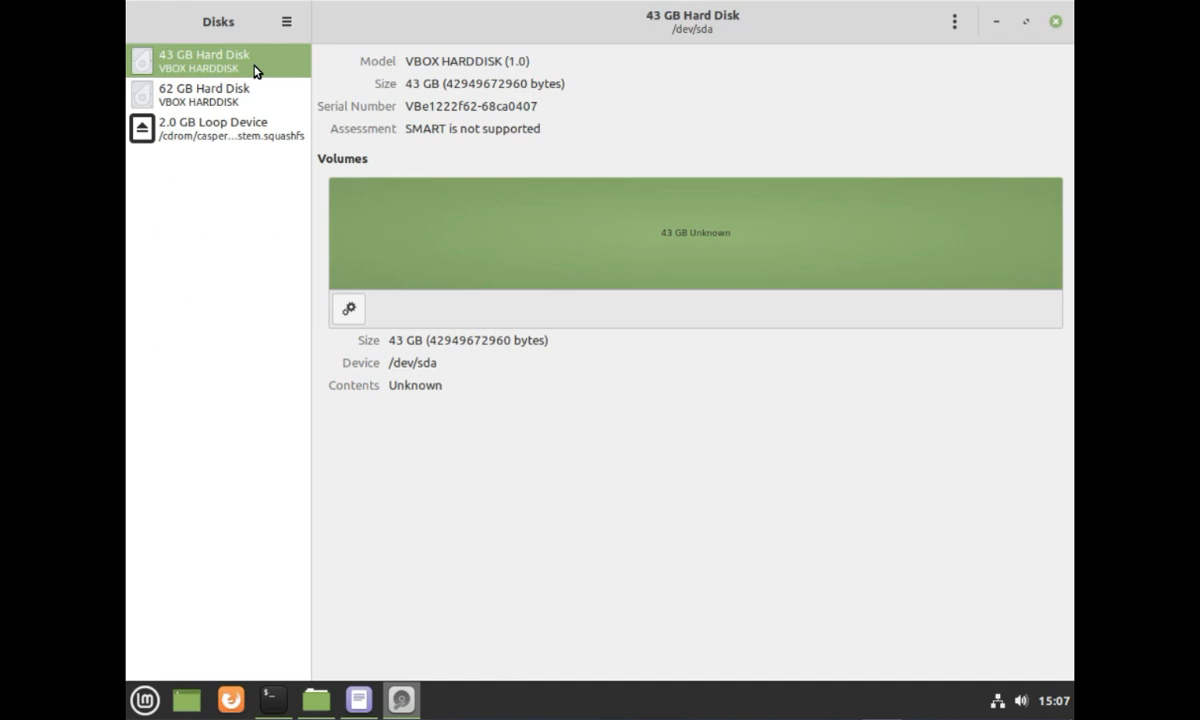
double_click(412, 362)
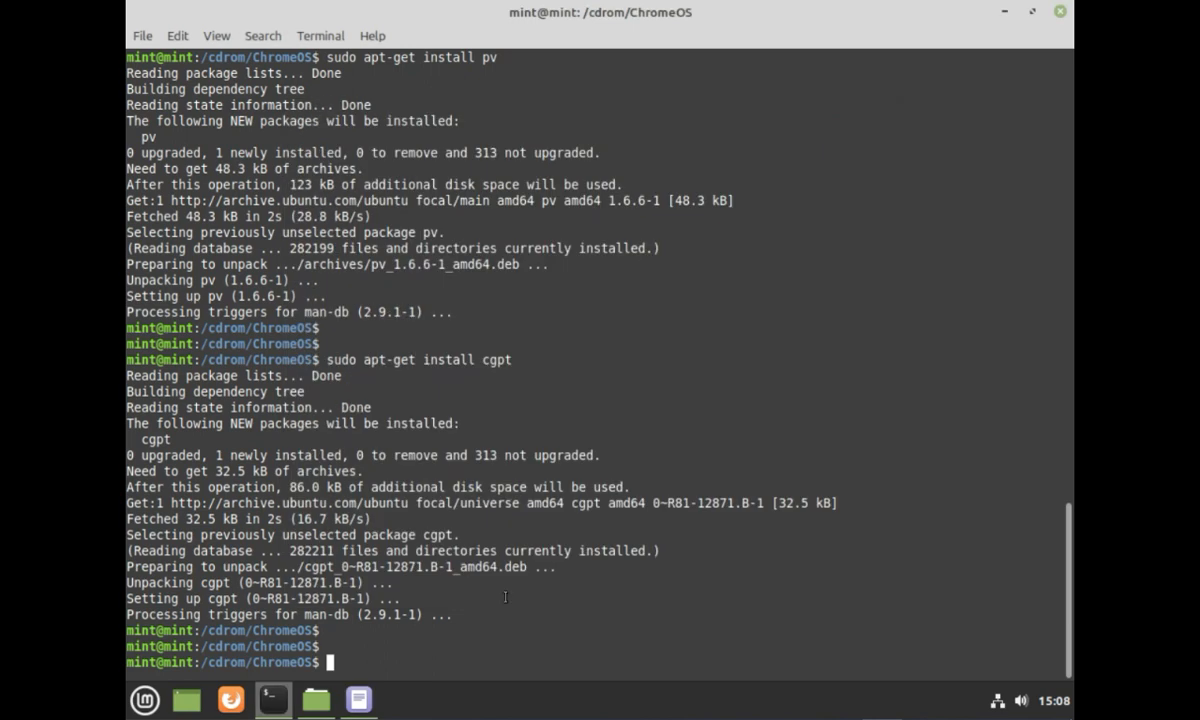
Install Brunch with chromeos-install.sh from rammus_recovery.bin onto /dev/sda, confirming with yes, then close the terminal
text(sudo bash chromeos-install.sh -src rammus_recovery.bin -dst /dev/sda)
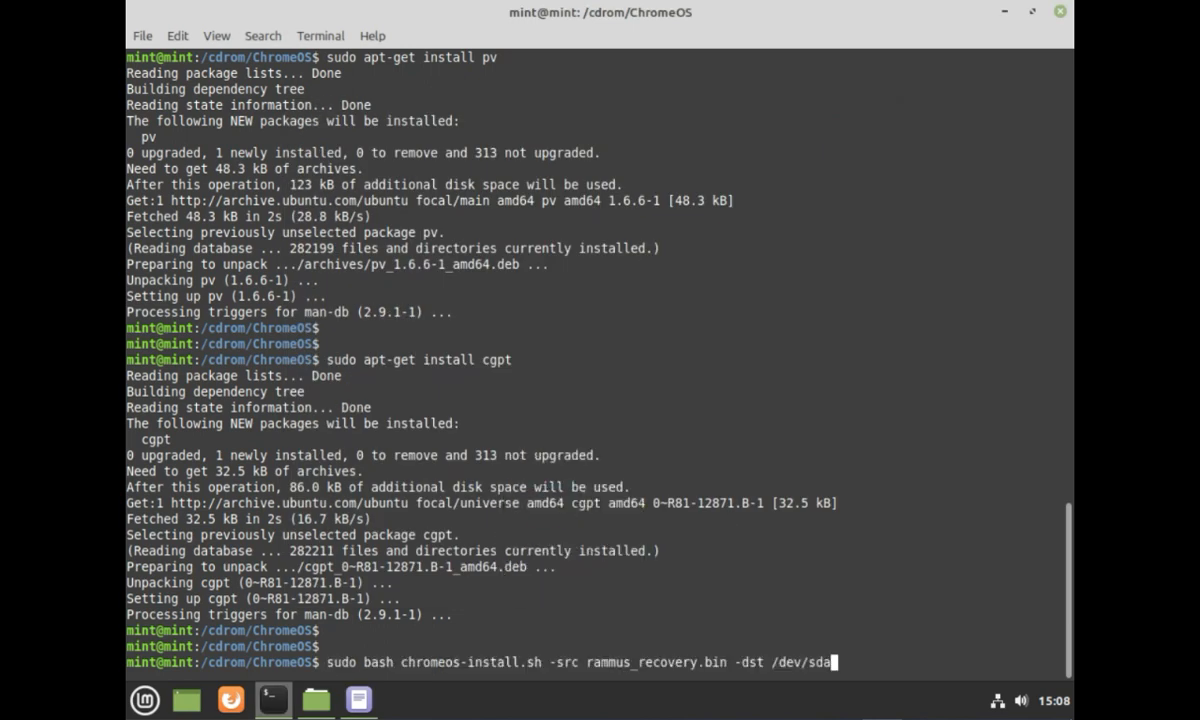
key(Return)
text(YES)
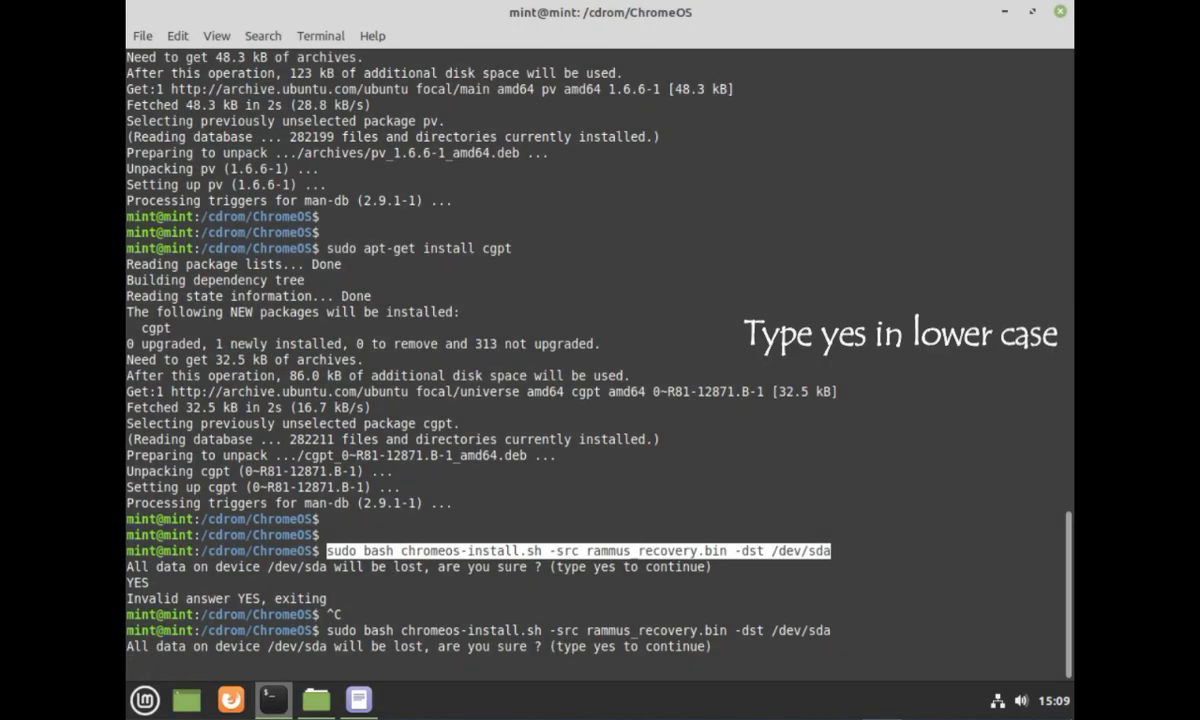
text(yes)
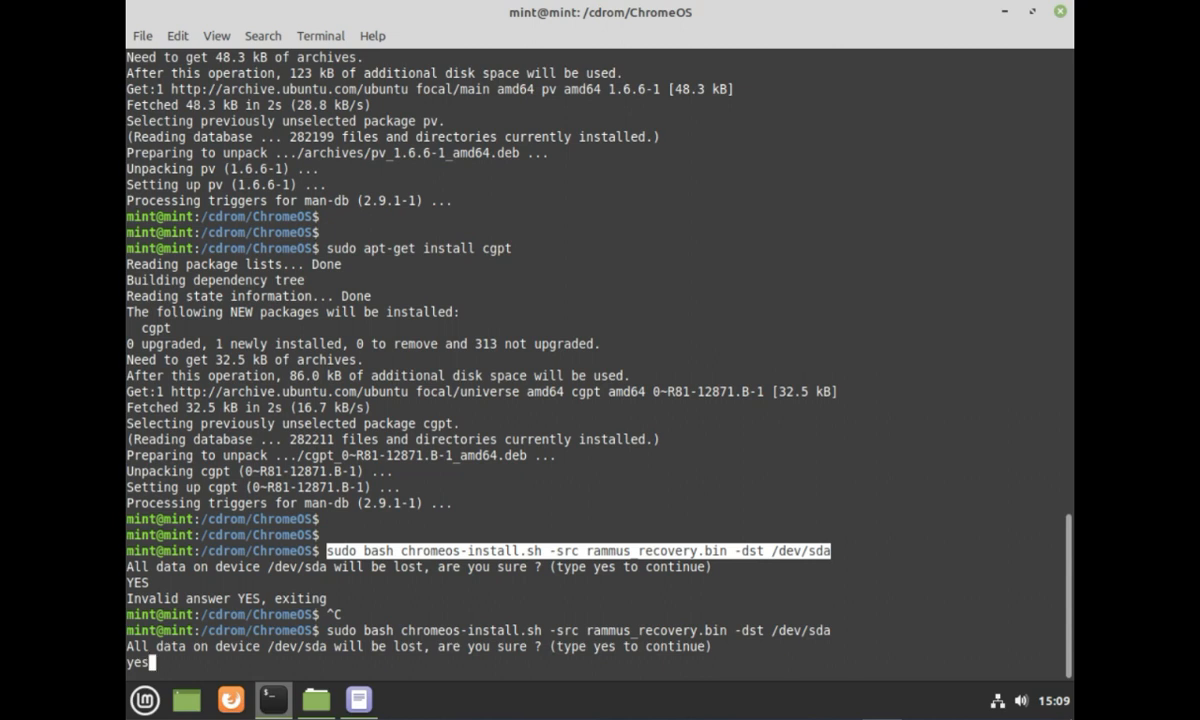
key(Return)
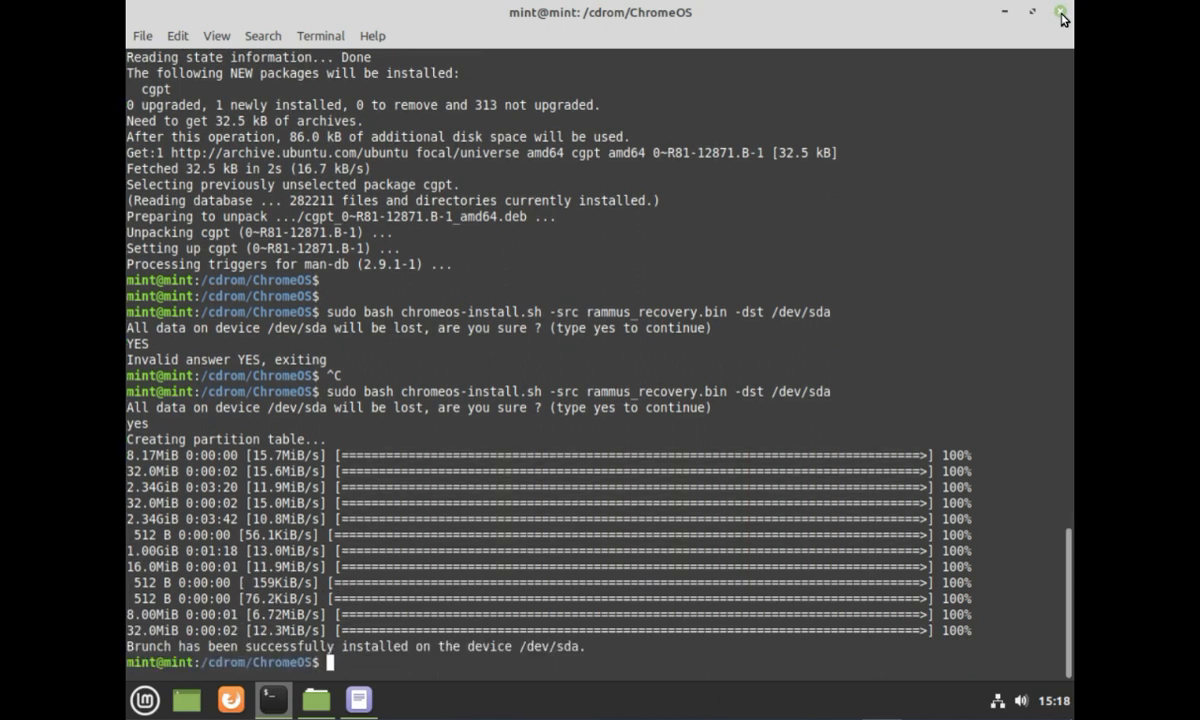
click(1064, 12)
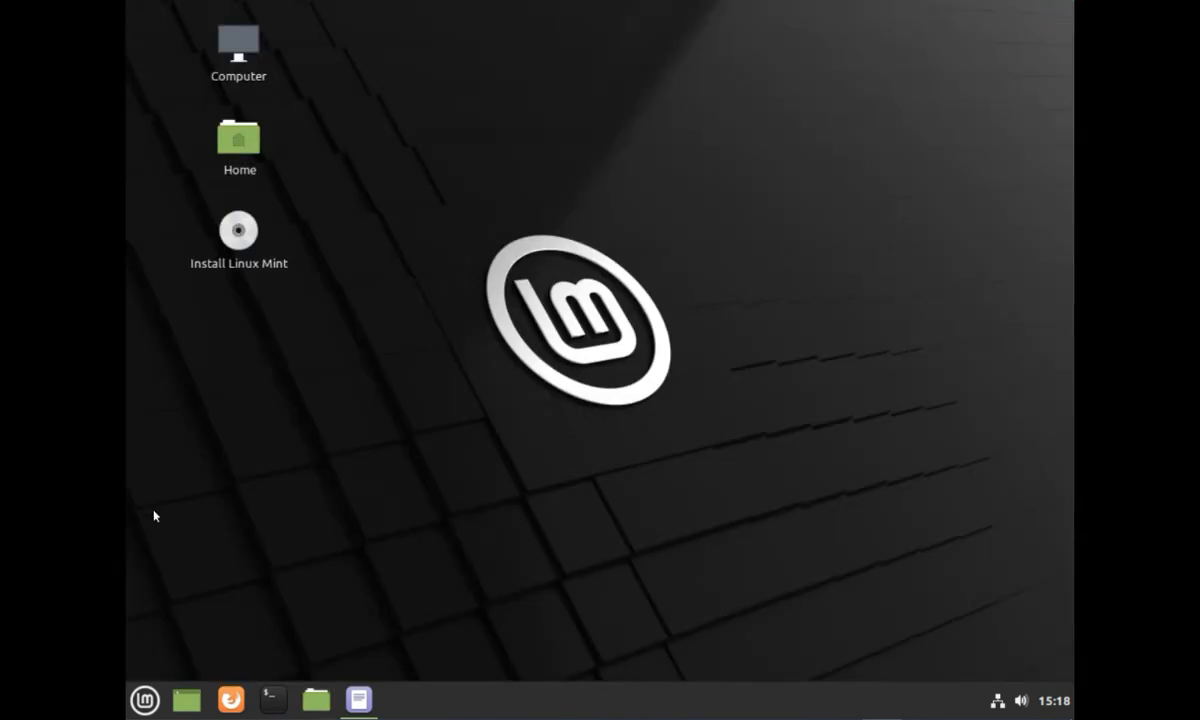
Restart the computer from Linux Mint so it boots into Chrome OS
click(400, 700)
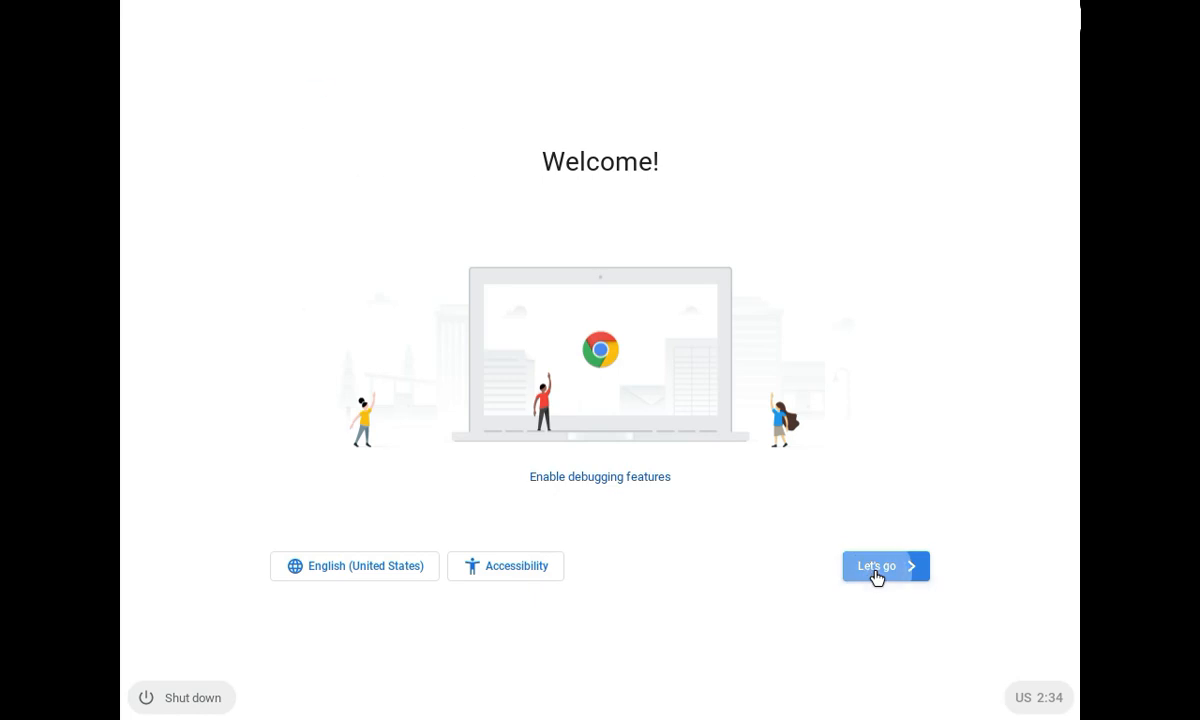
Complete Chrome OS setup: Let's go, accept the data notice, sign in, and Get started
click(884, 566)
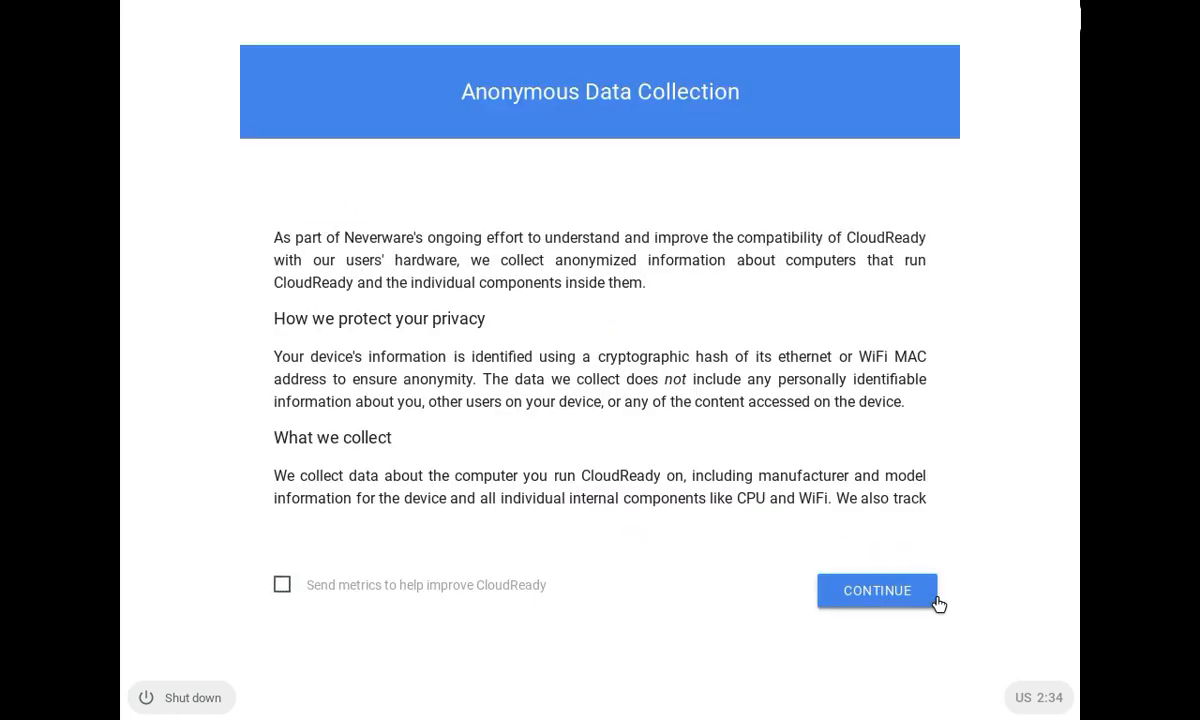
click(876, 590)
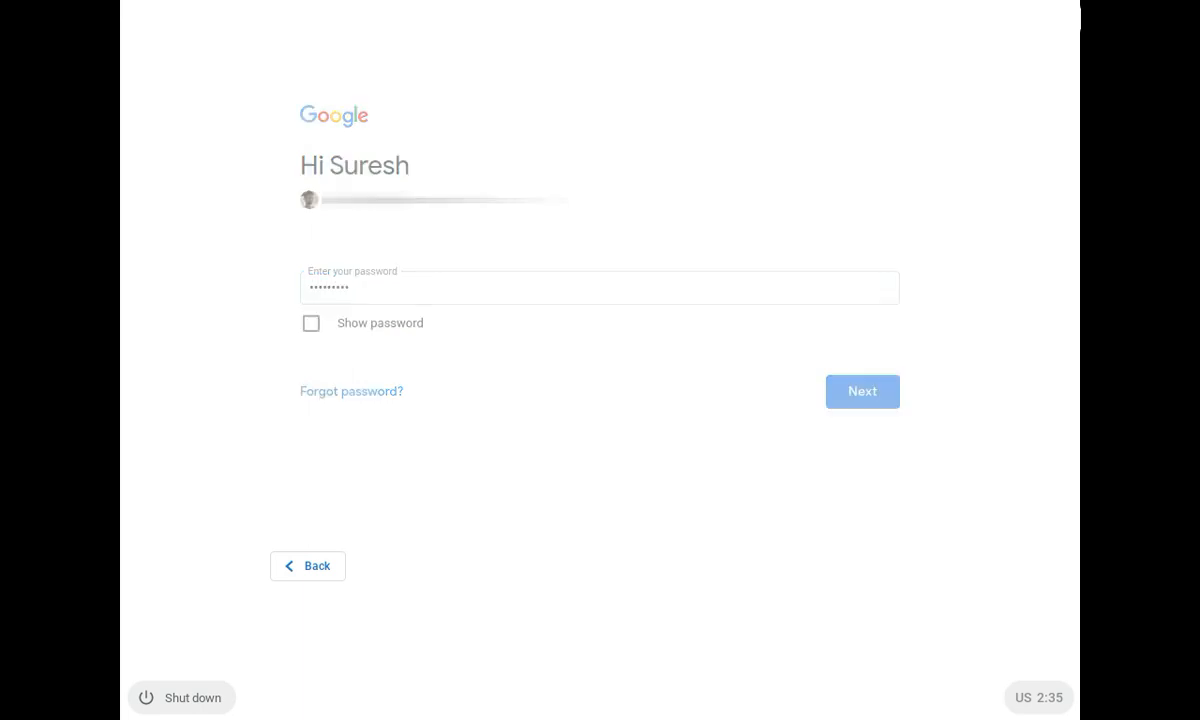
click(860, 390)
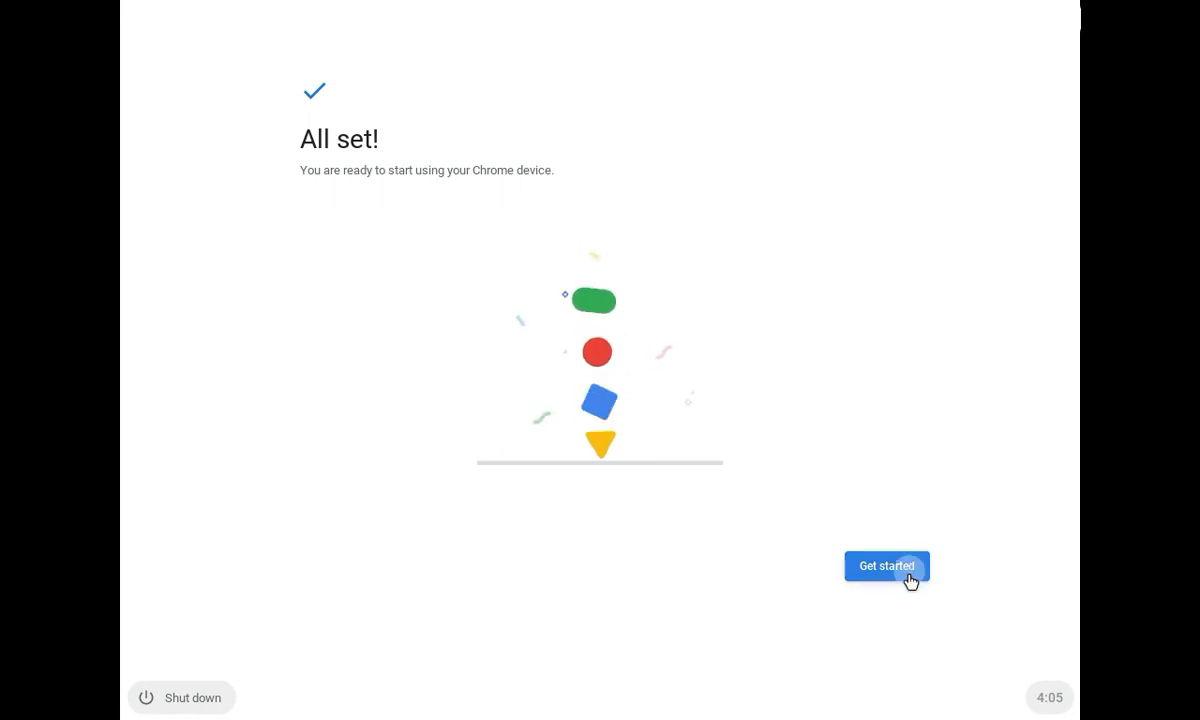
click(886, 566)
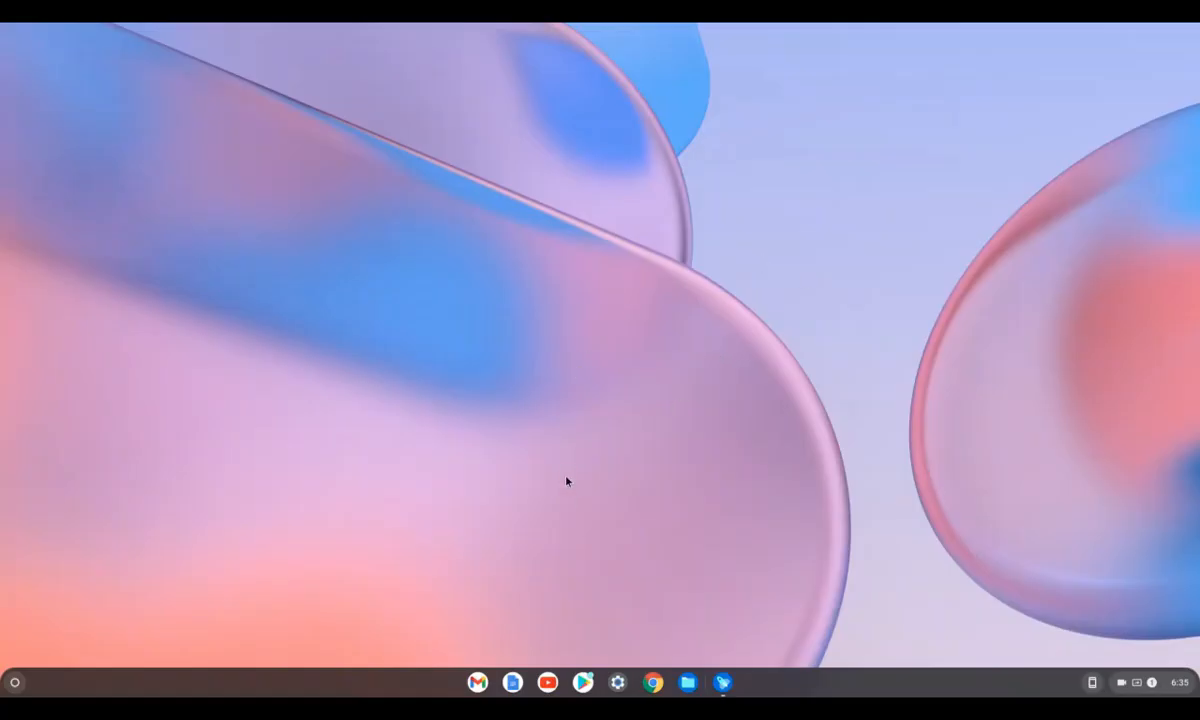
mouse_move(648, 432)
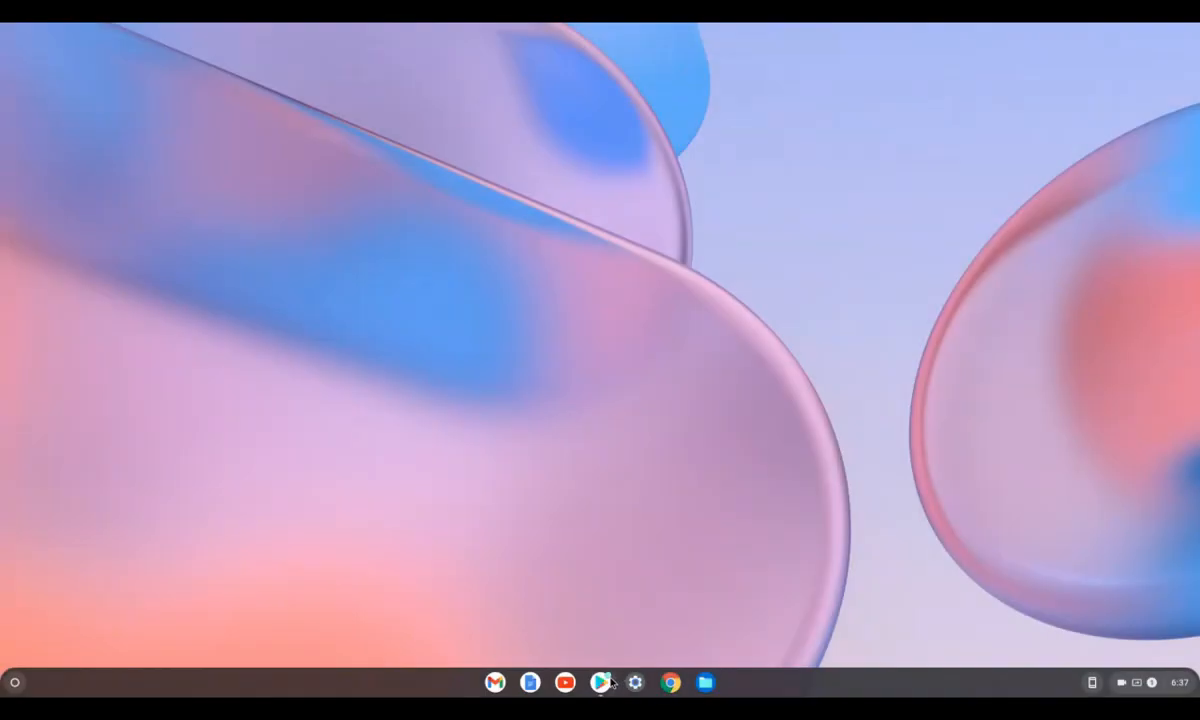
Launch Google Play from the shelf and browse its recommended games
click(600, 684)
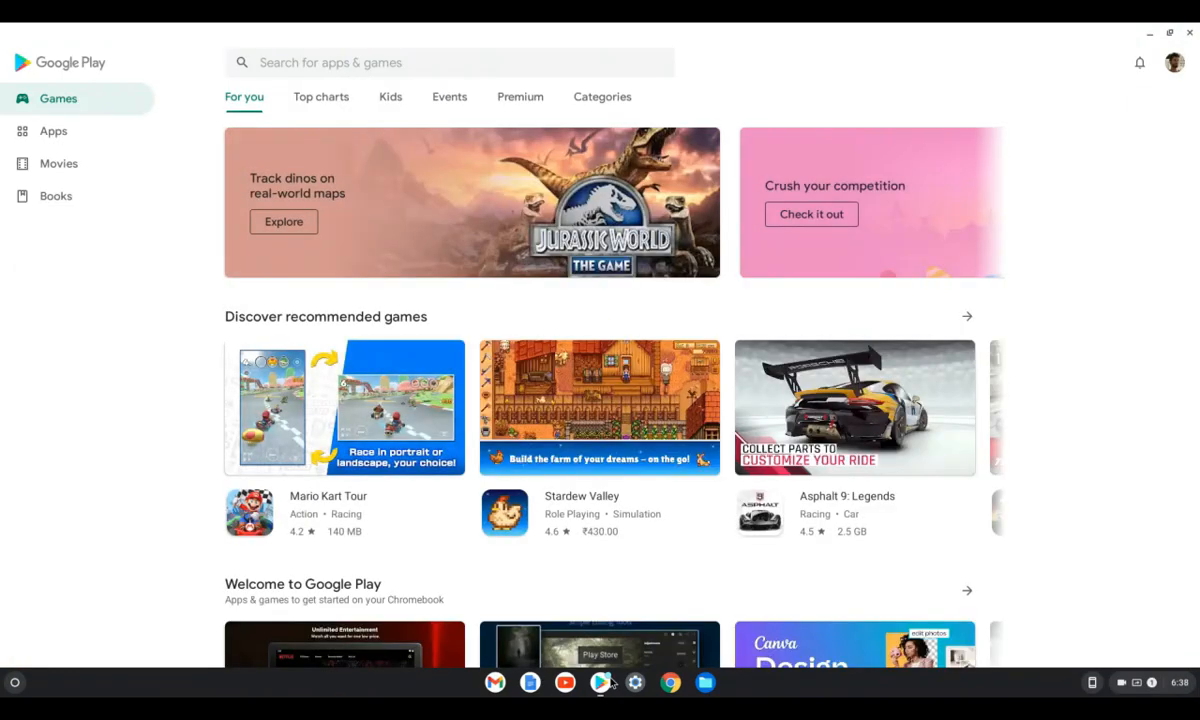
scroll(down, 3)
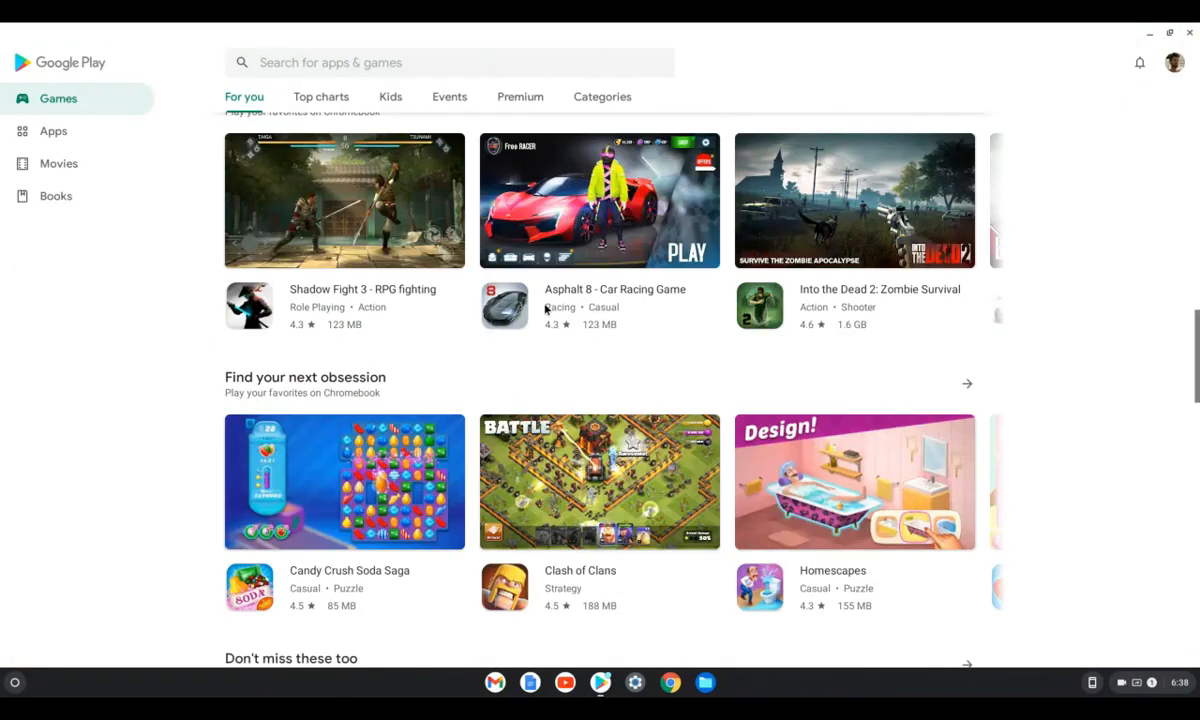